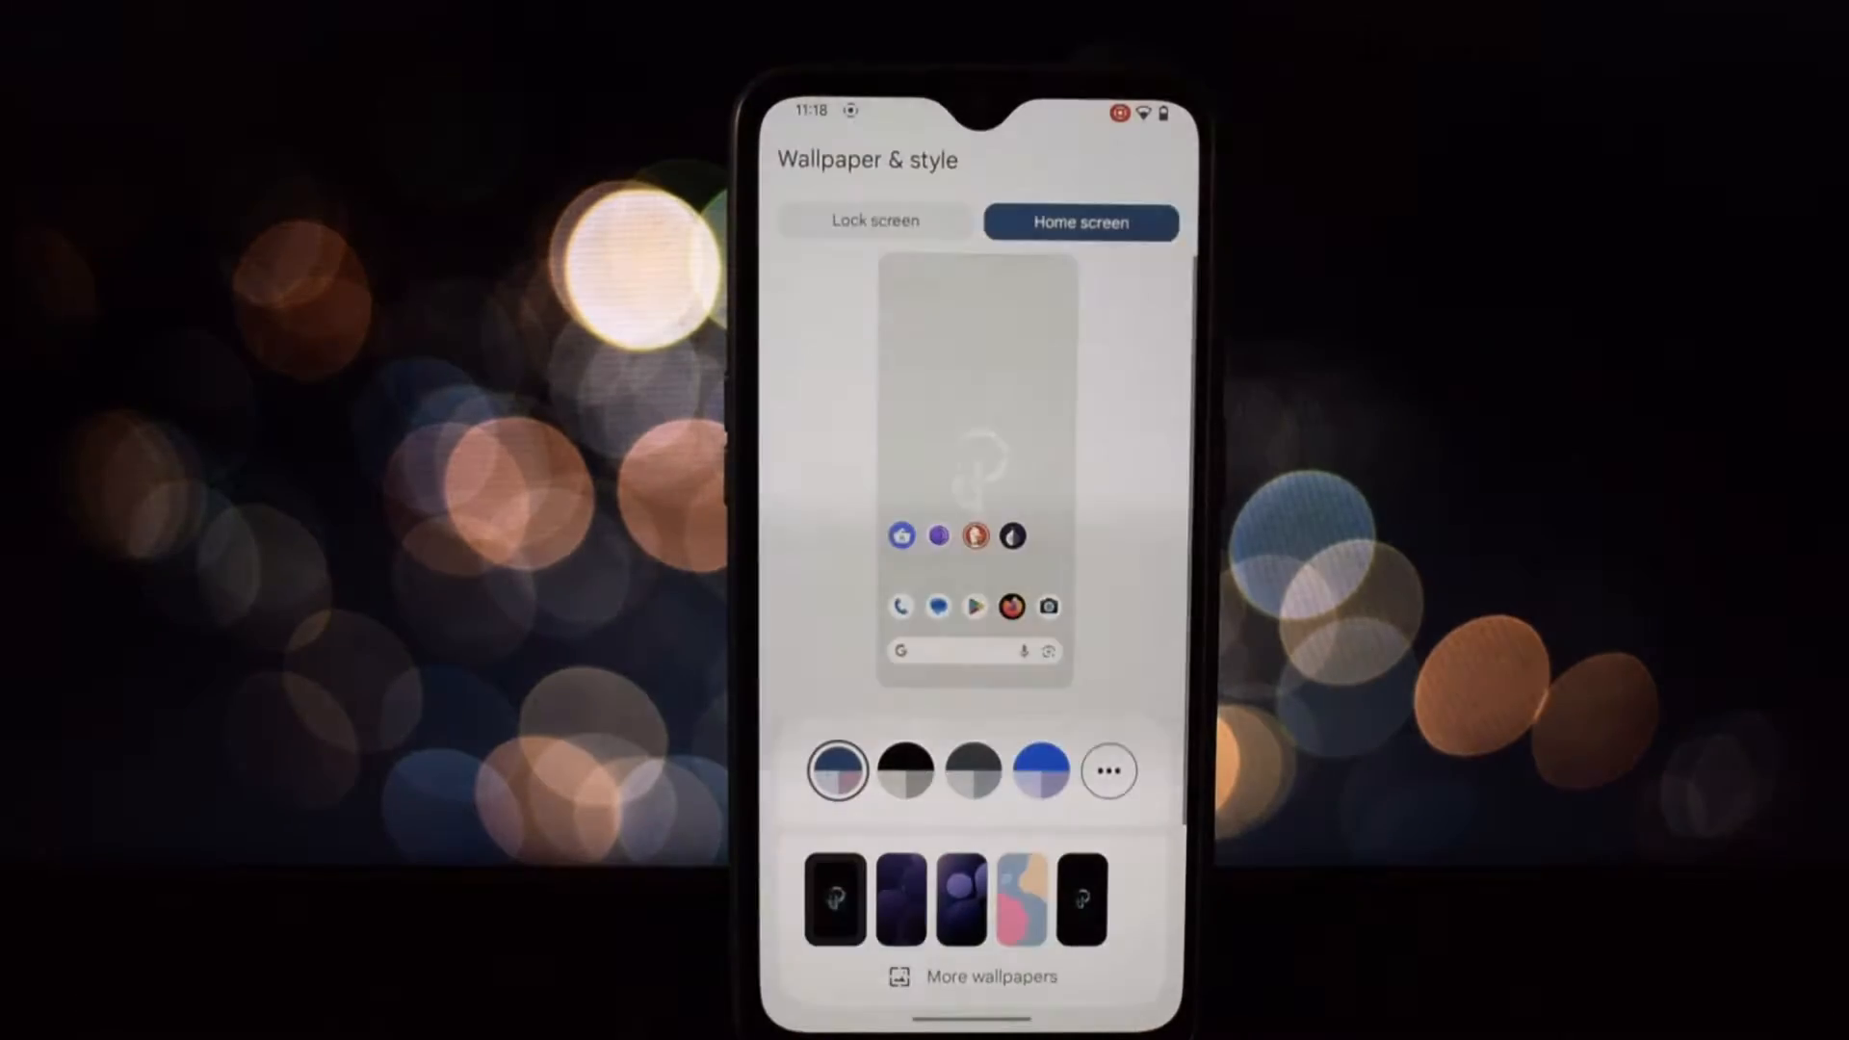
Step: Apply the dark wallpaper and check it in both the Lock screen and Home screen previews
click(837, 899)
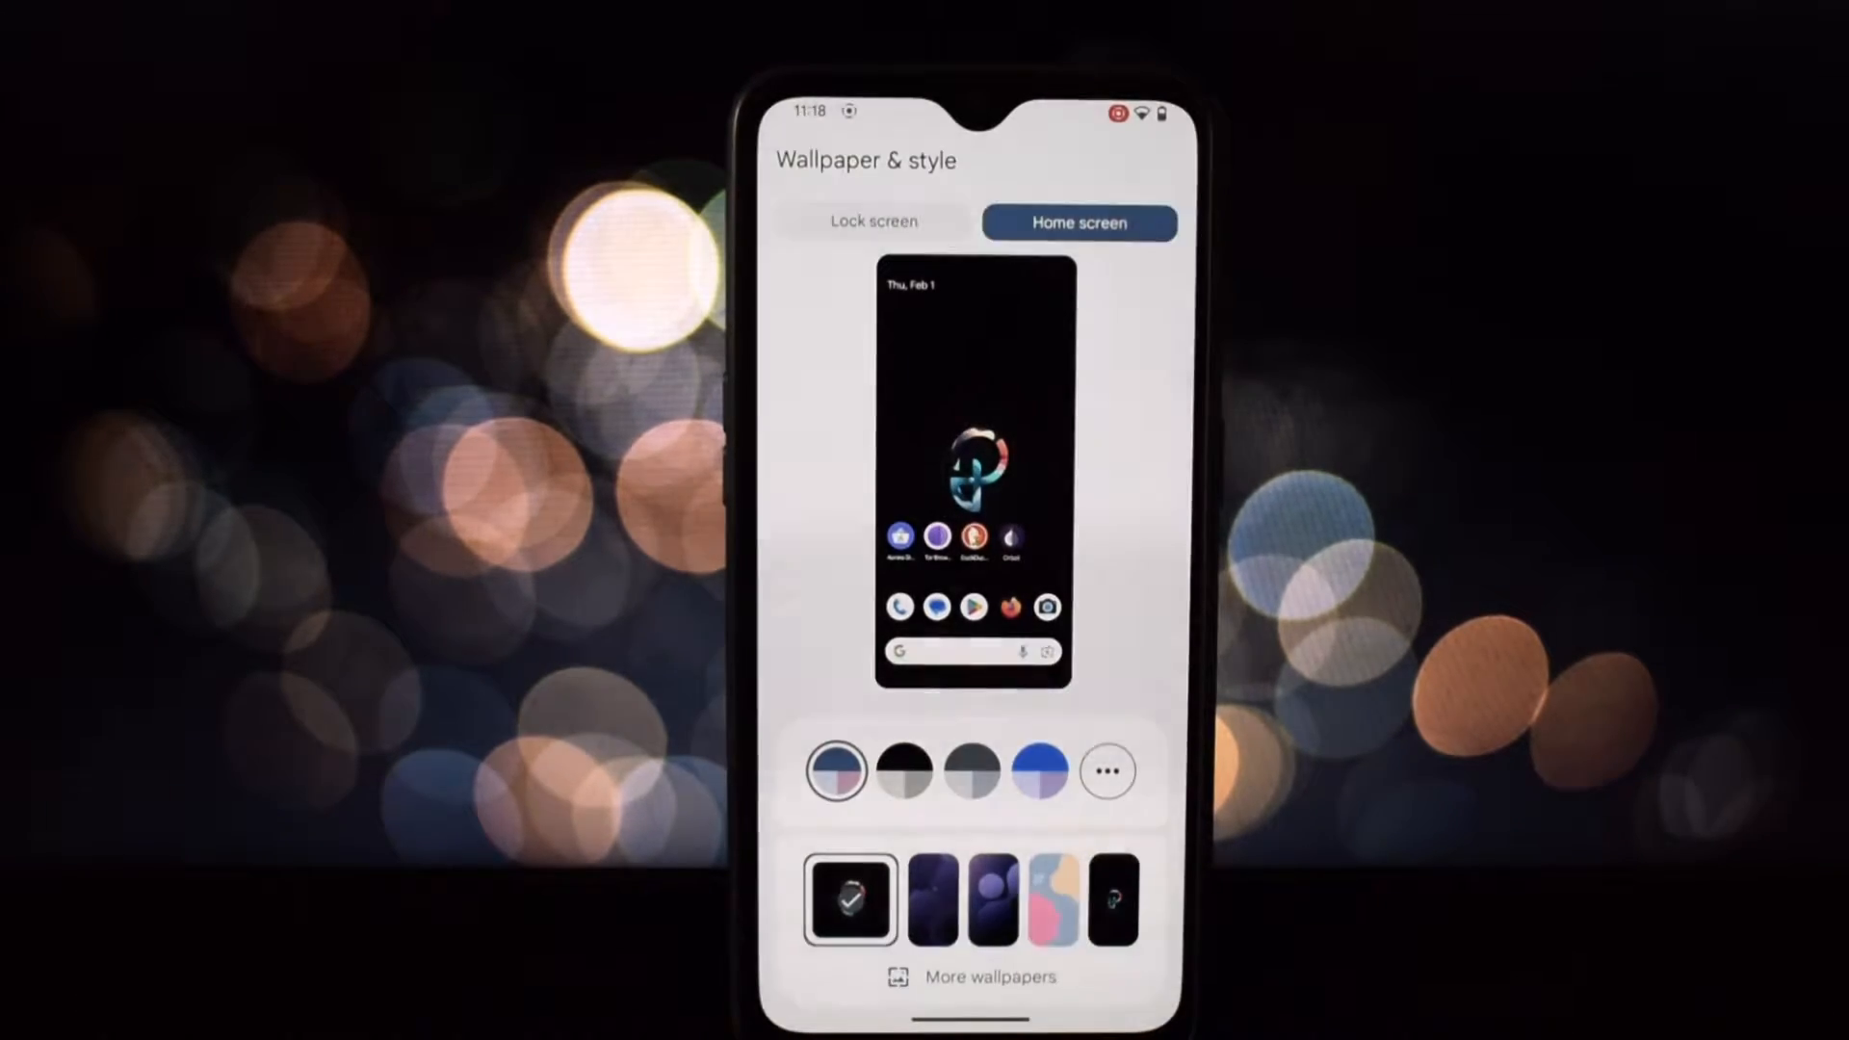
click(871, 223)
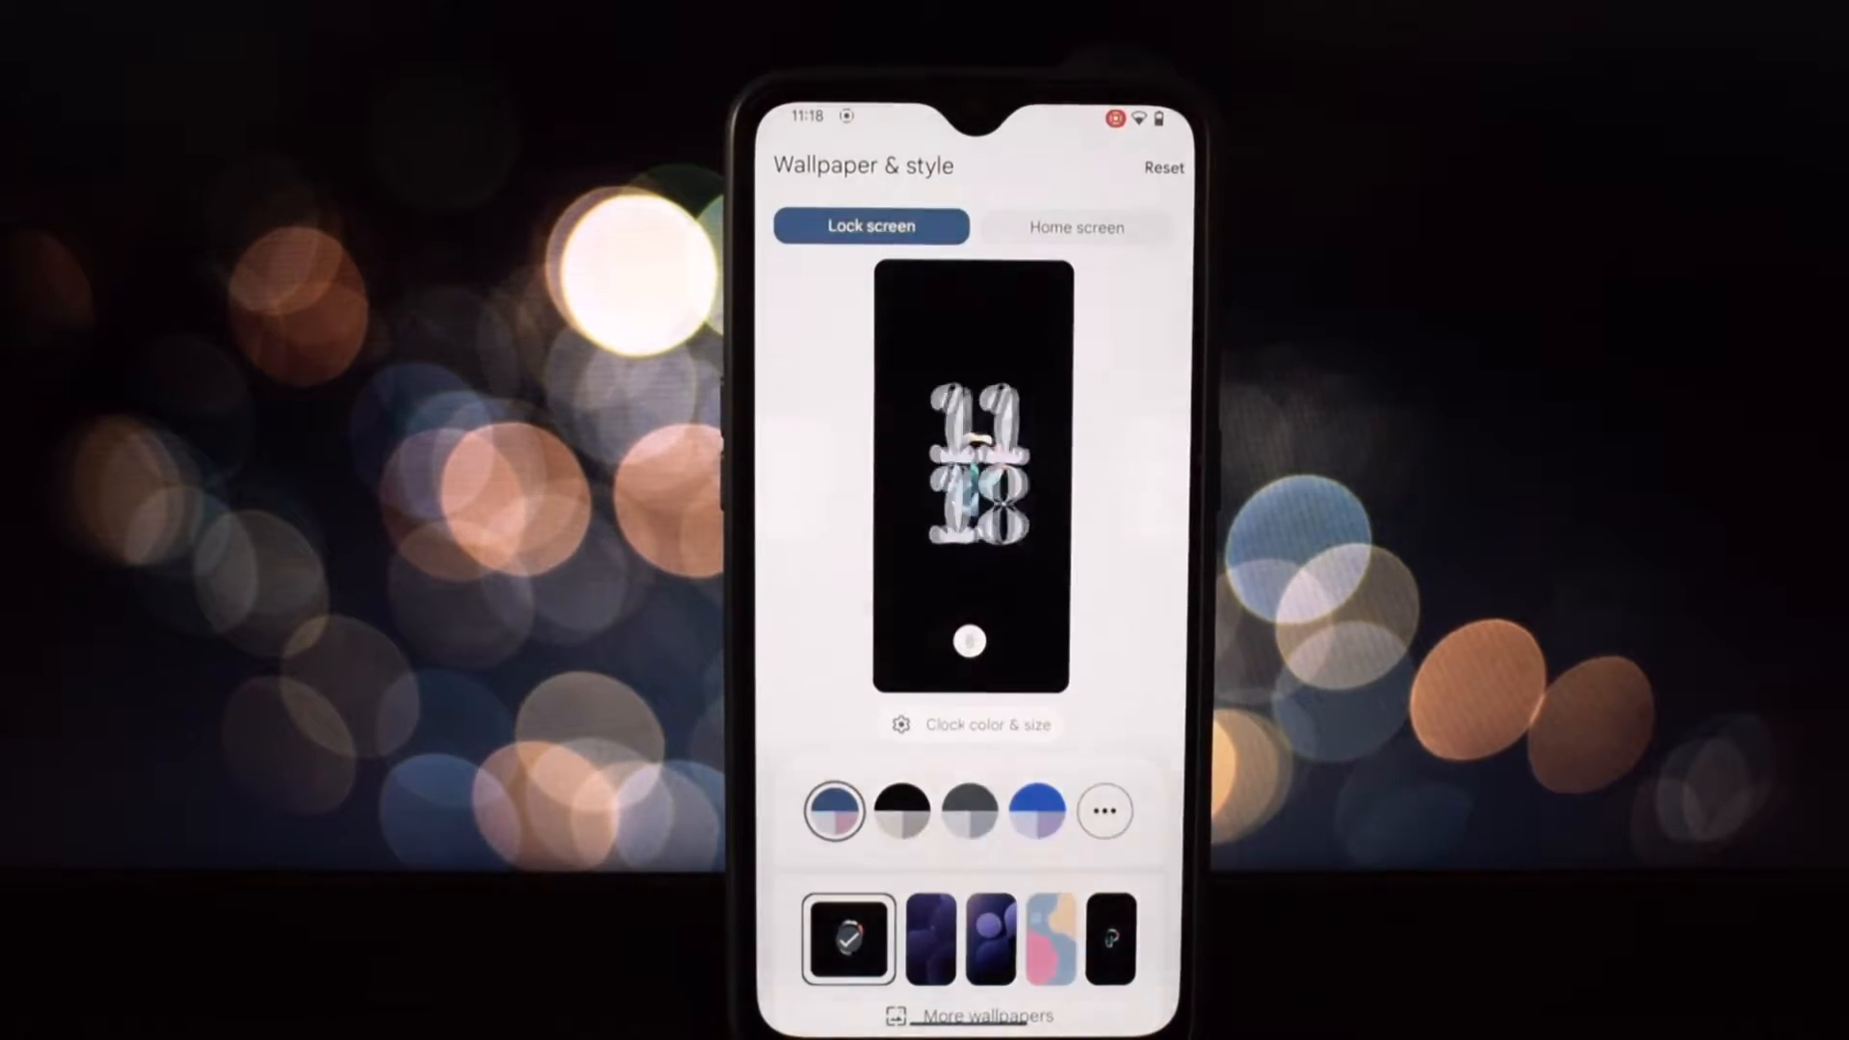
scroll(down, 3)
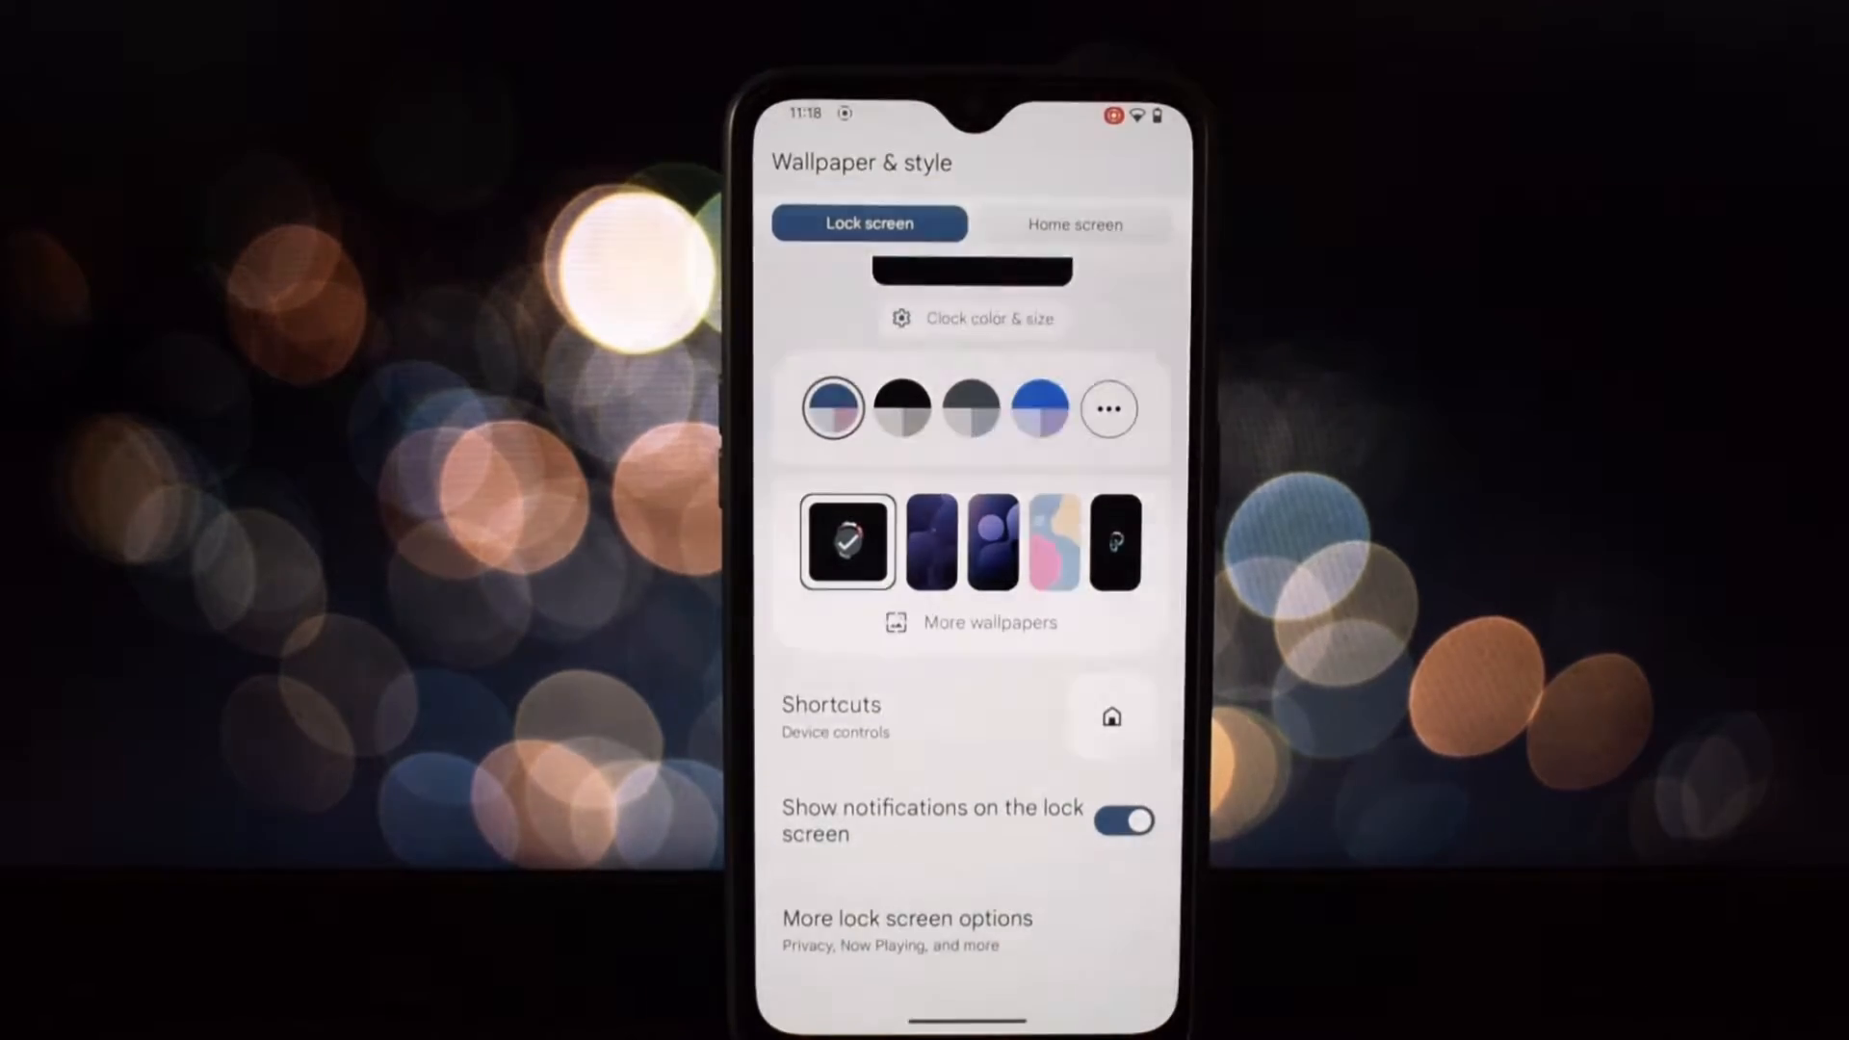
click(1075, 224)
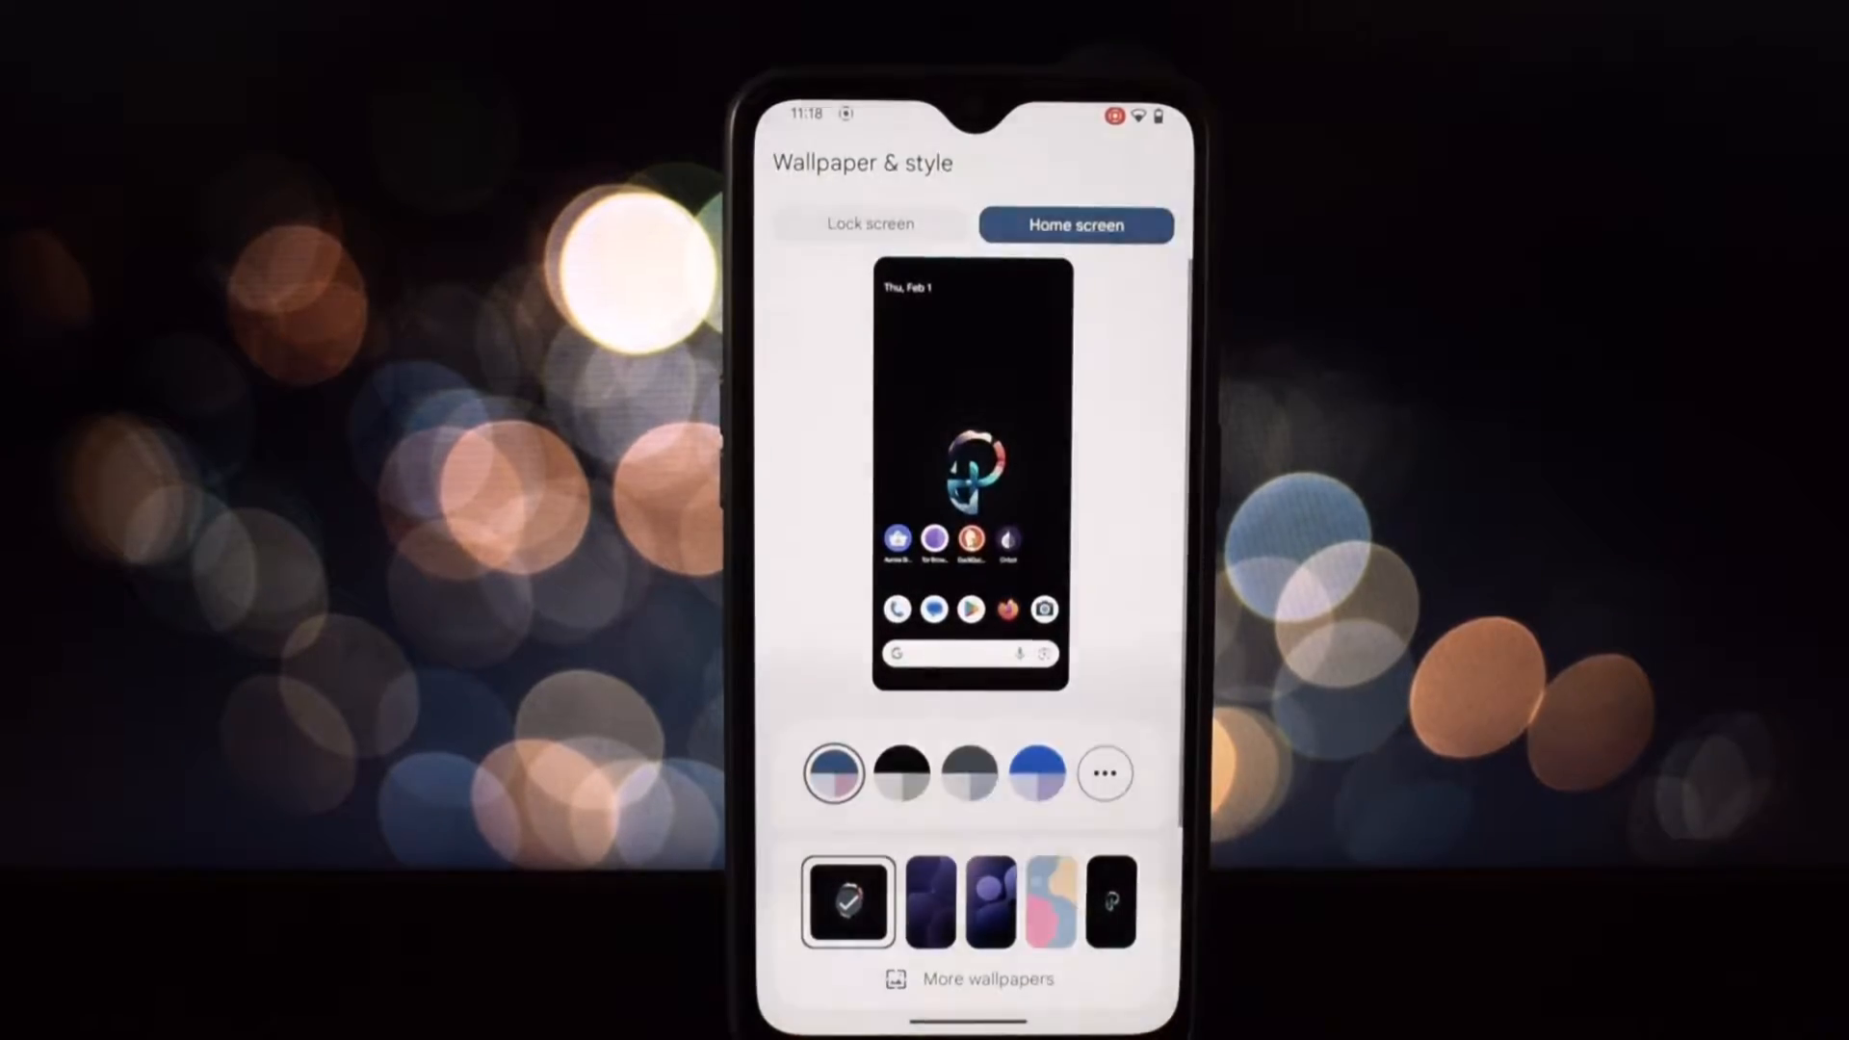
Step: Browse the More wallpapers category gallery, then return to the main Settings page
click(971, 978)
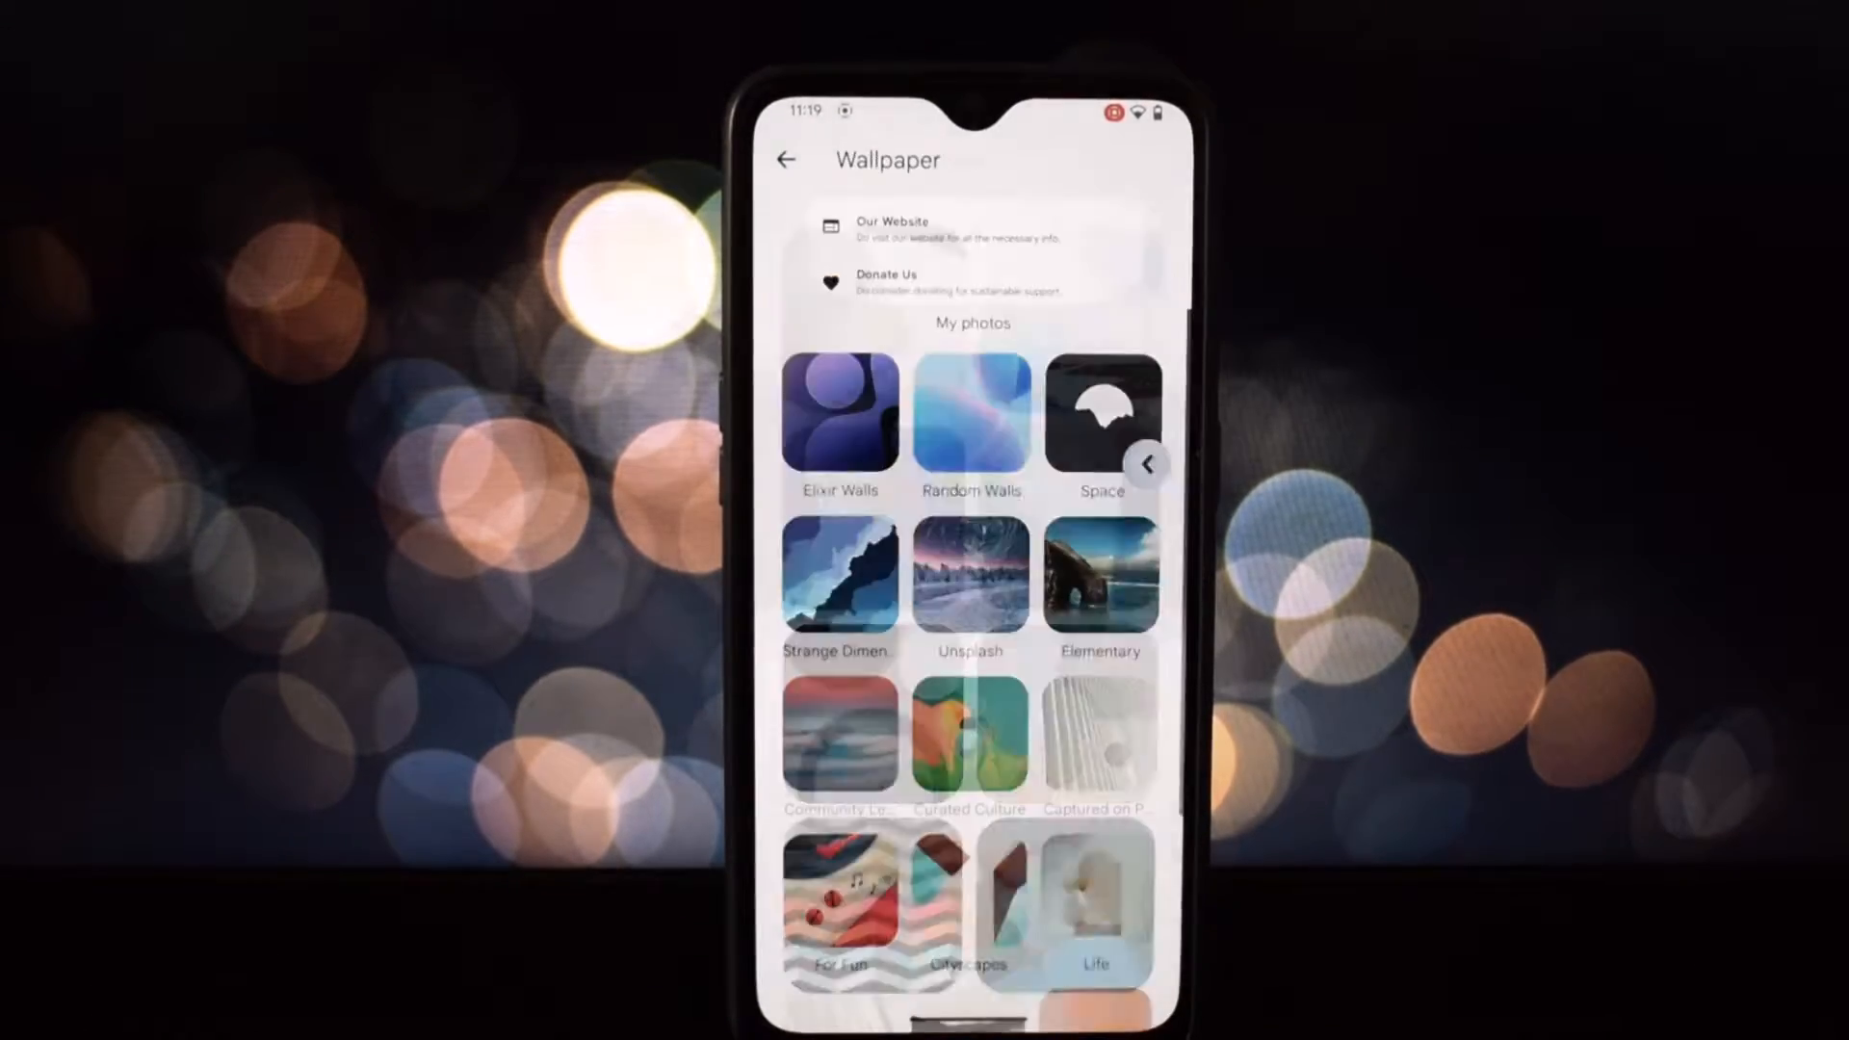
click(840, 575)
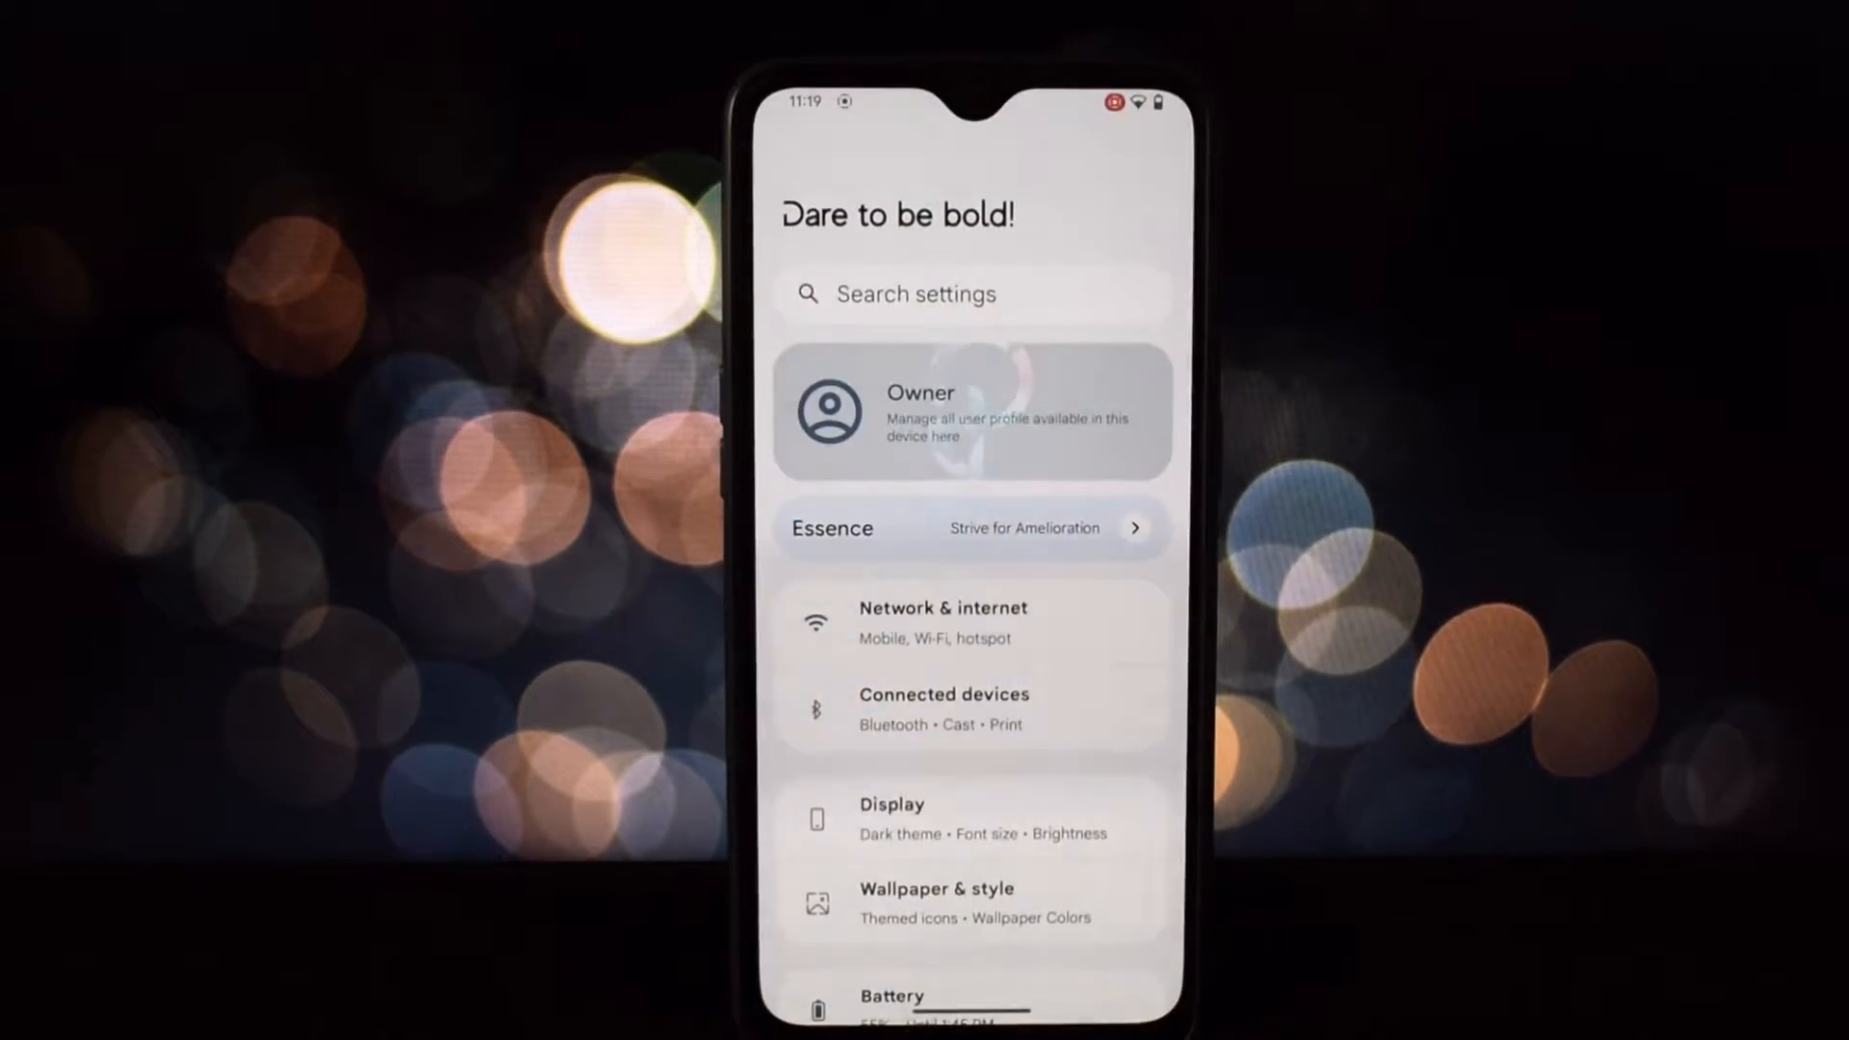
Step: Look at the Owner user profile, then enter the Essence customisation hub
click(968, 412)
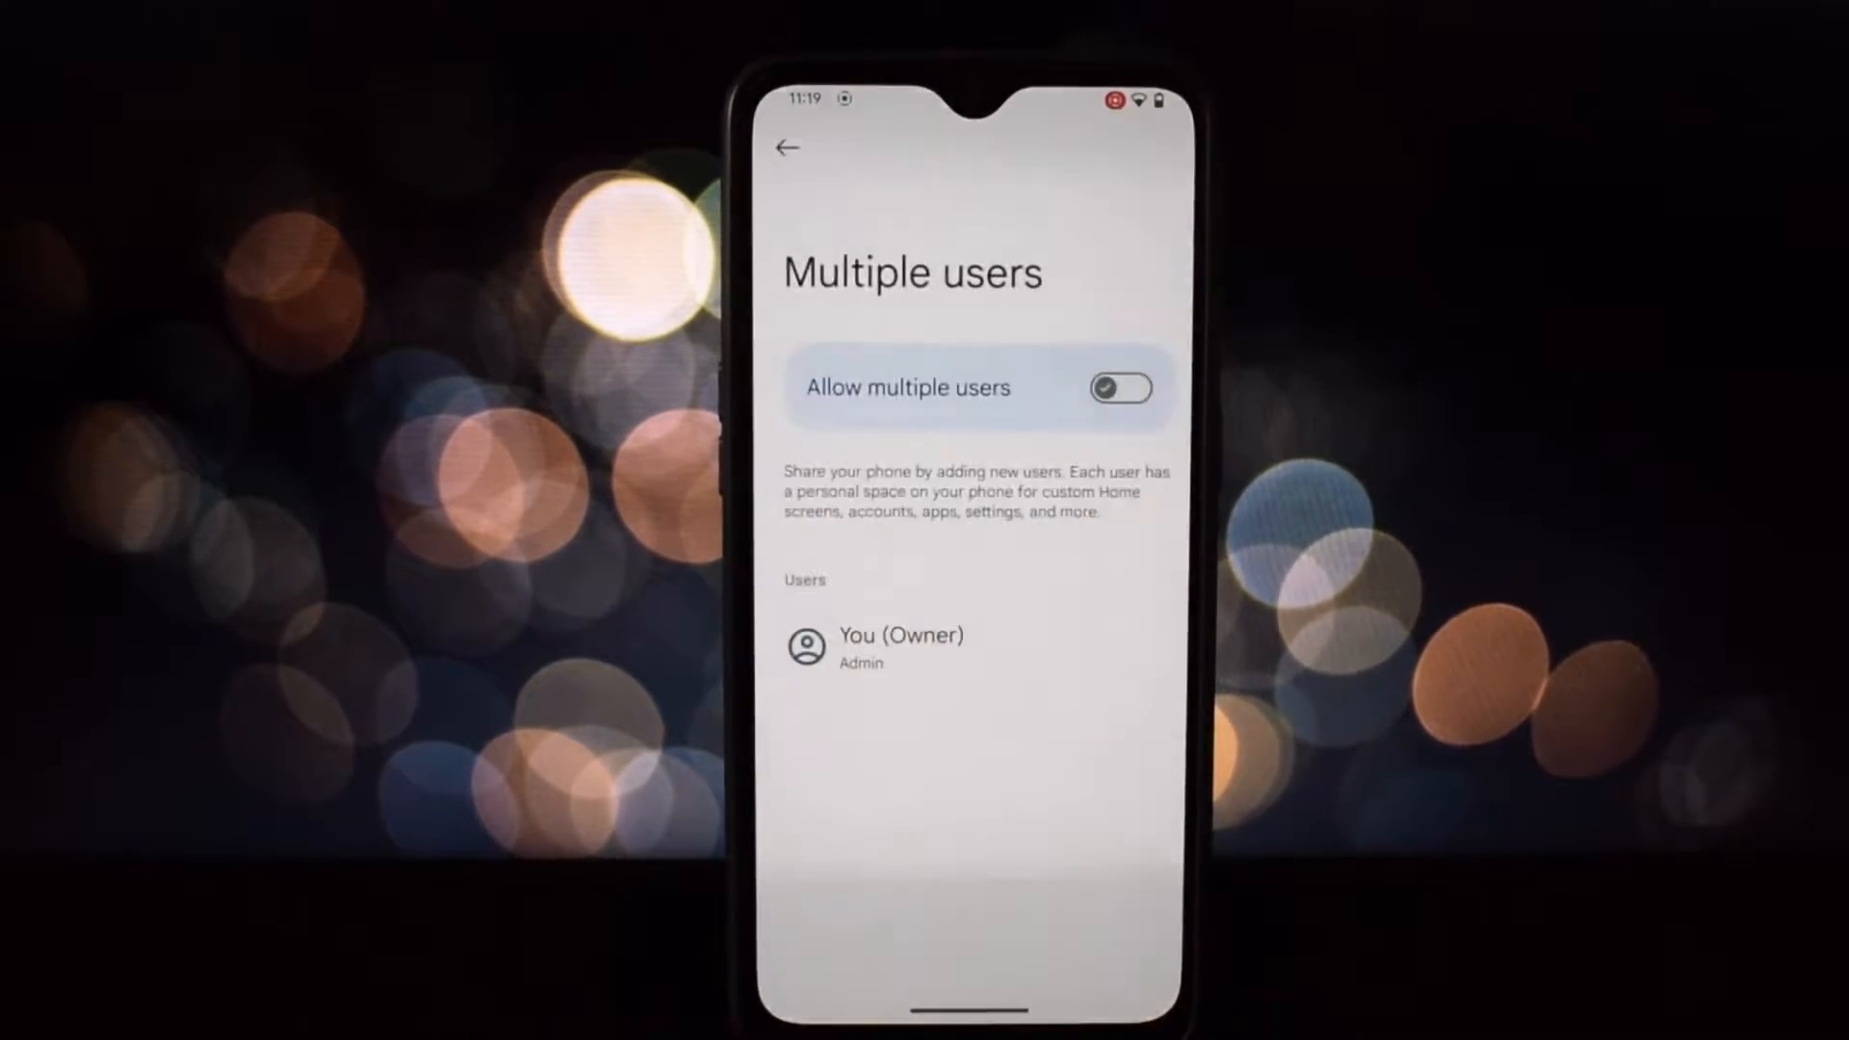
click(790, 148)
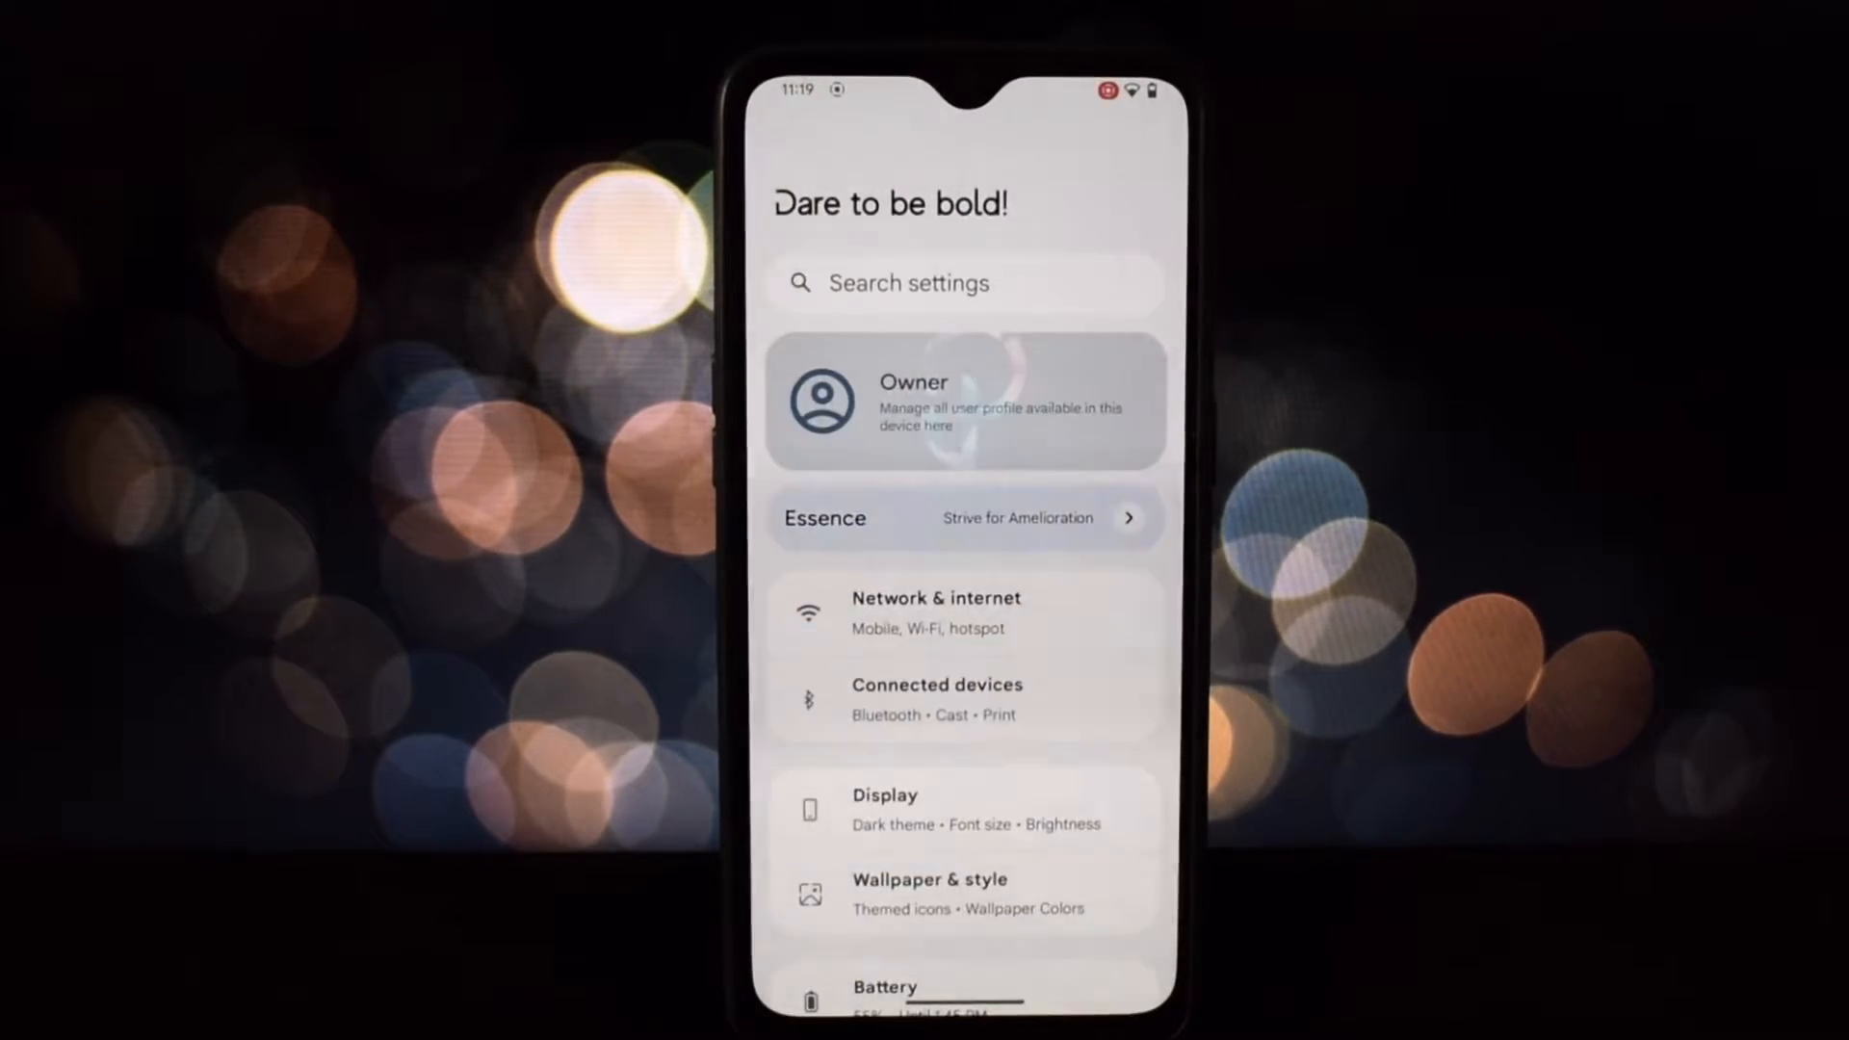
click(962, 518)
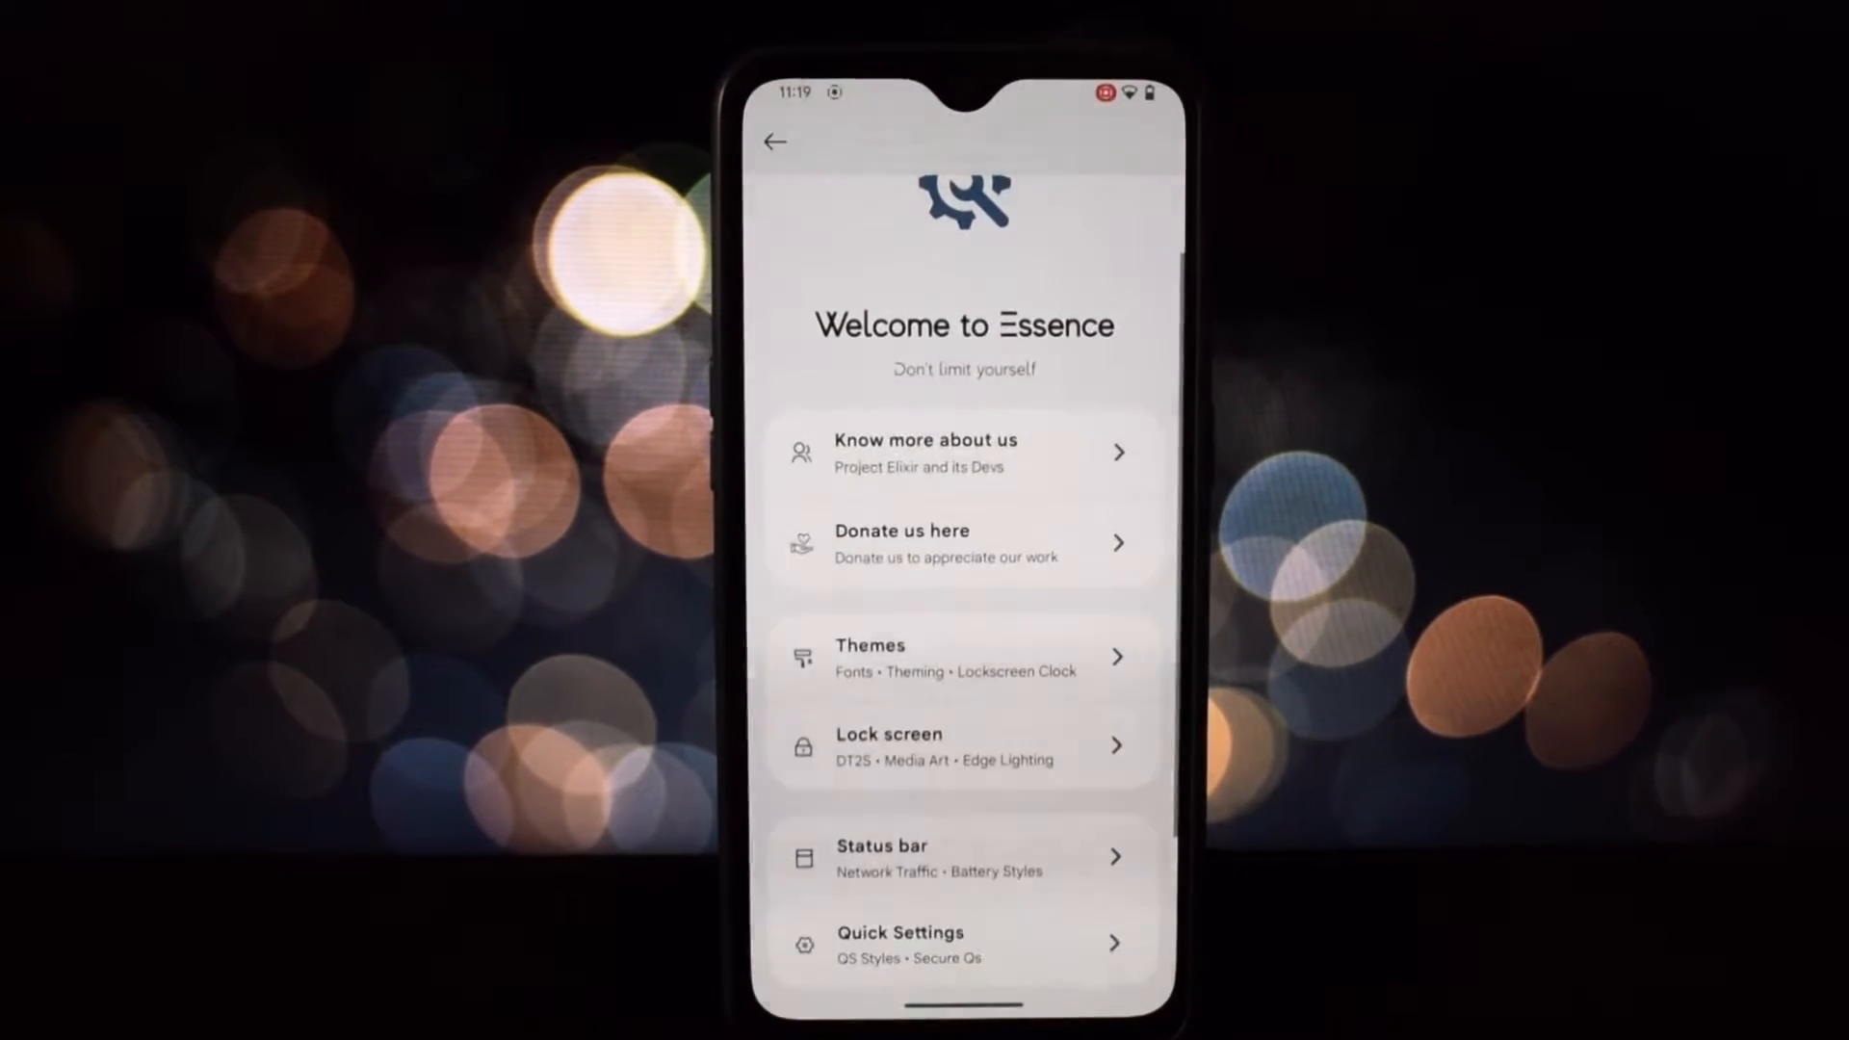
Step: In Themes, review the Headline / Body font choices and return to Theming
click(959, 657)
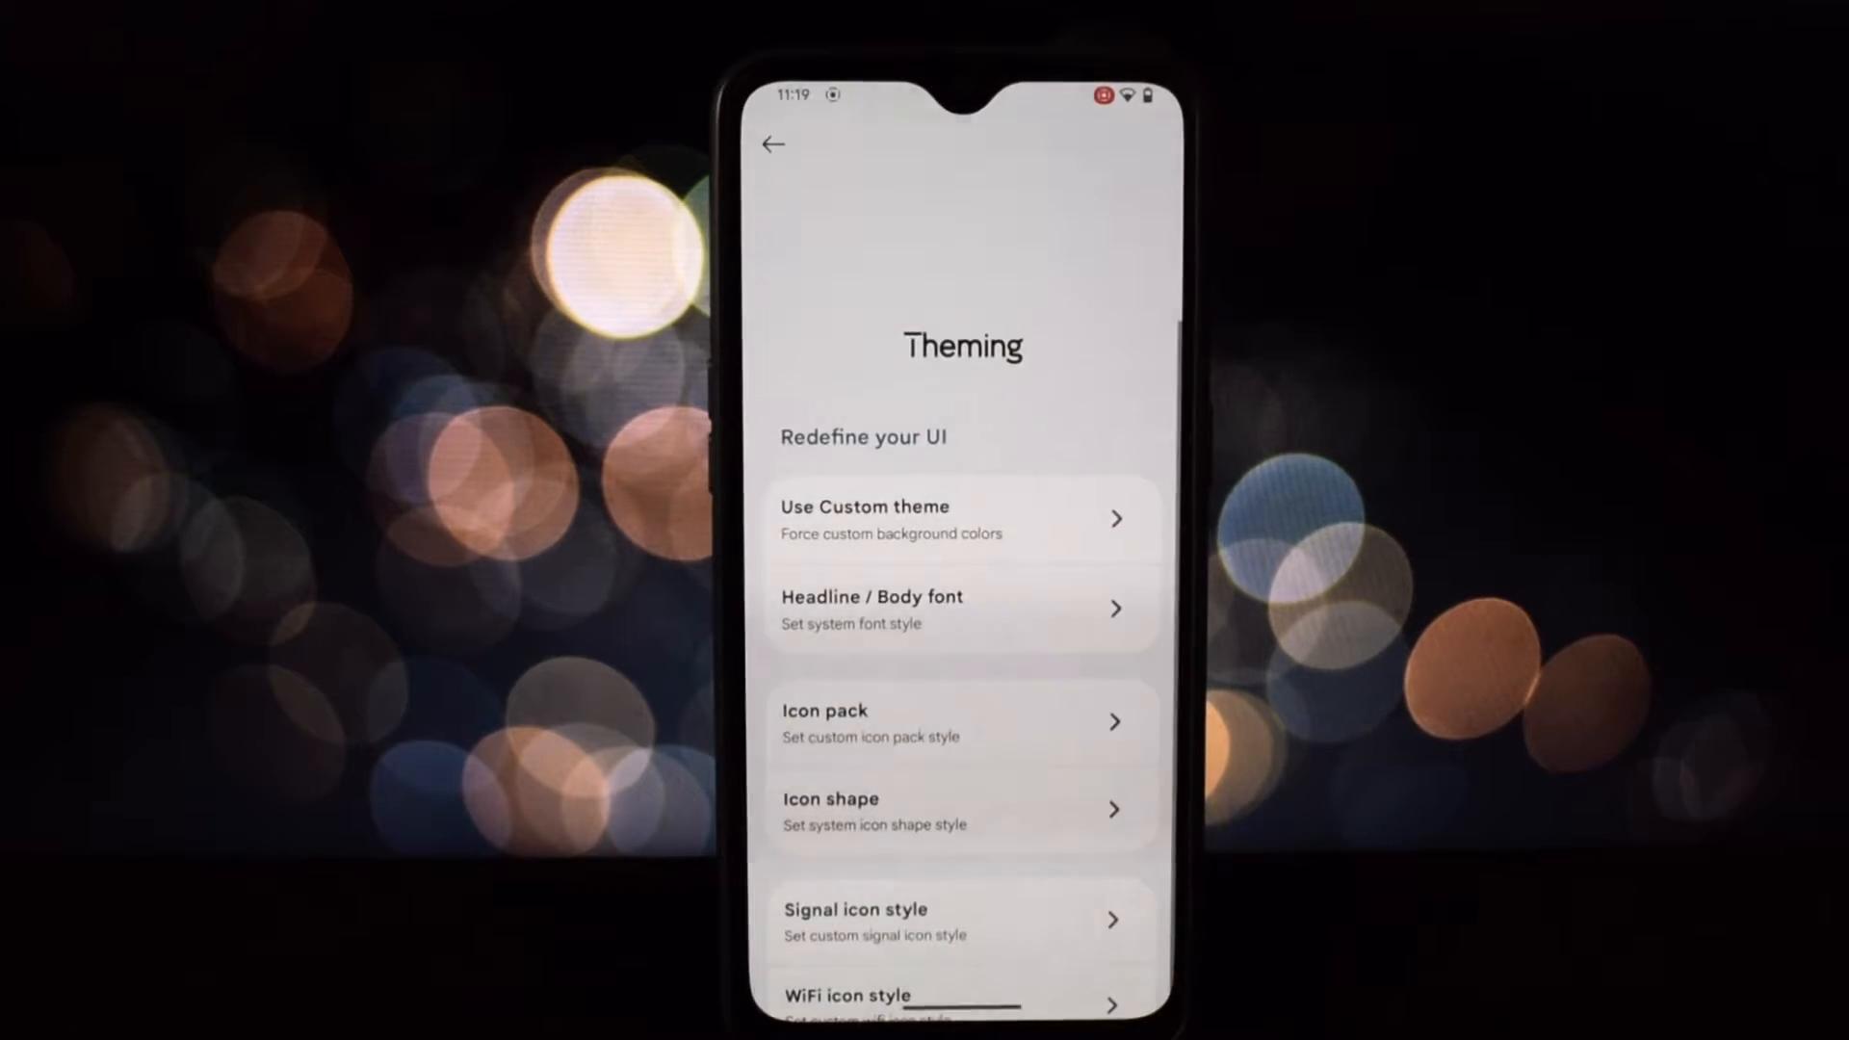
click(959, 518)
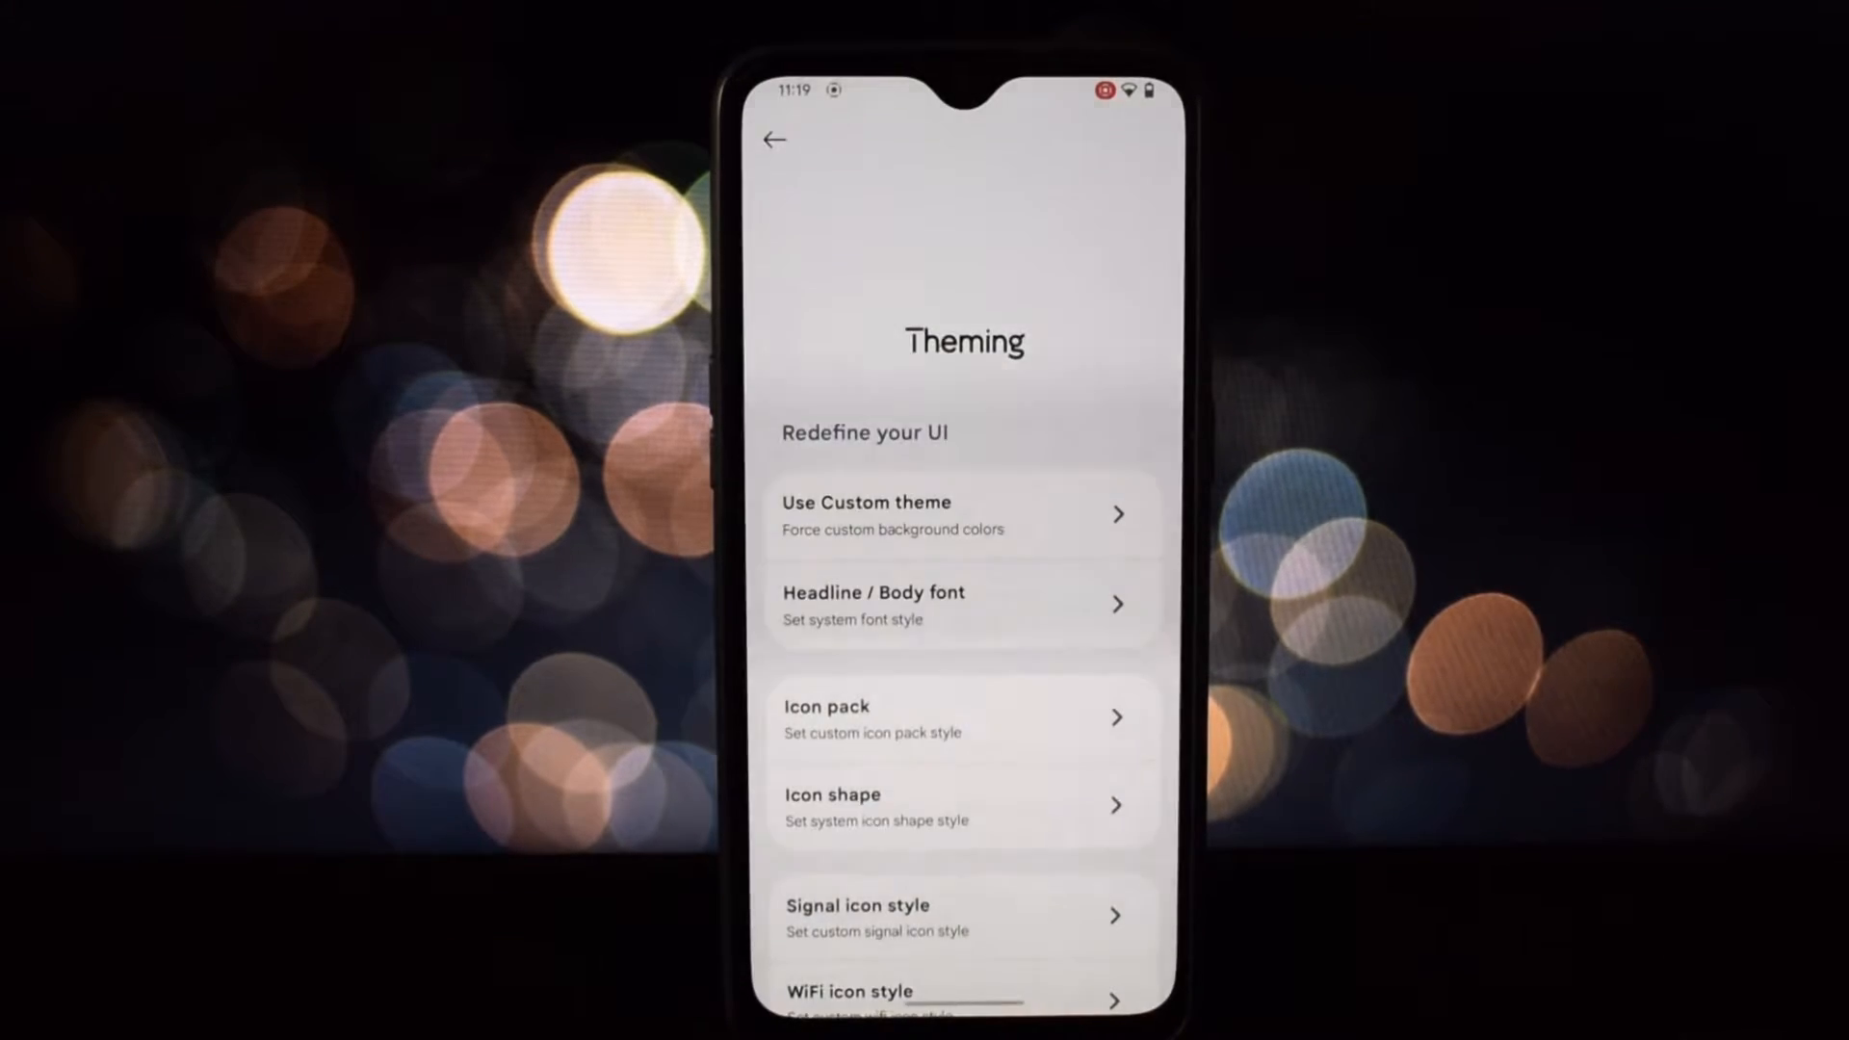
click(963, 603)
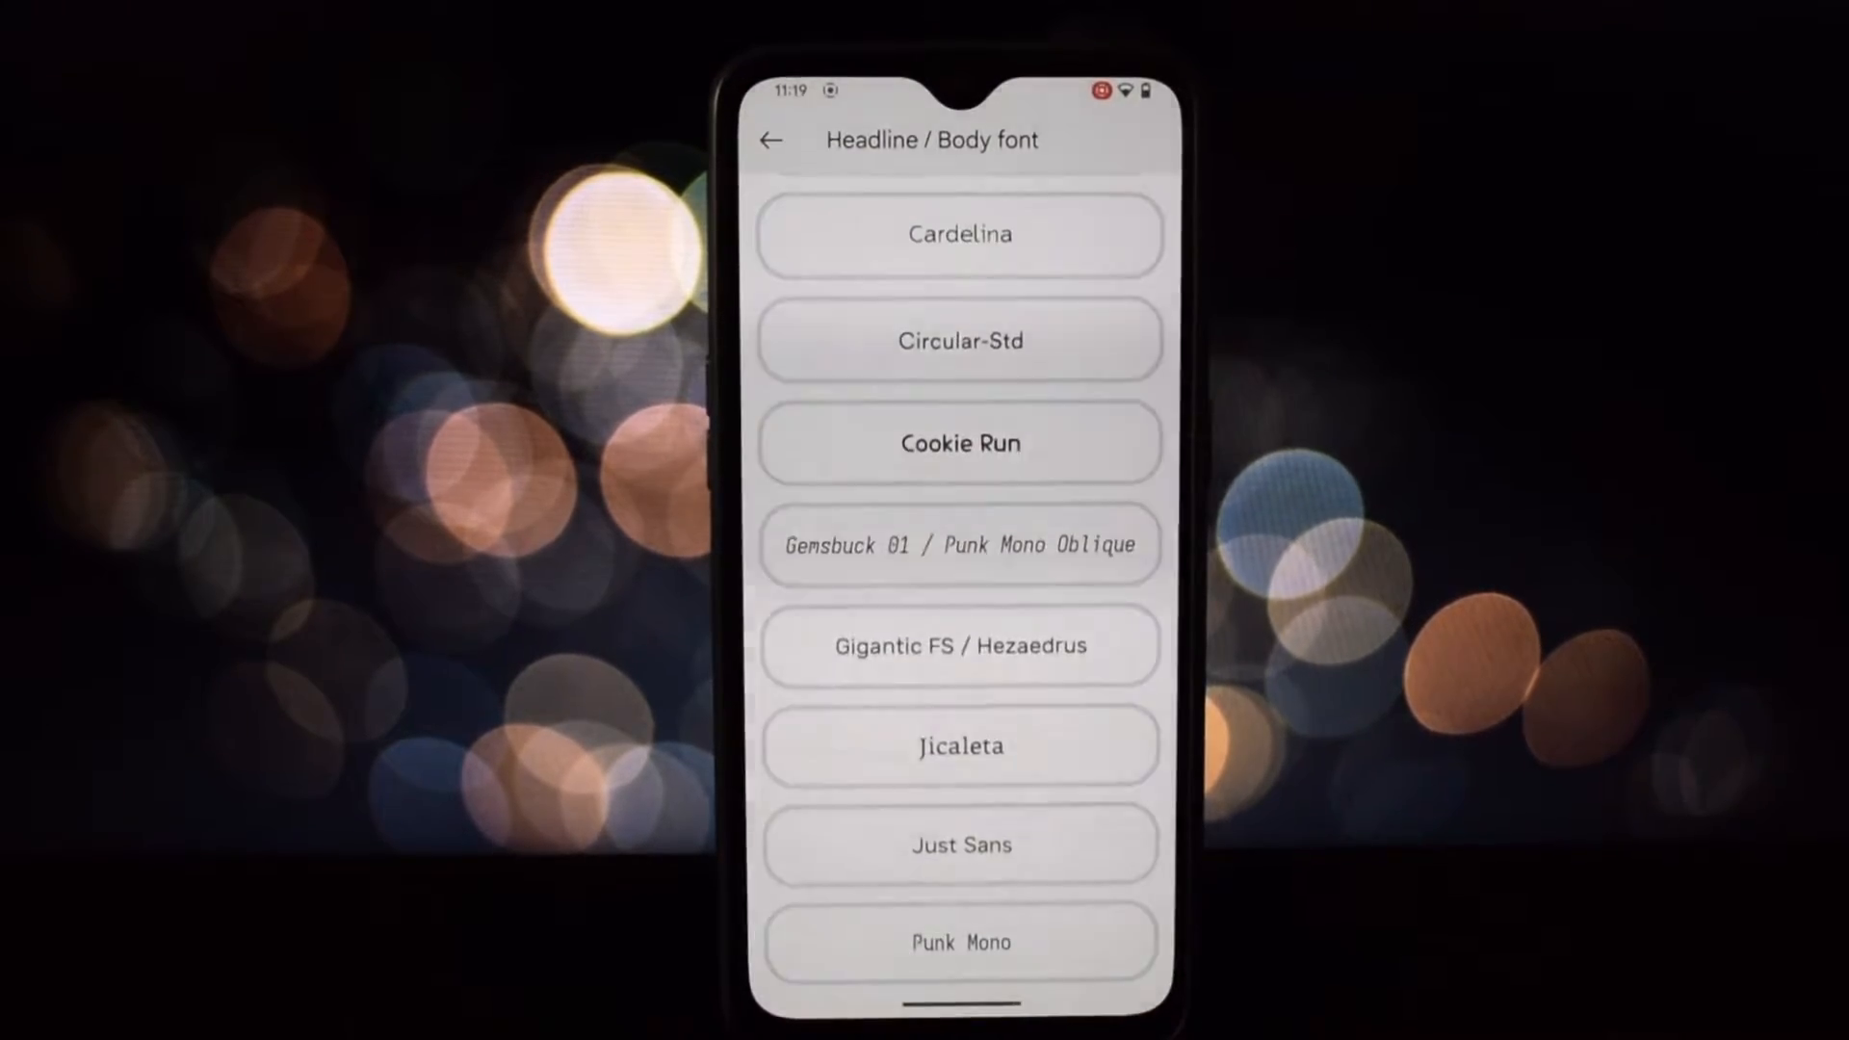
click(769, 140)
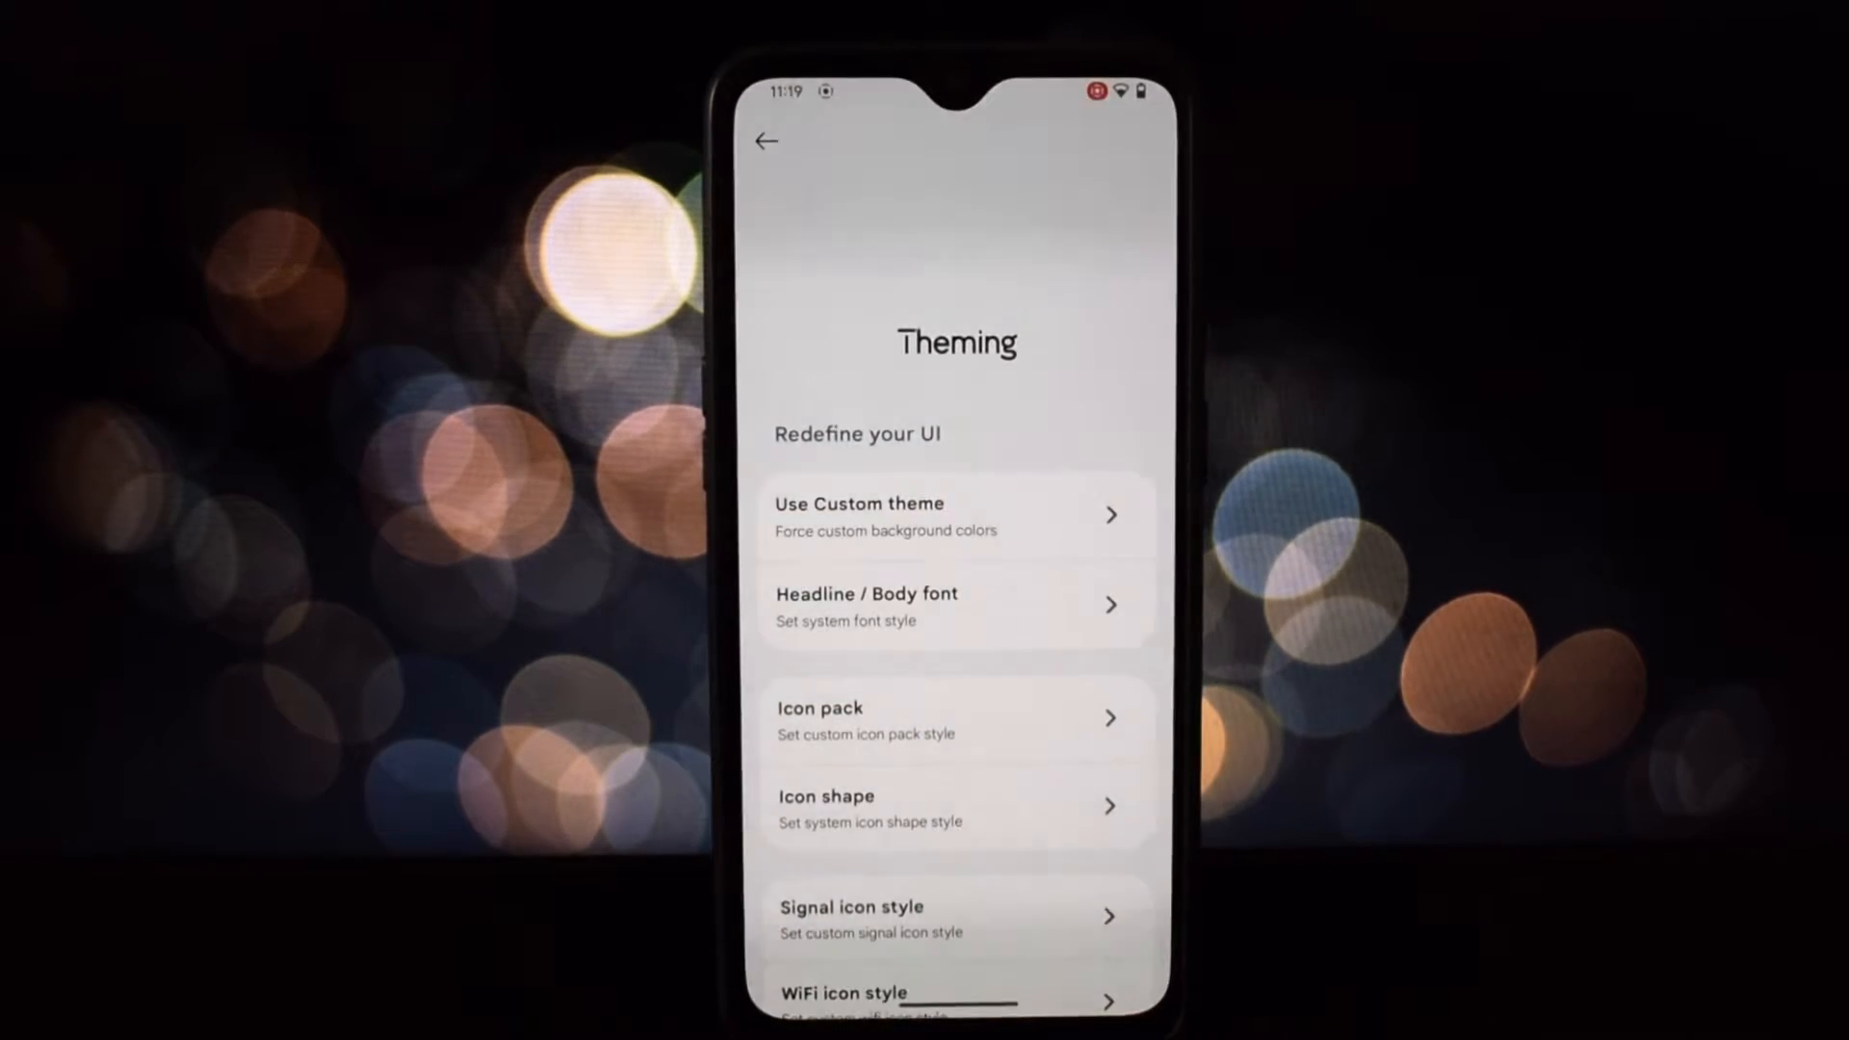
Step: Browse the Icon pack, Icon shape and Signal icon style options in Theming
click(955, 718)
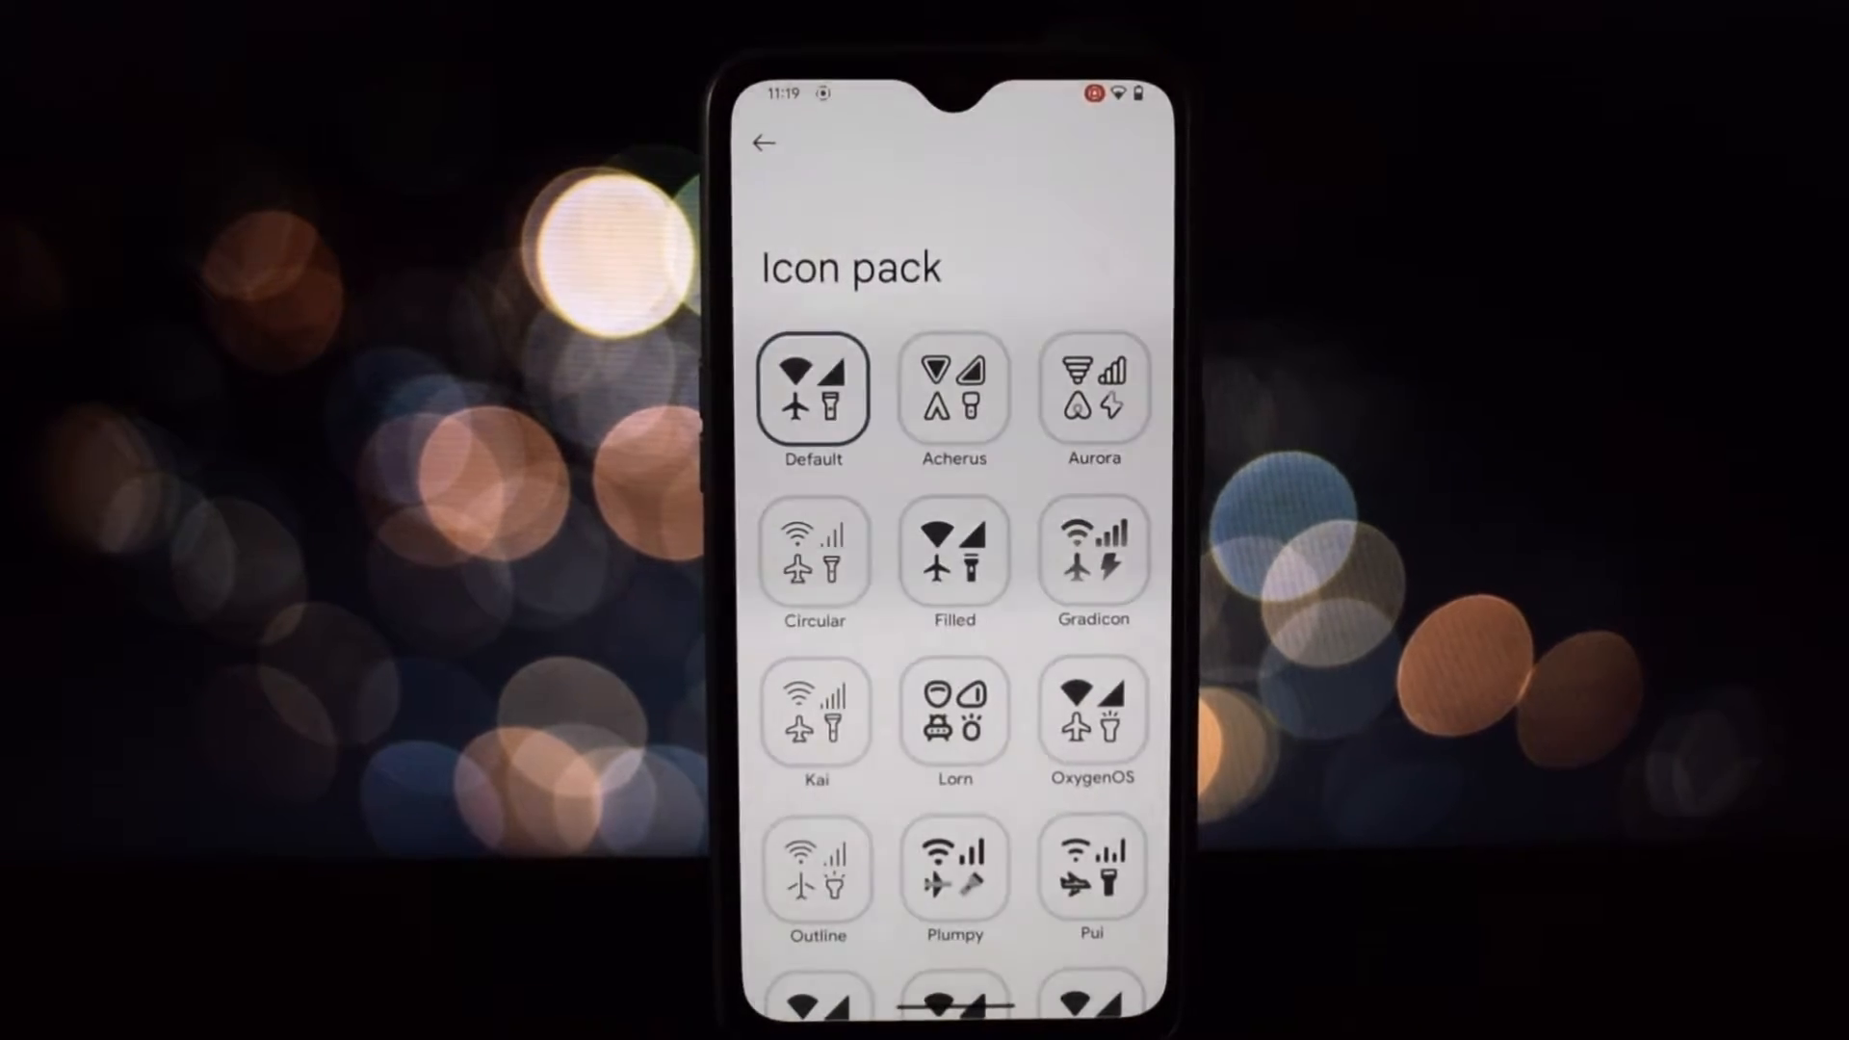
click(763, 143)
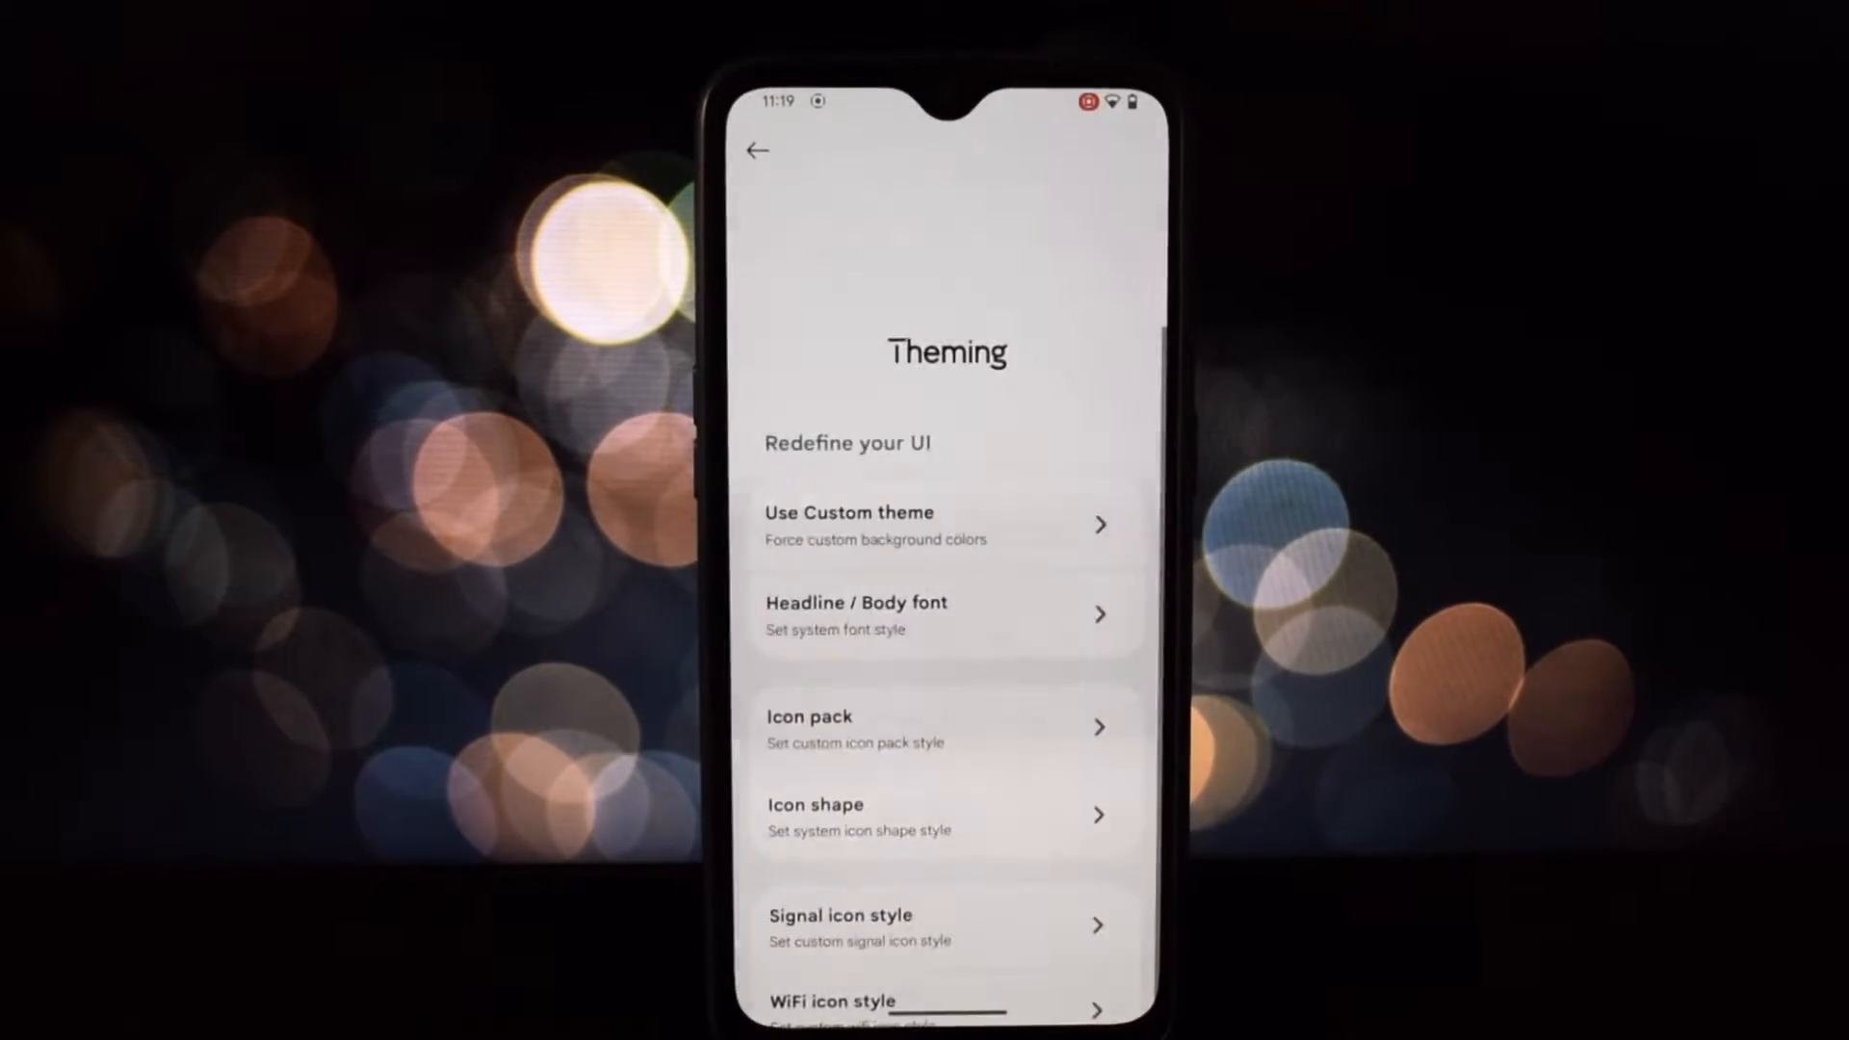
click(857, 816)
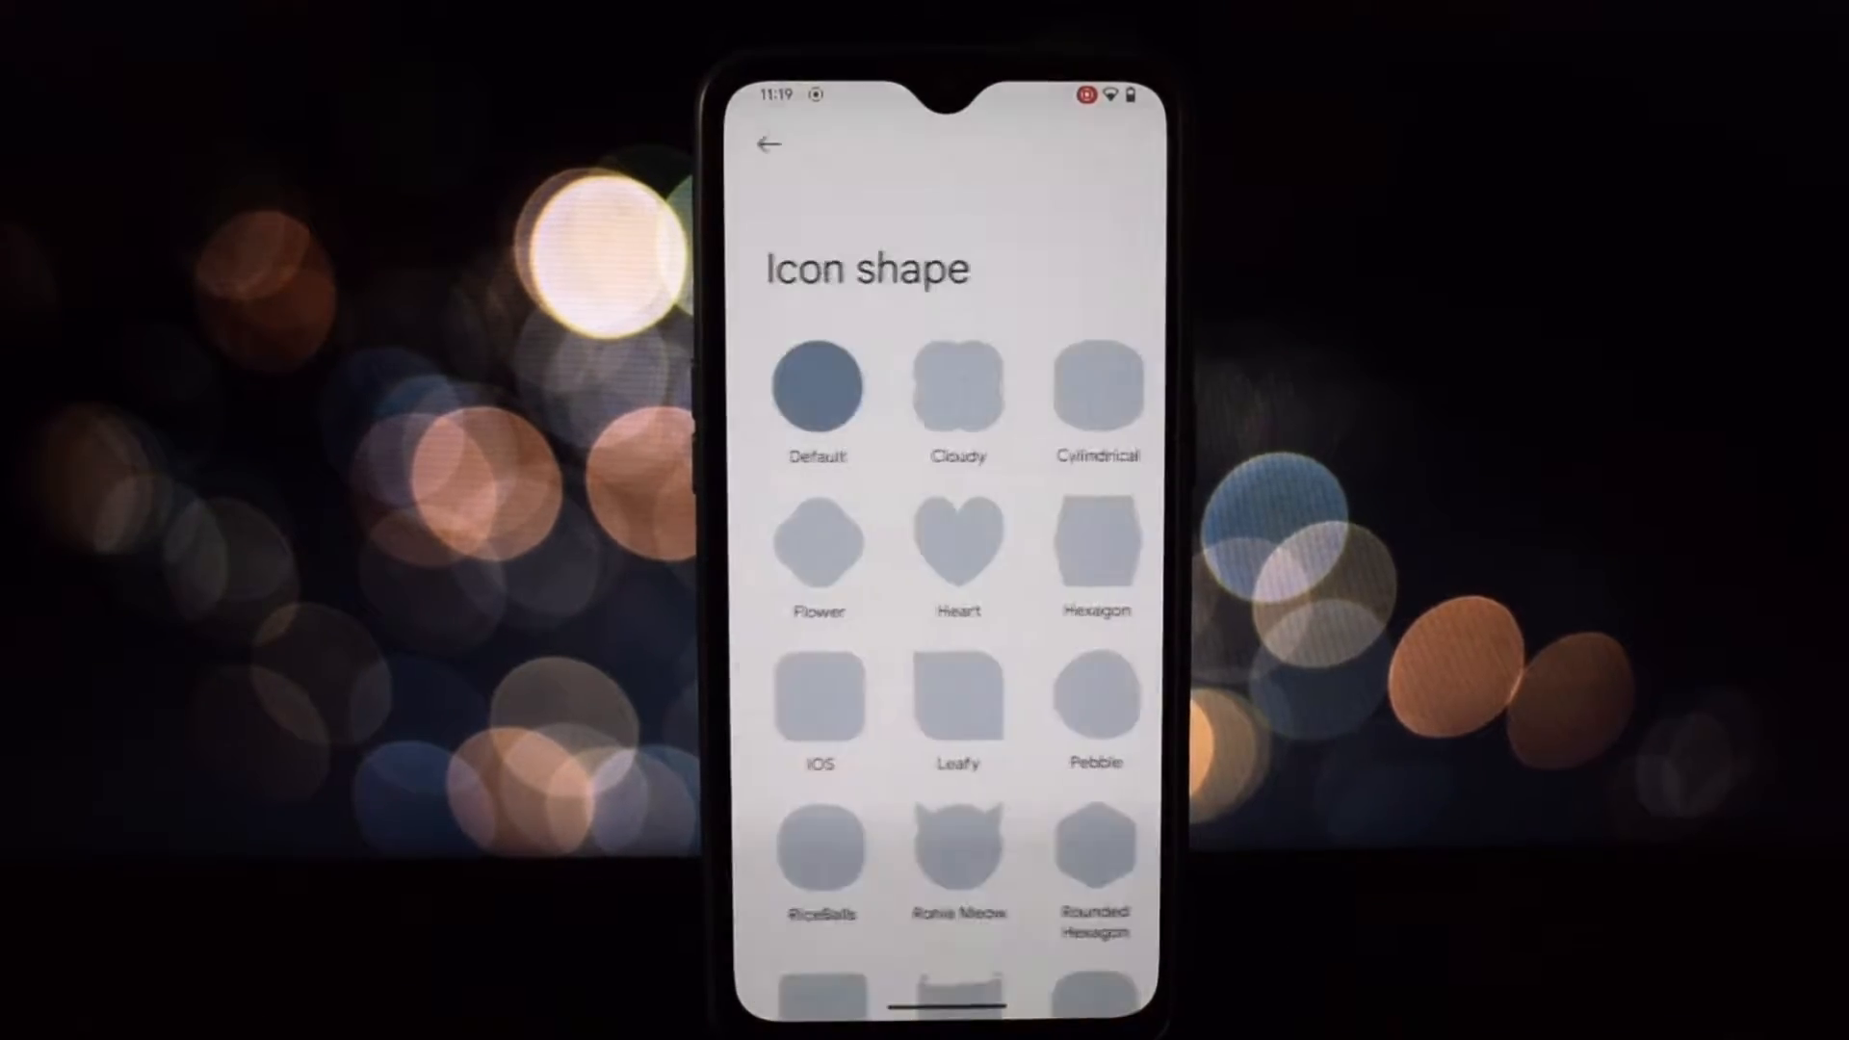
click(773, 145)
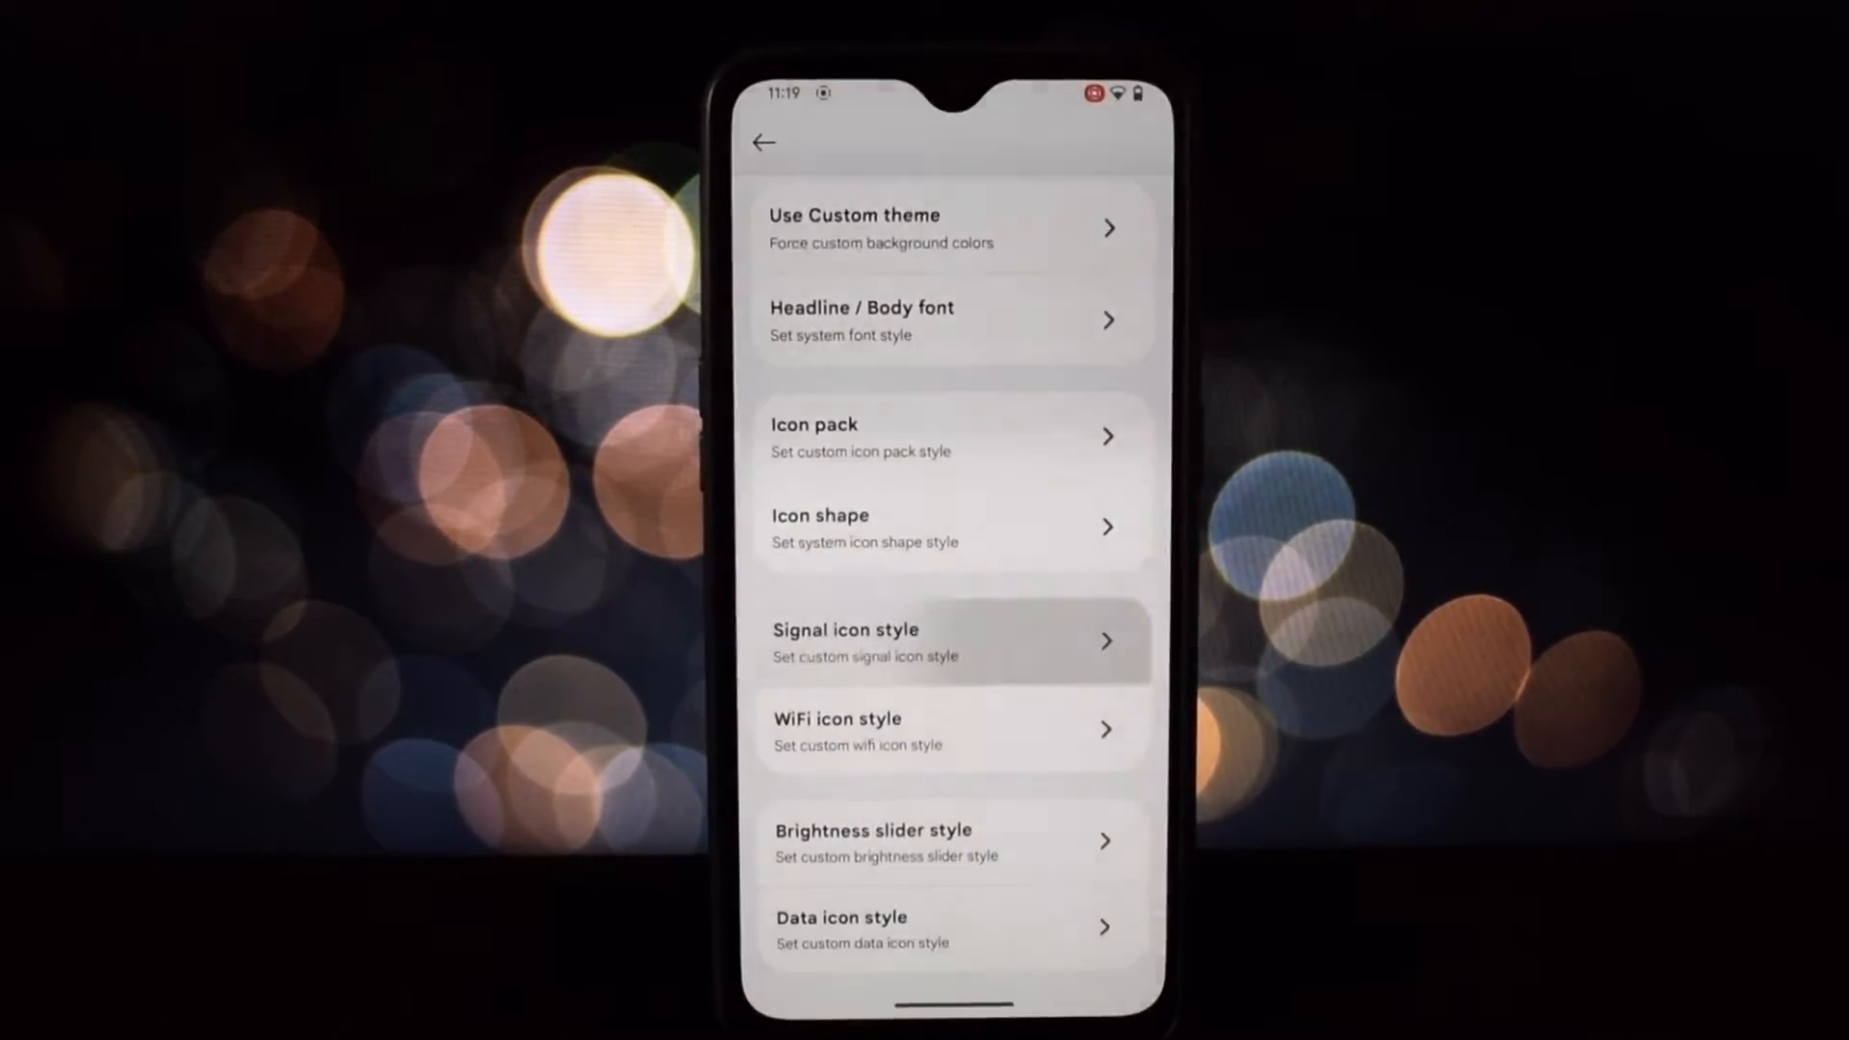
click(949, 641)
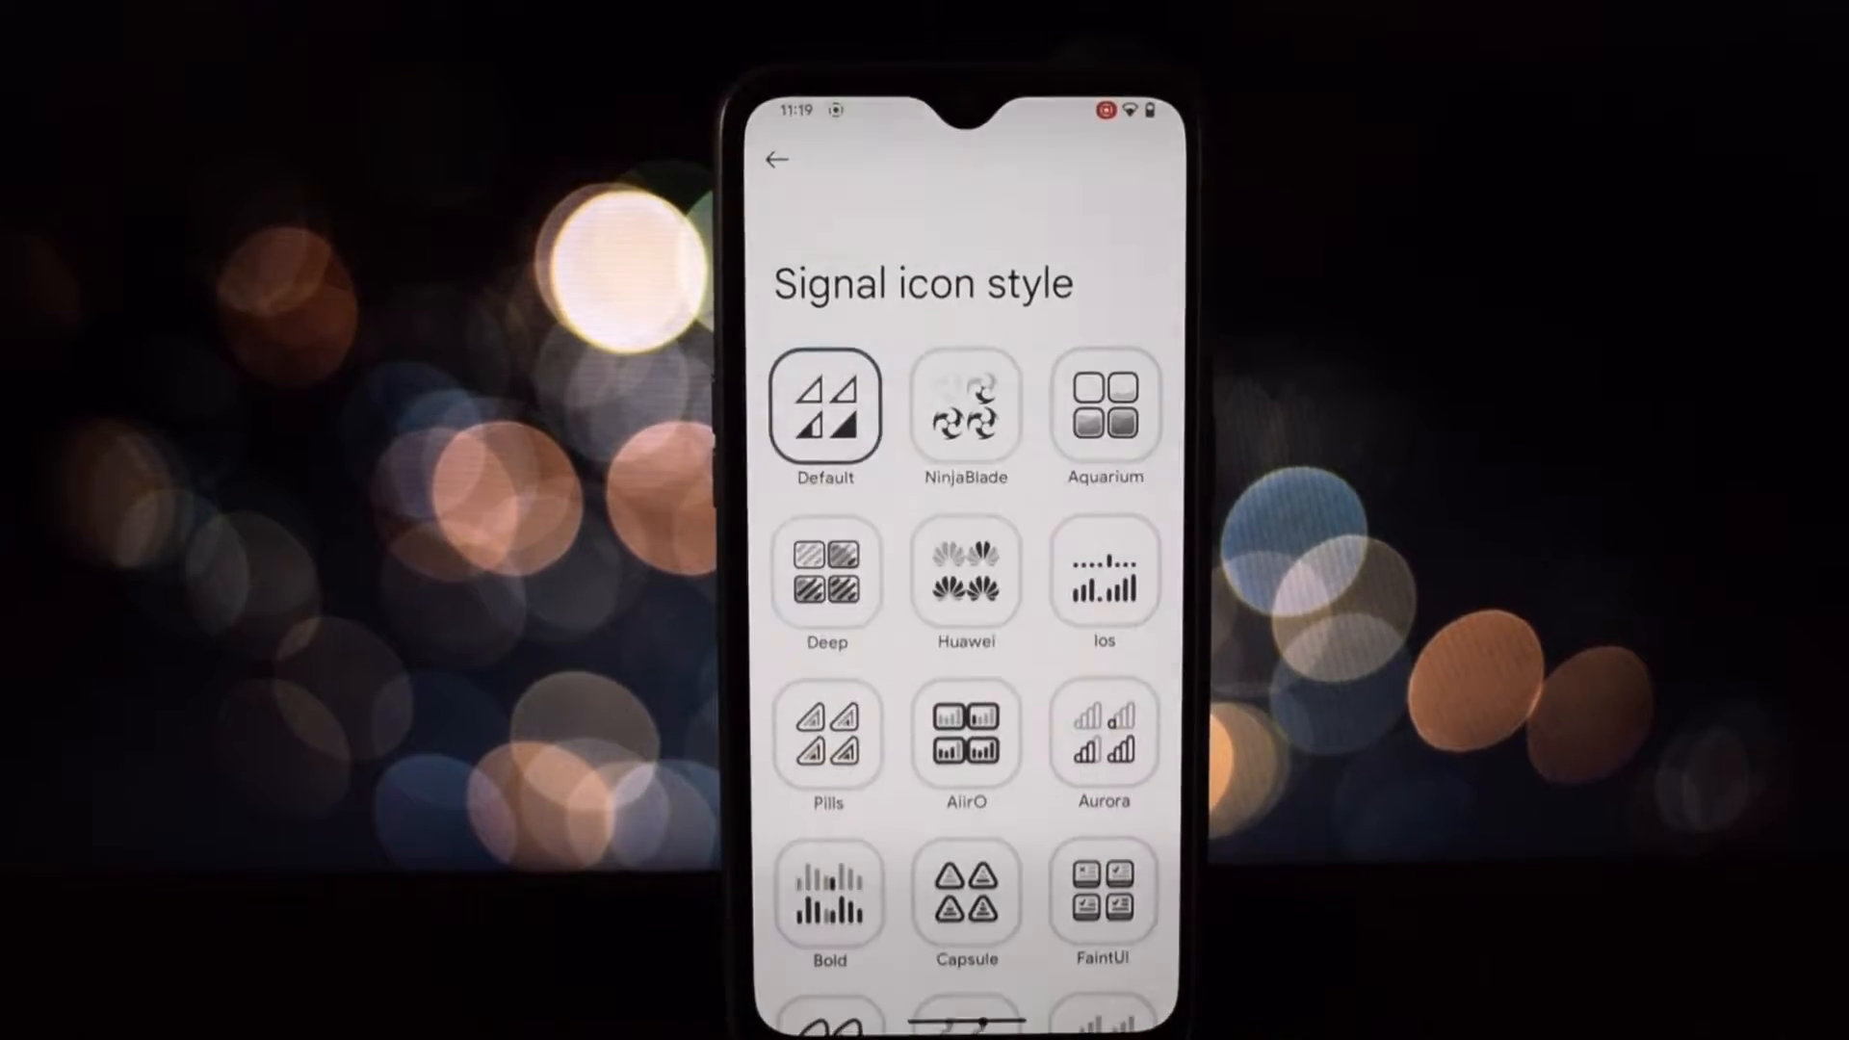
click(776, 159)
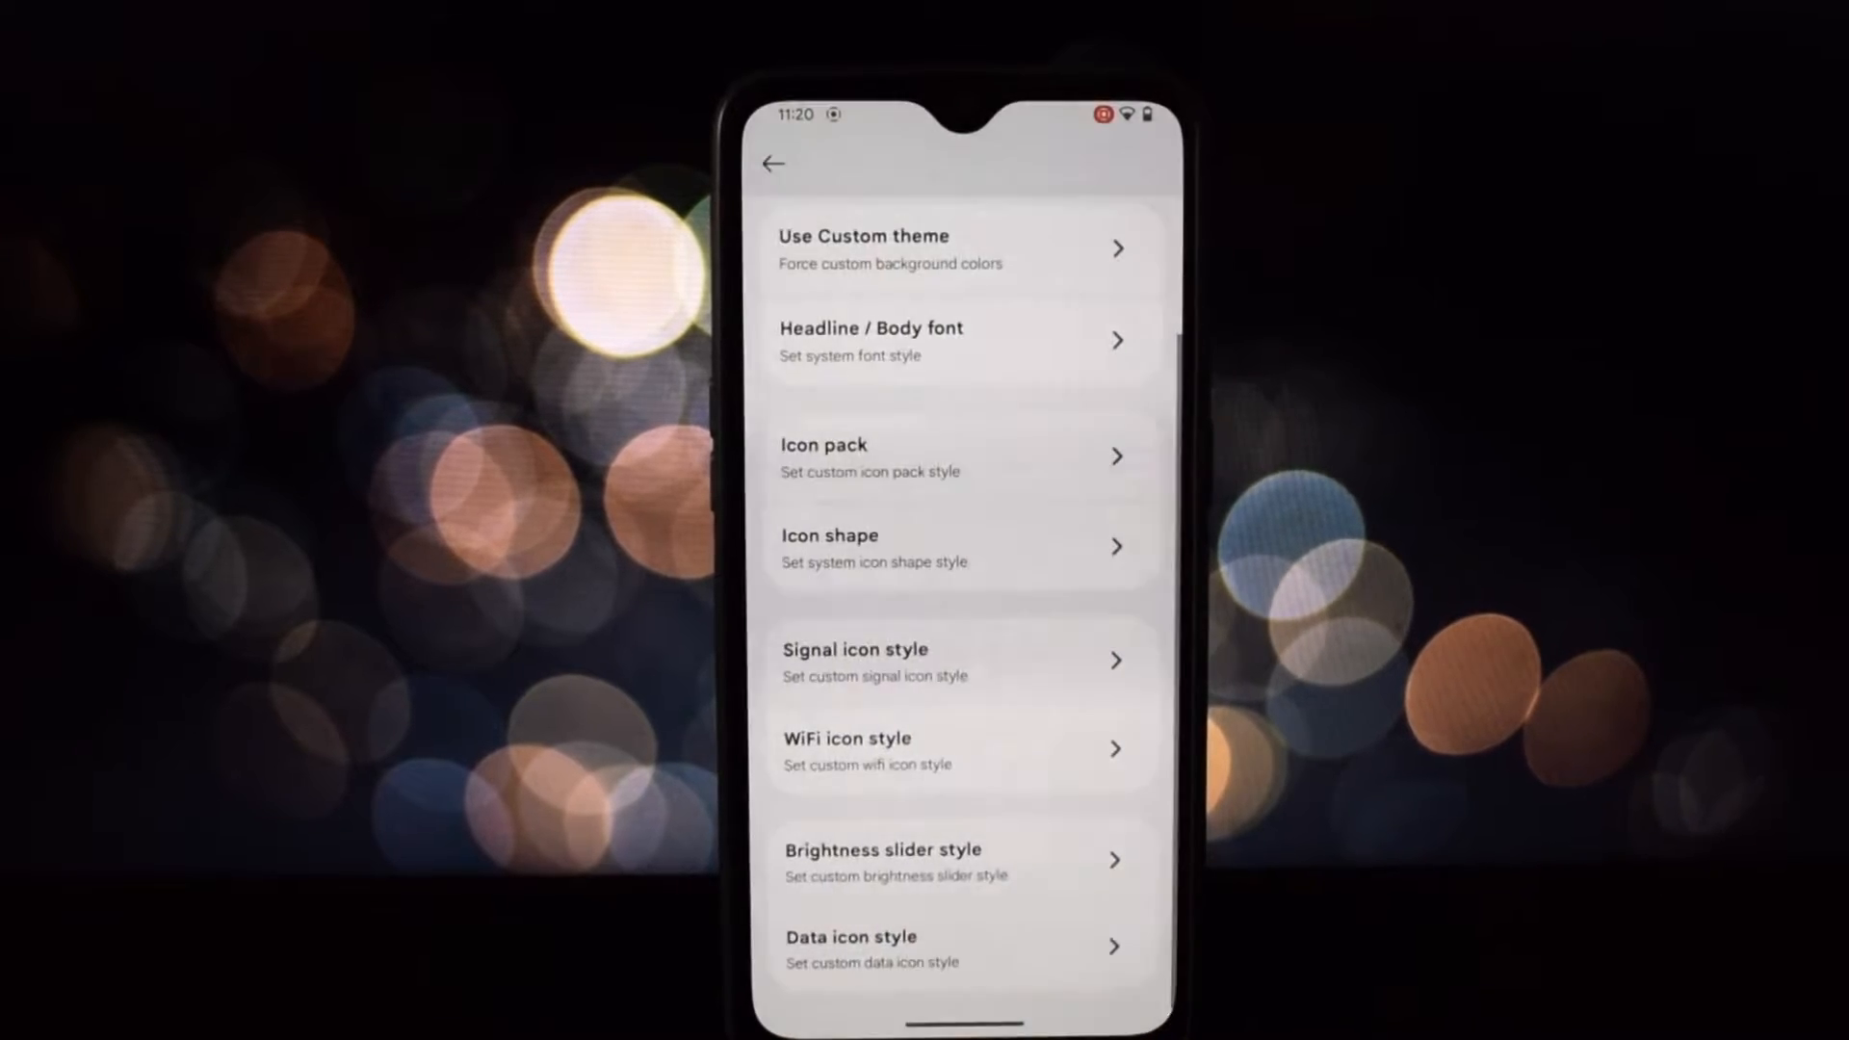
Step: Browse the Brightness slider and Data icon styles, then return to the main Essence page
click(882, 863)
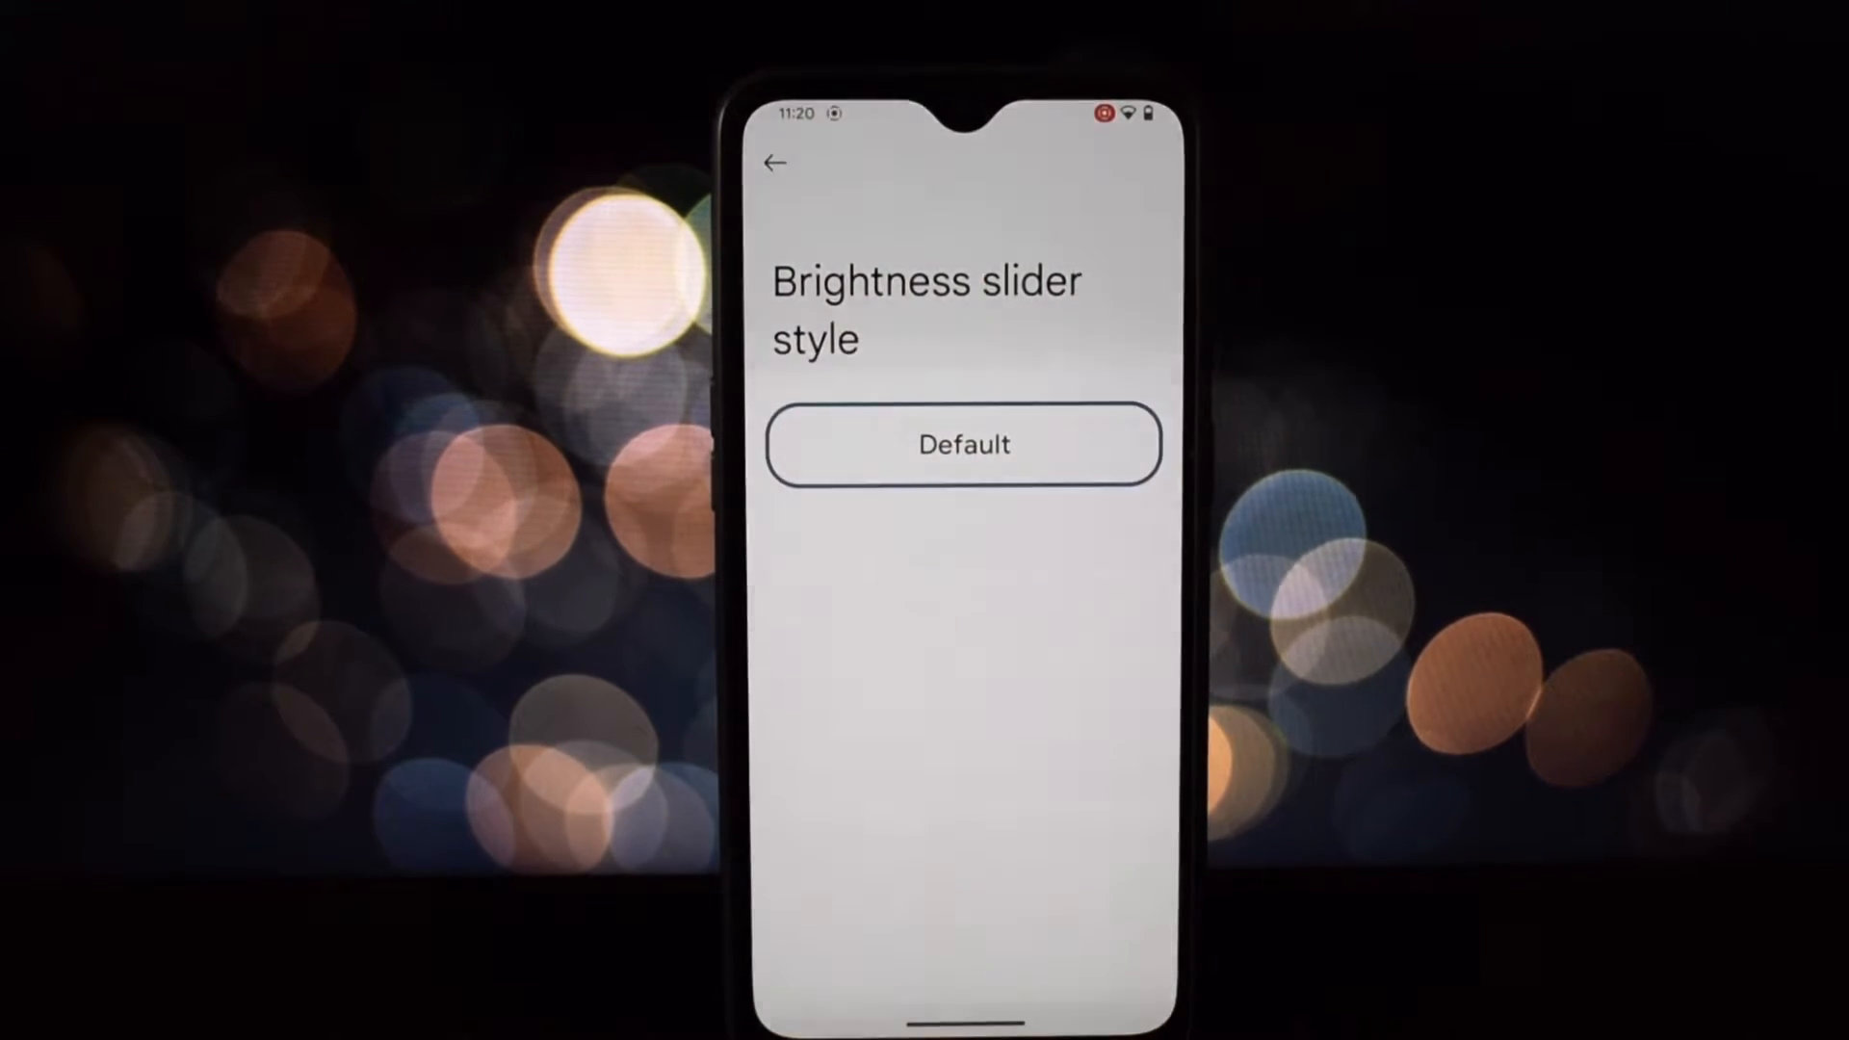
click(774, 161)
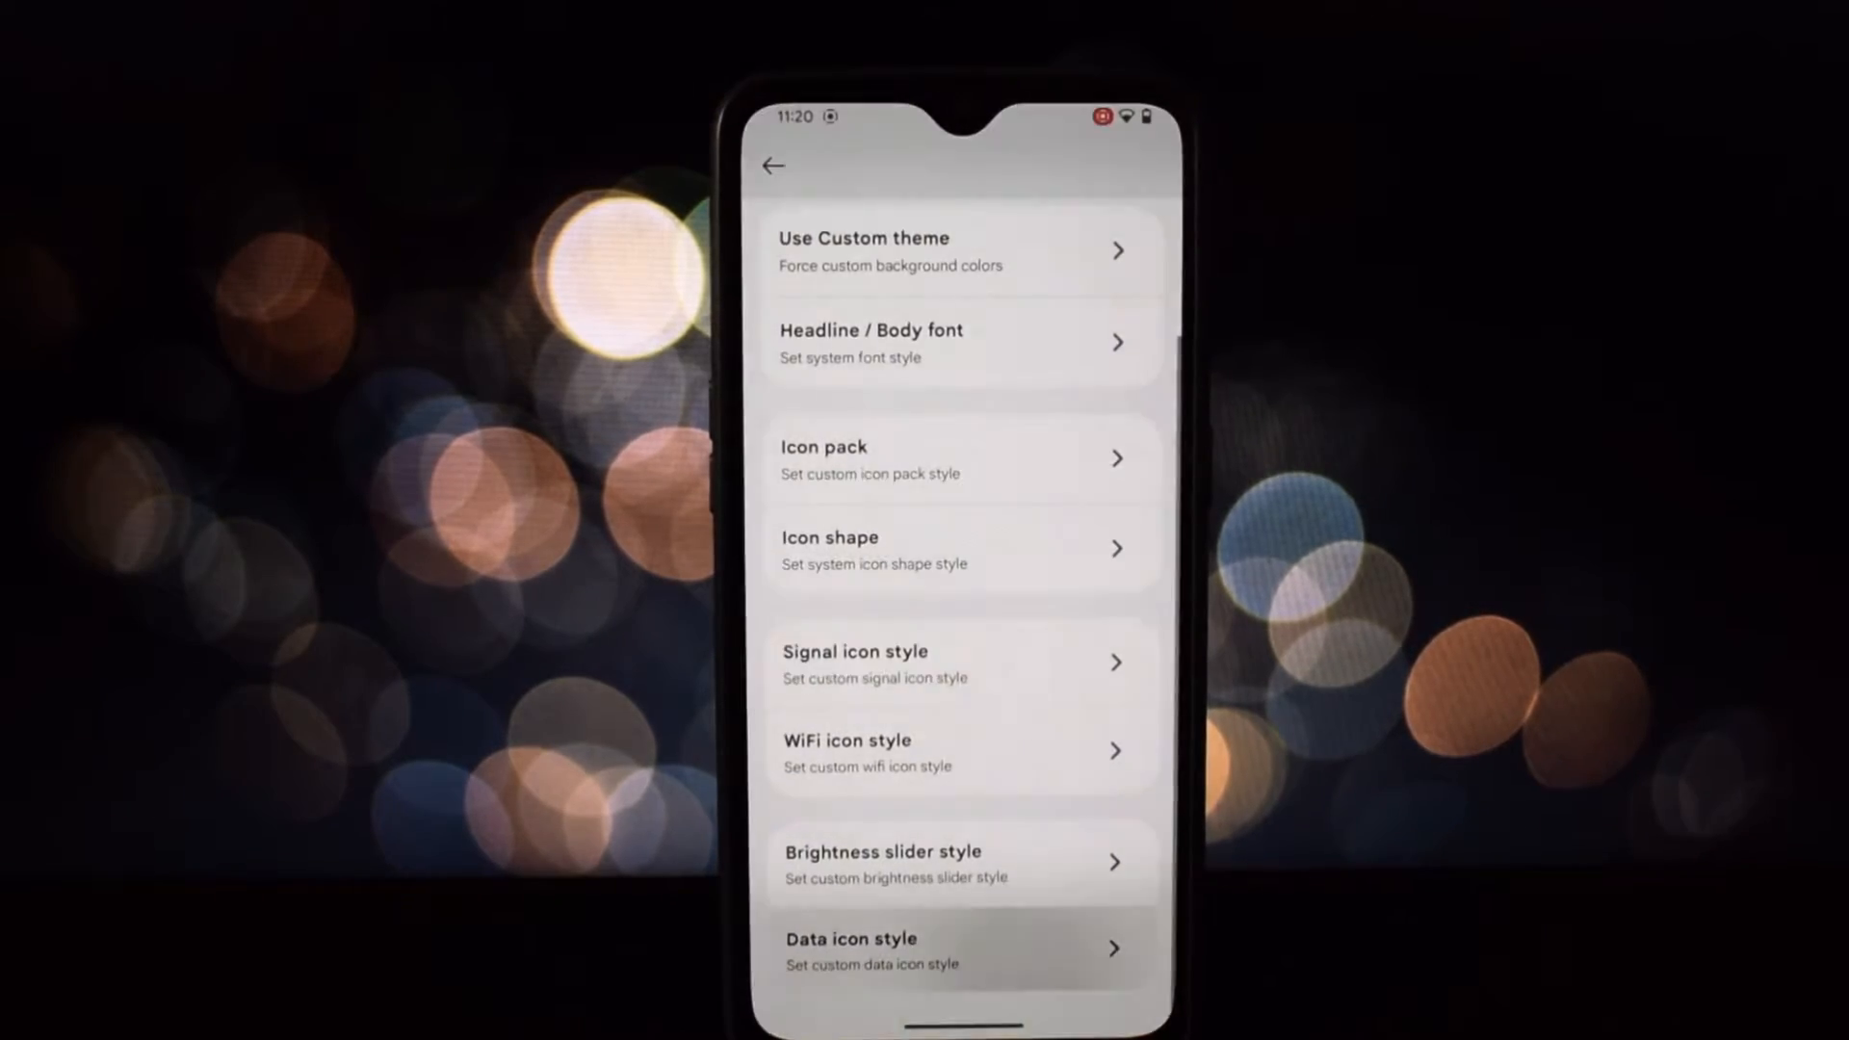
click(955, 950)
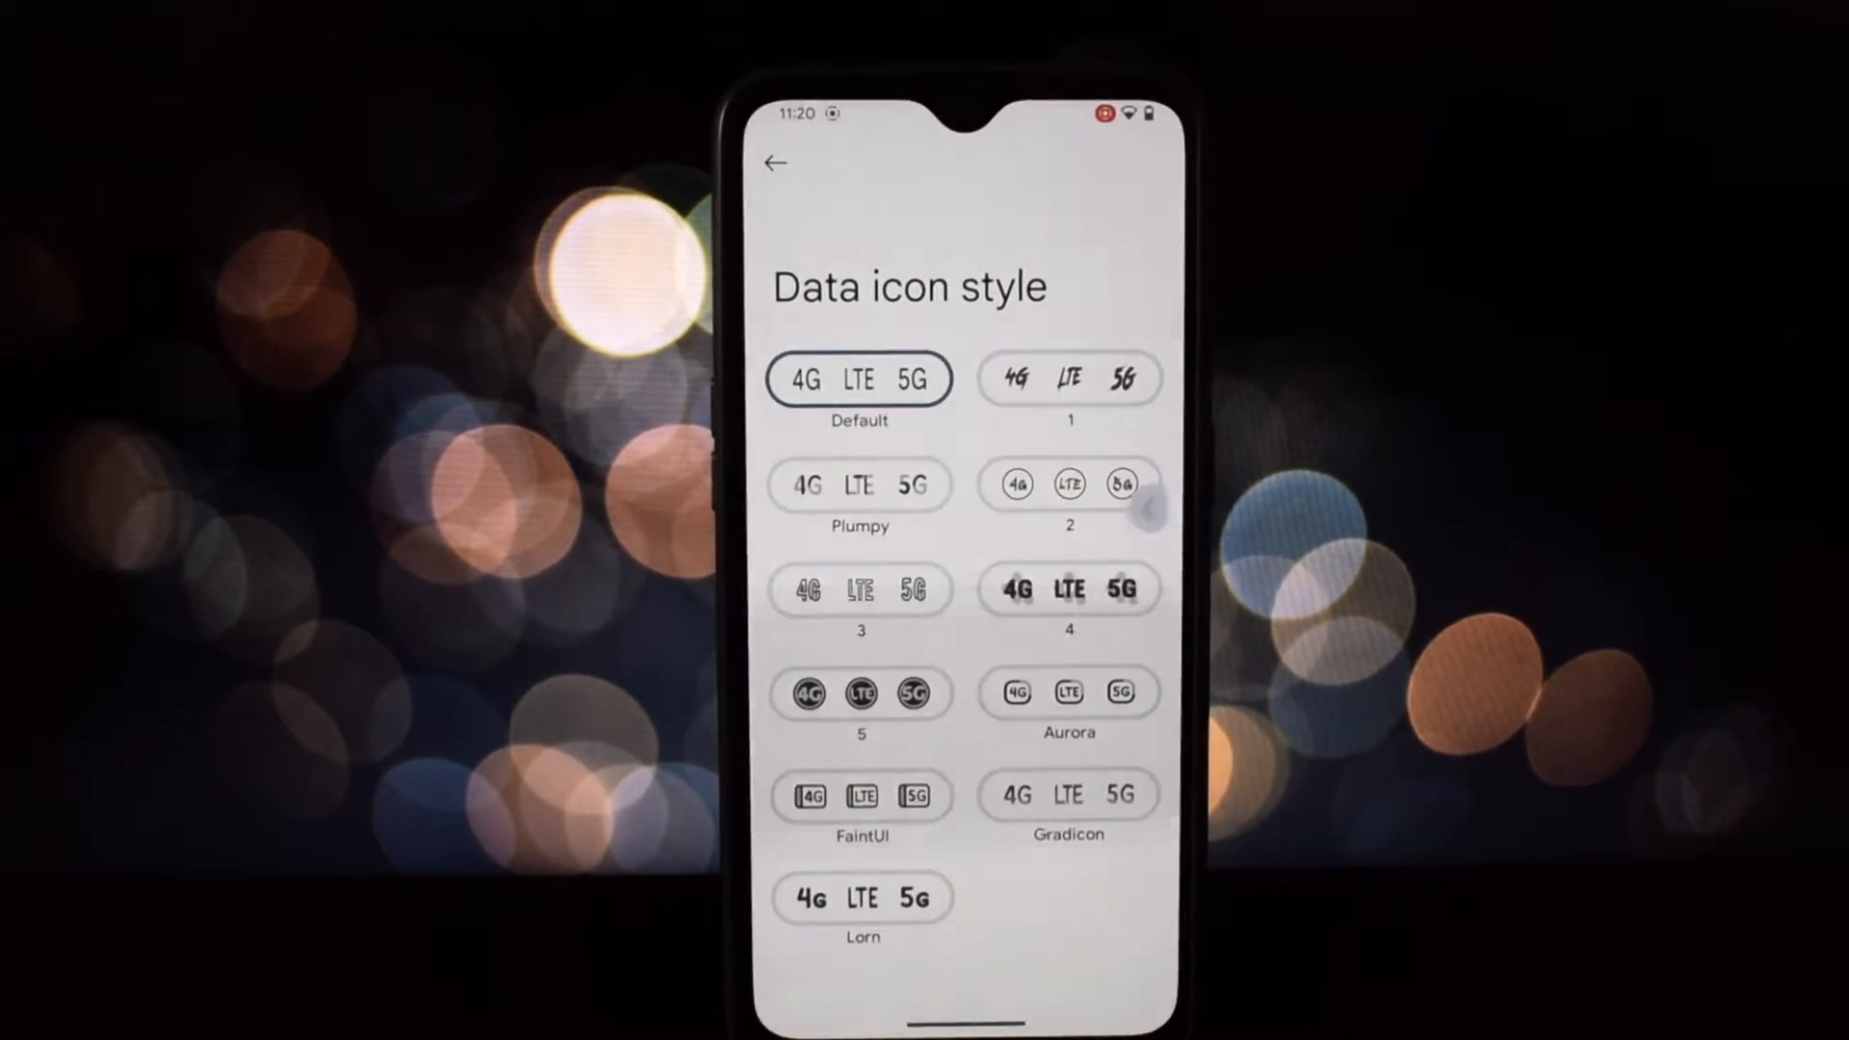
click(775, 162)
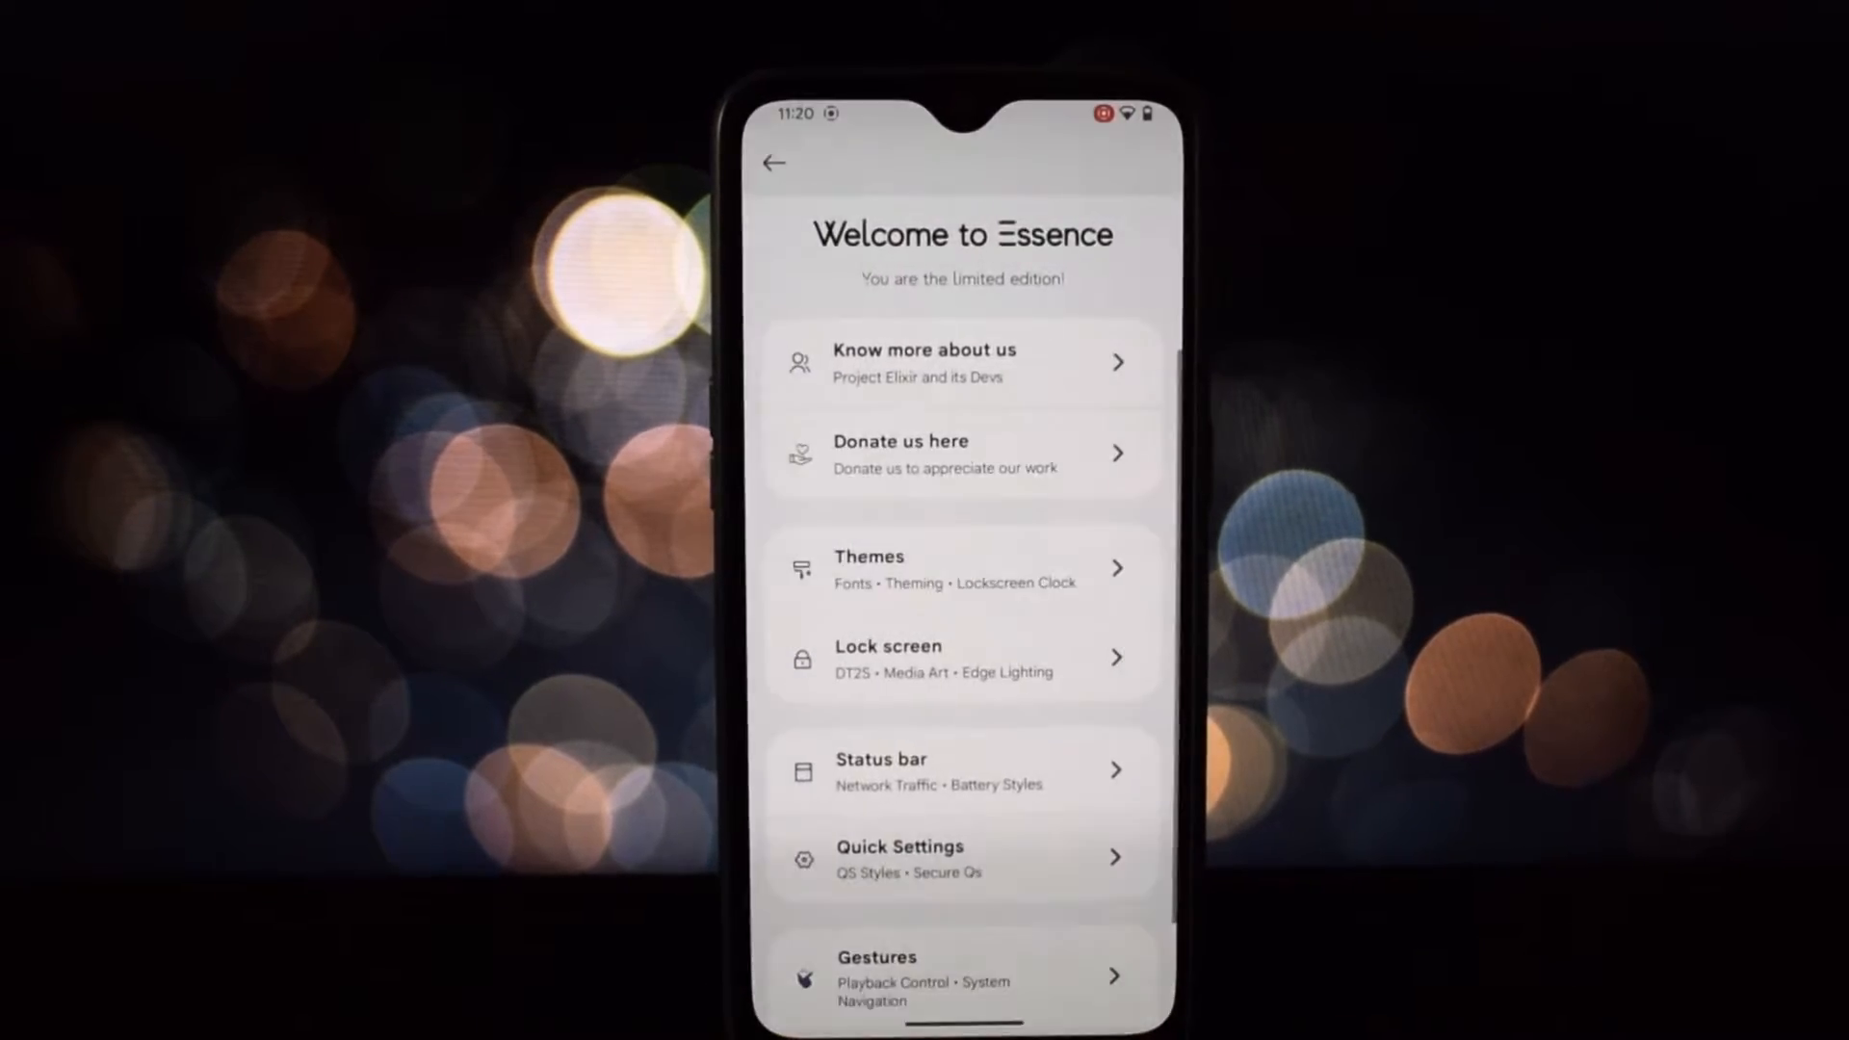
Step: Review Lock Screen options, dismiss the Edge light color mode choices and scroll to fingerprint, ripple and charging settings
click(961, 658)
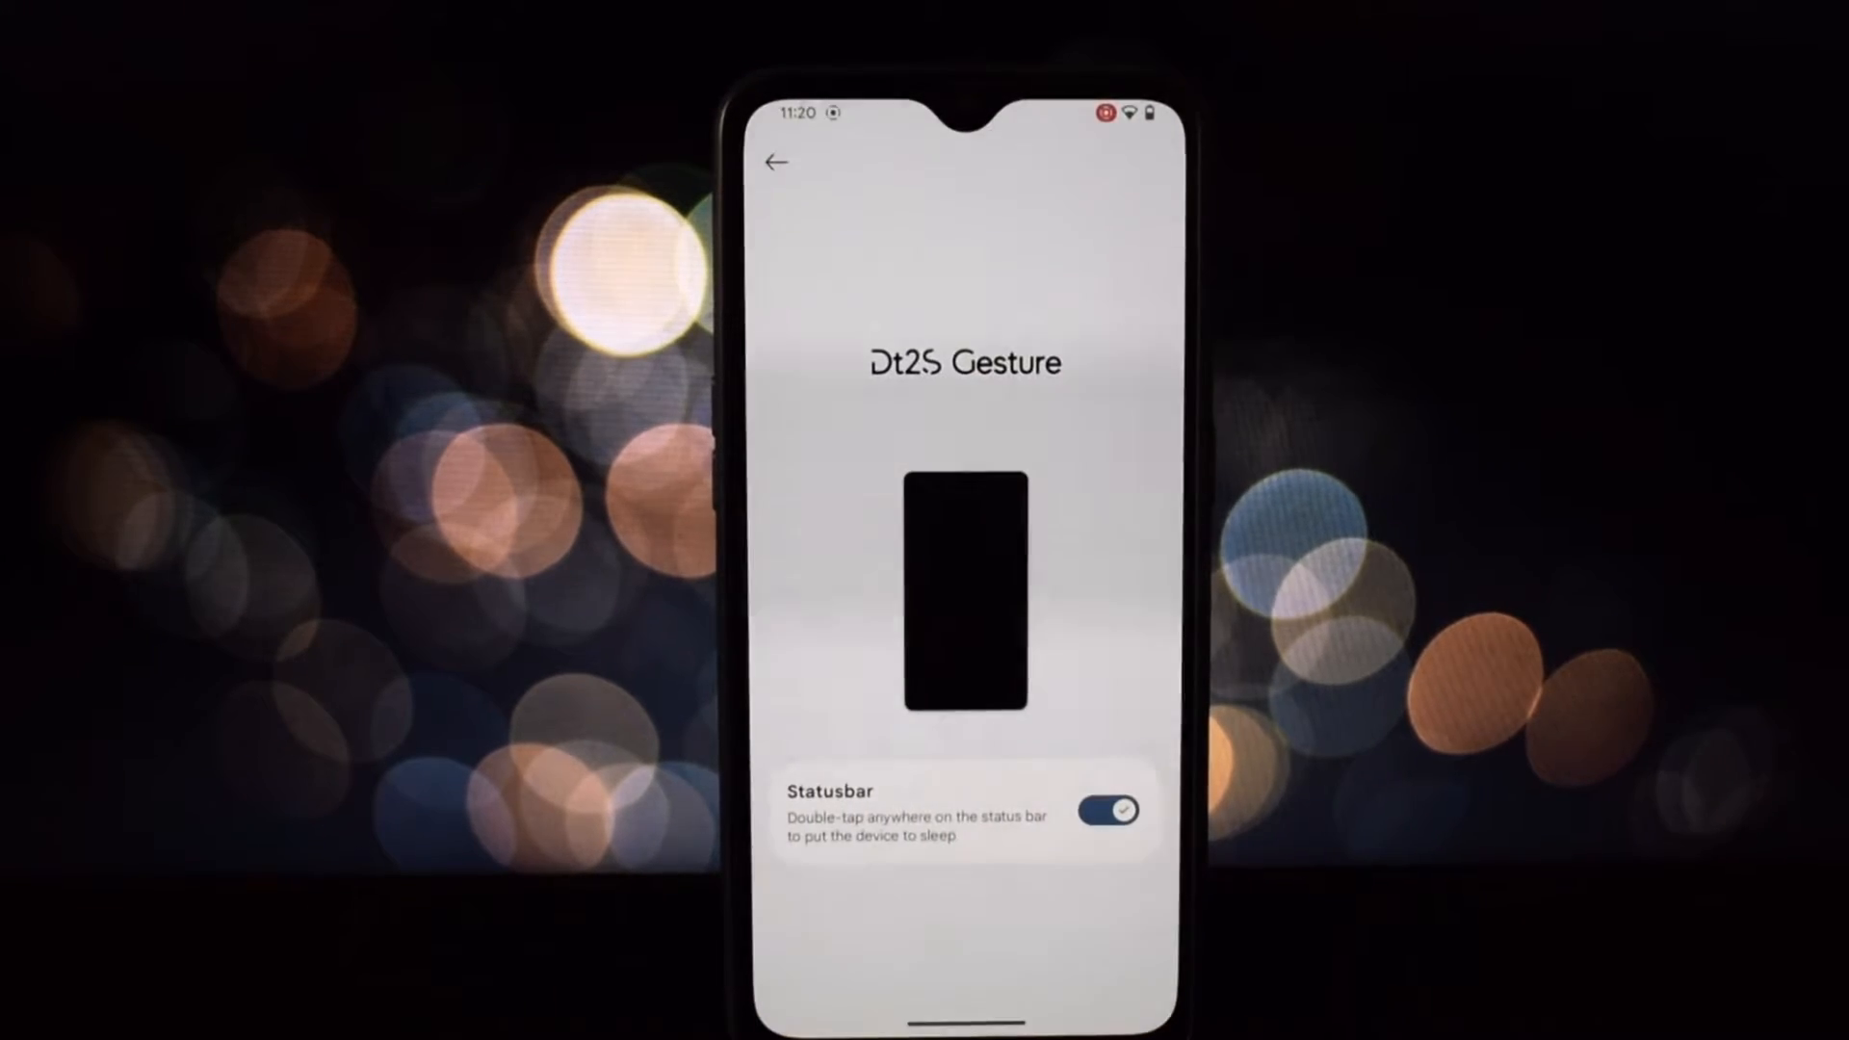
click(774, 160)
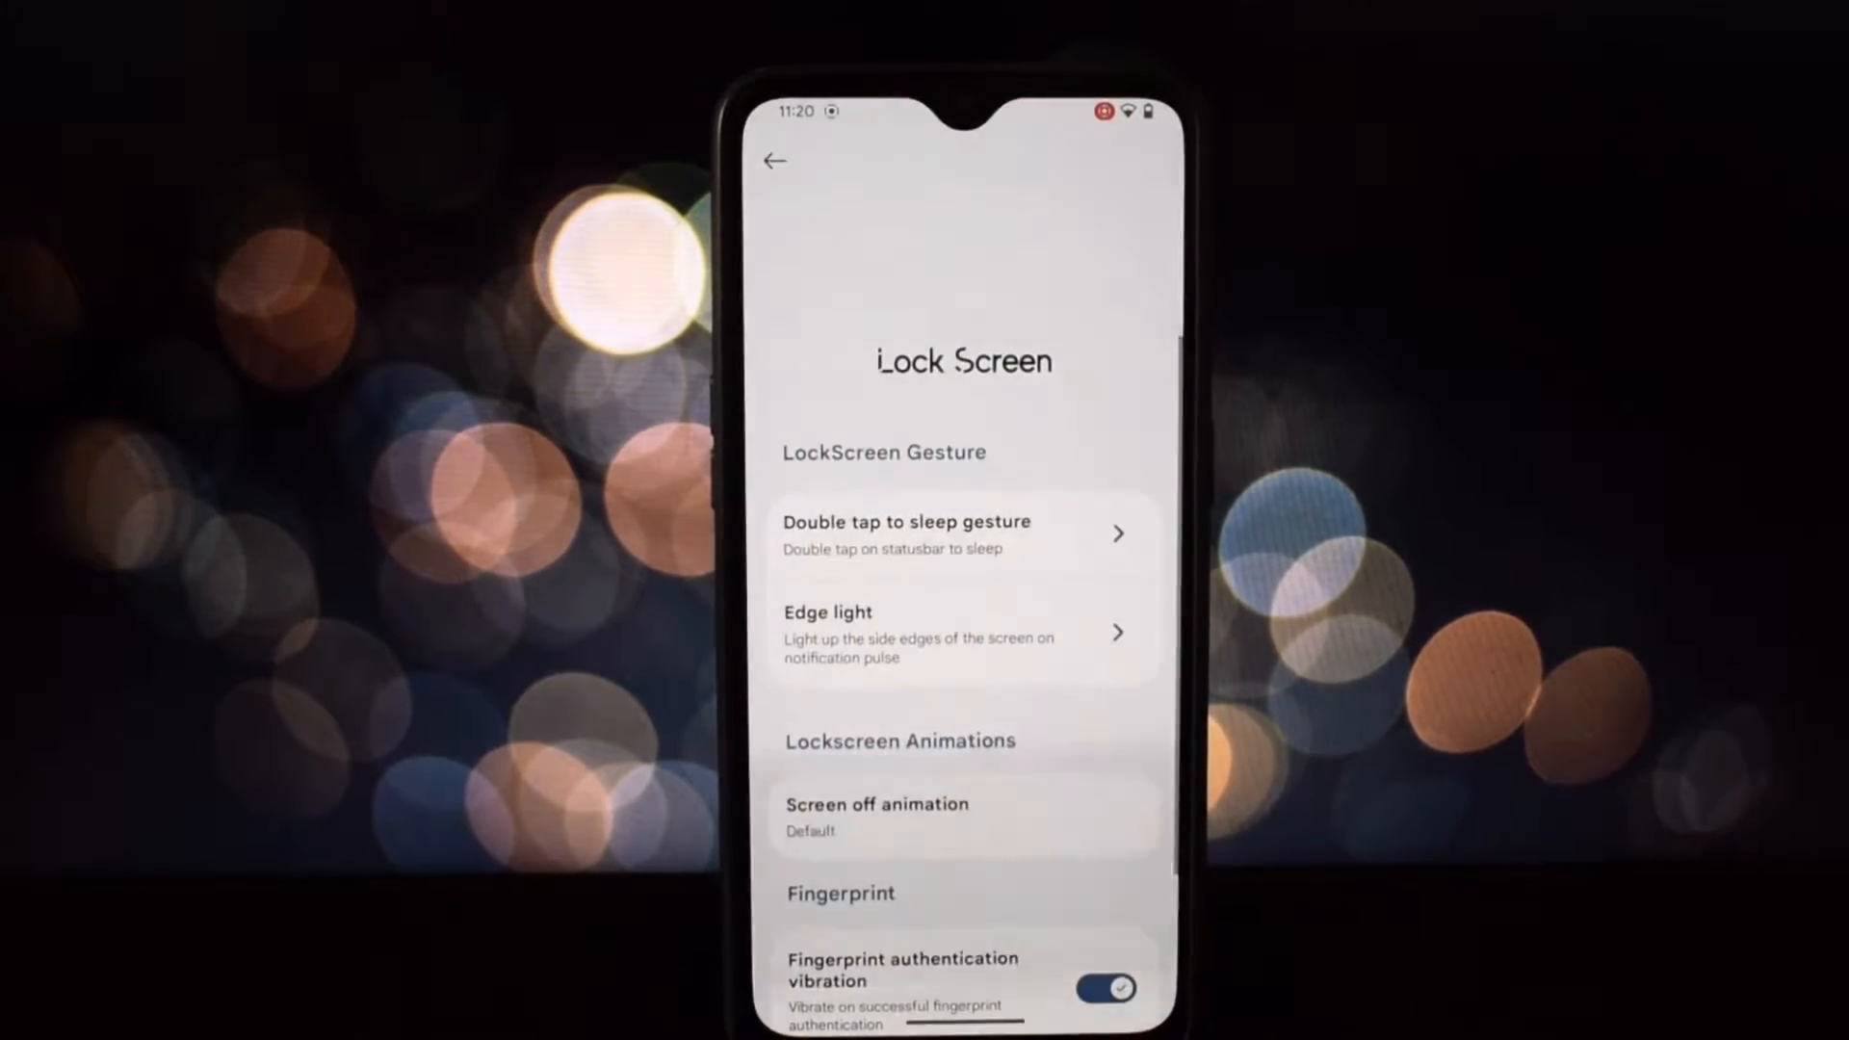
click(961, 632)
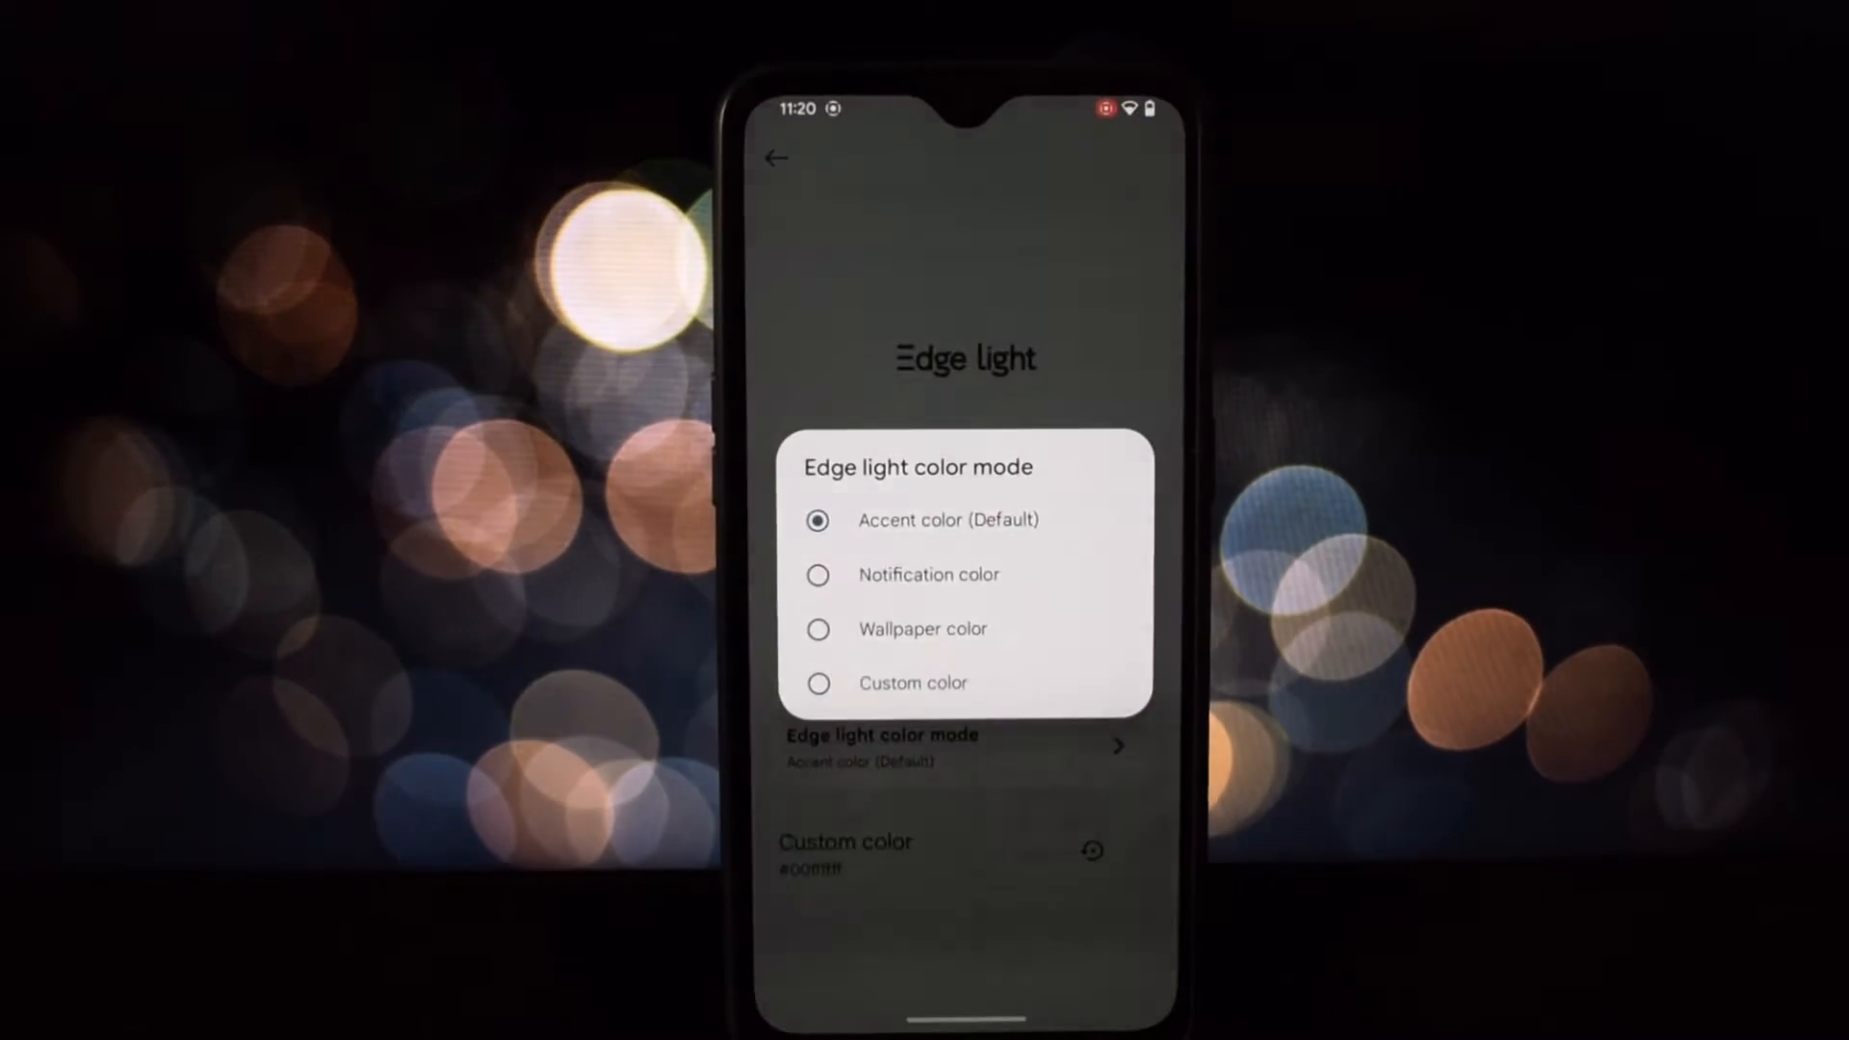
click(774, 156)
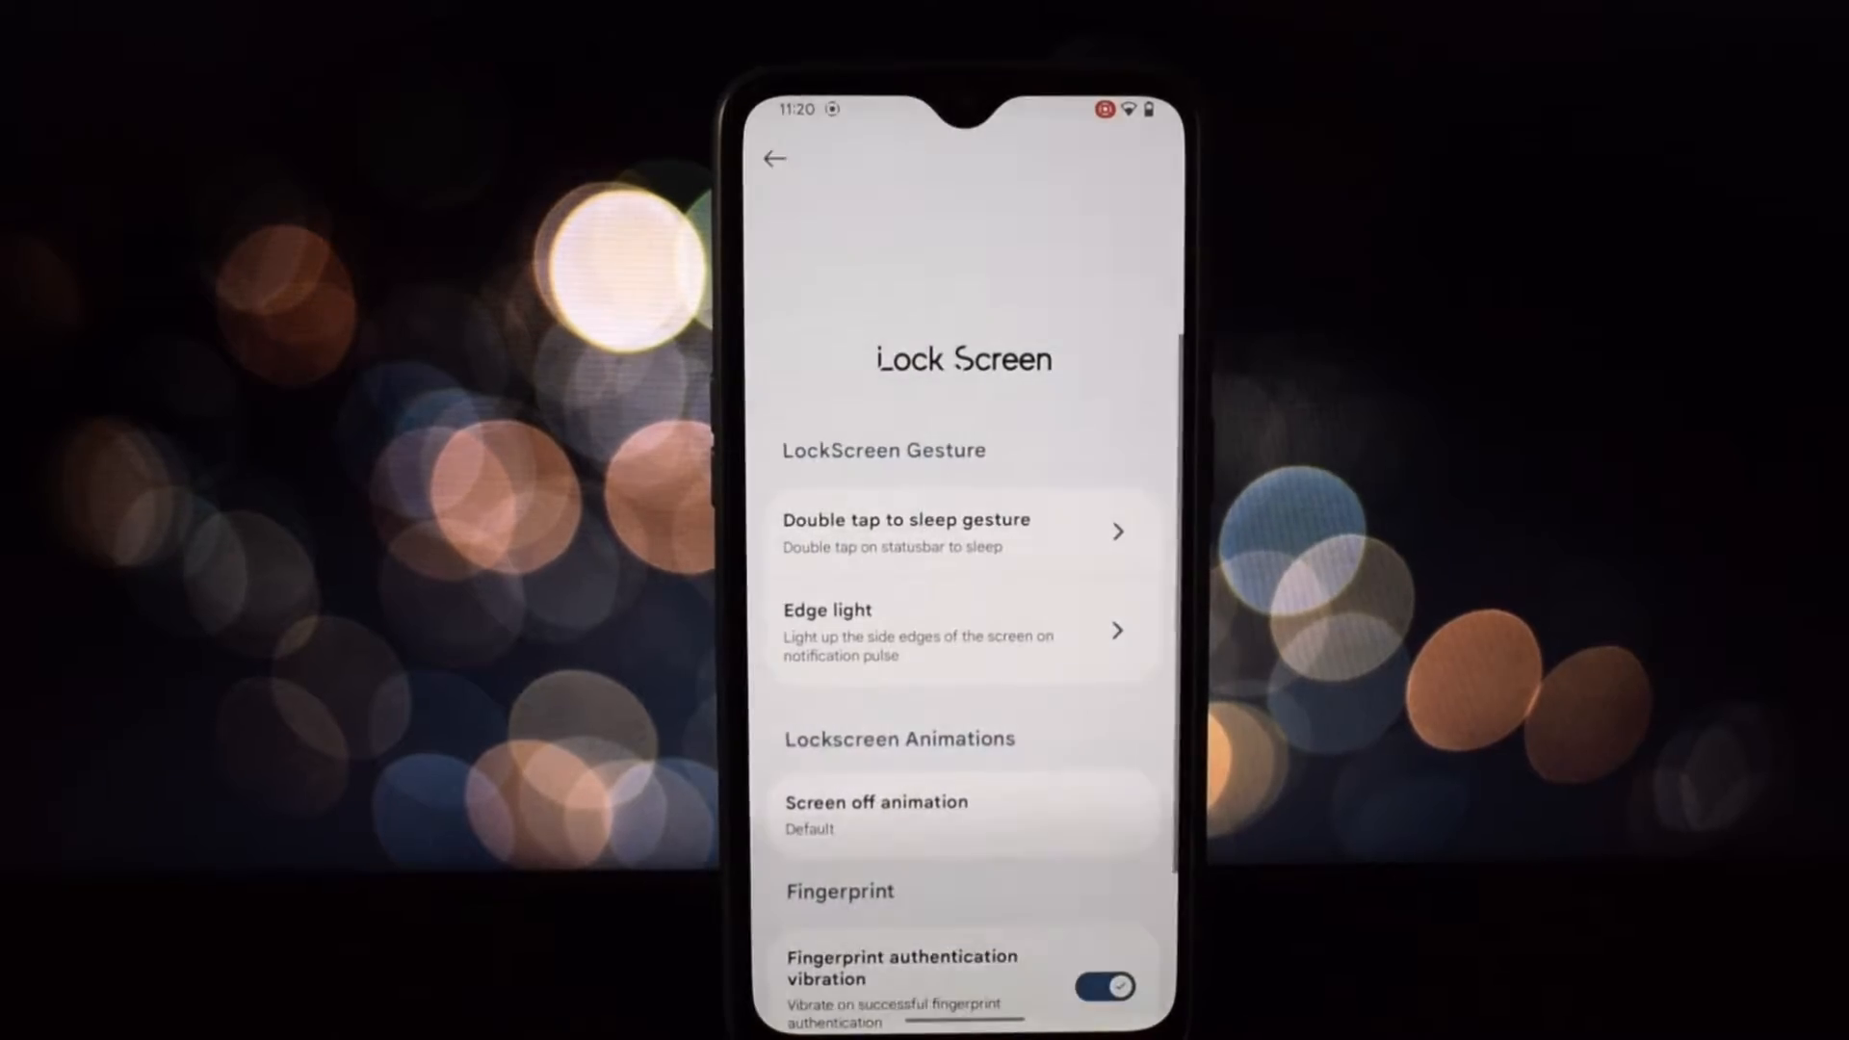
click(874, 801)
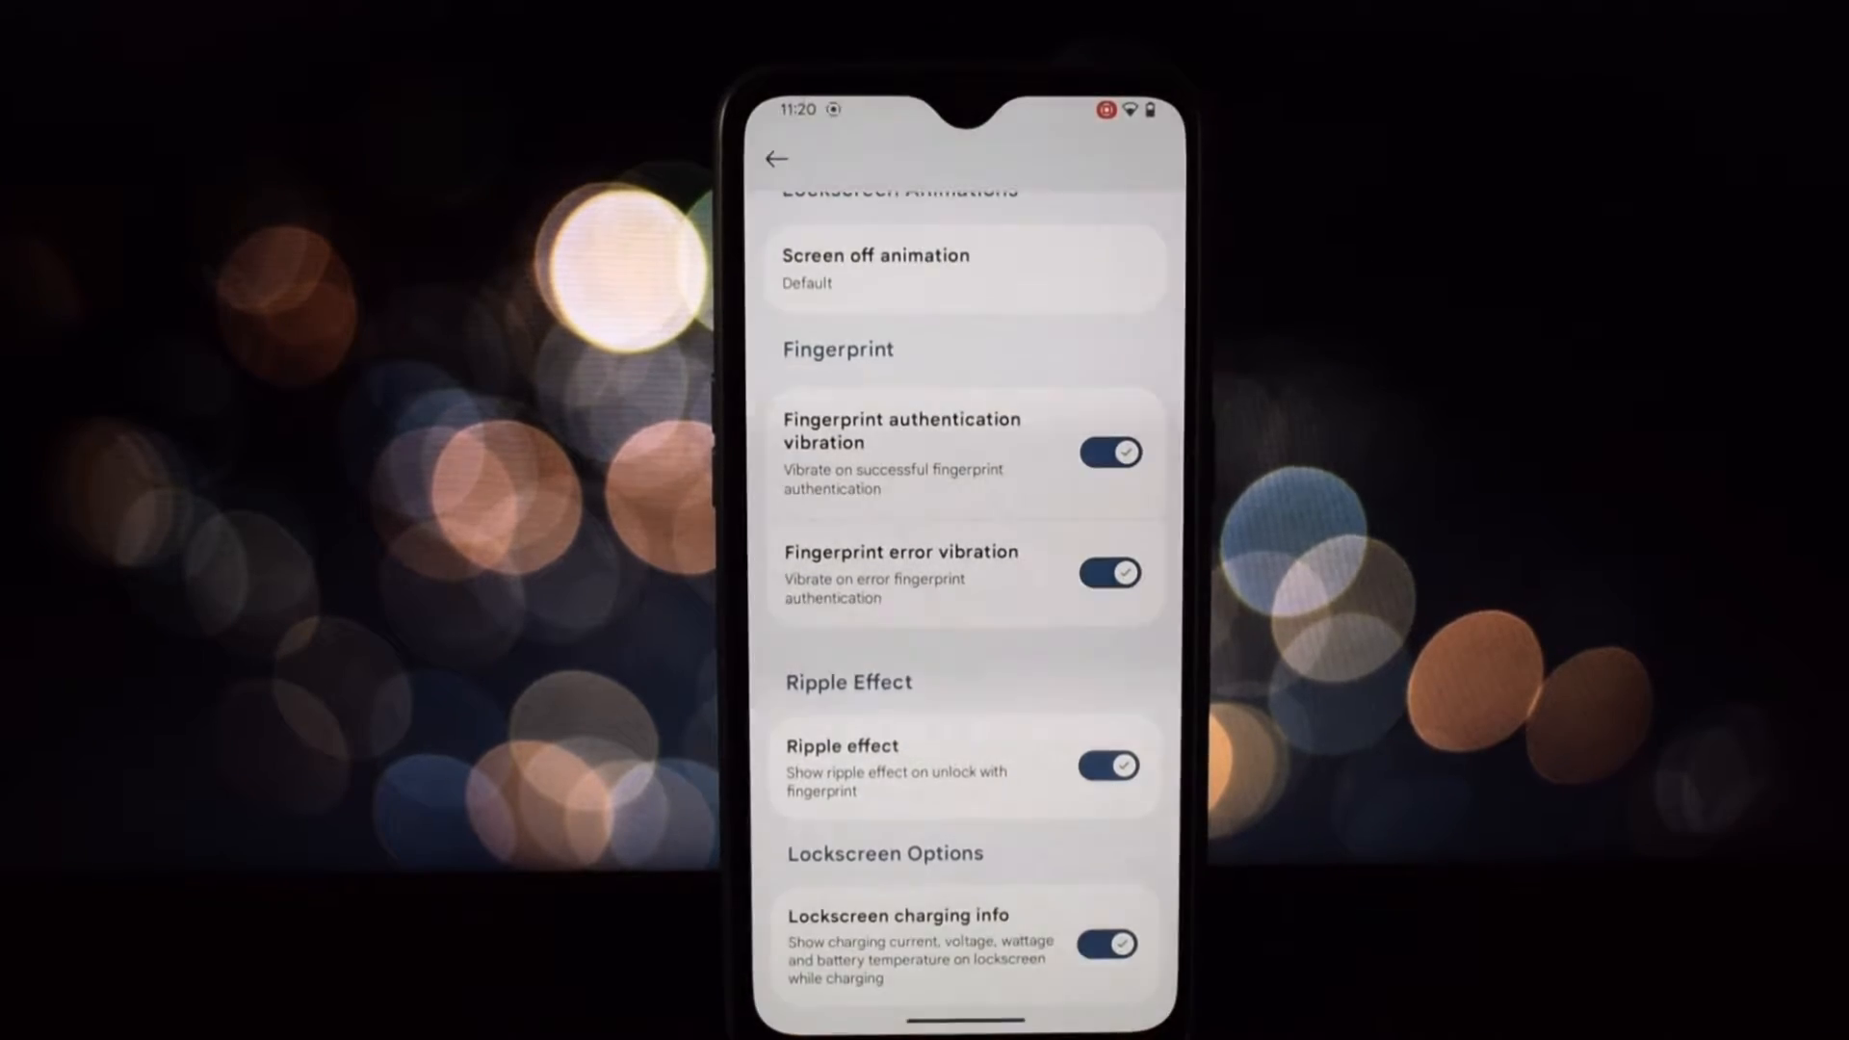
Step: From the Essence menu, review Status bar settings and reach System UI Tuner via Icon manager
click(775, 156)
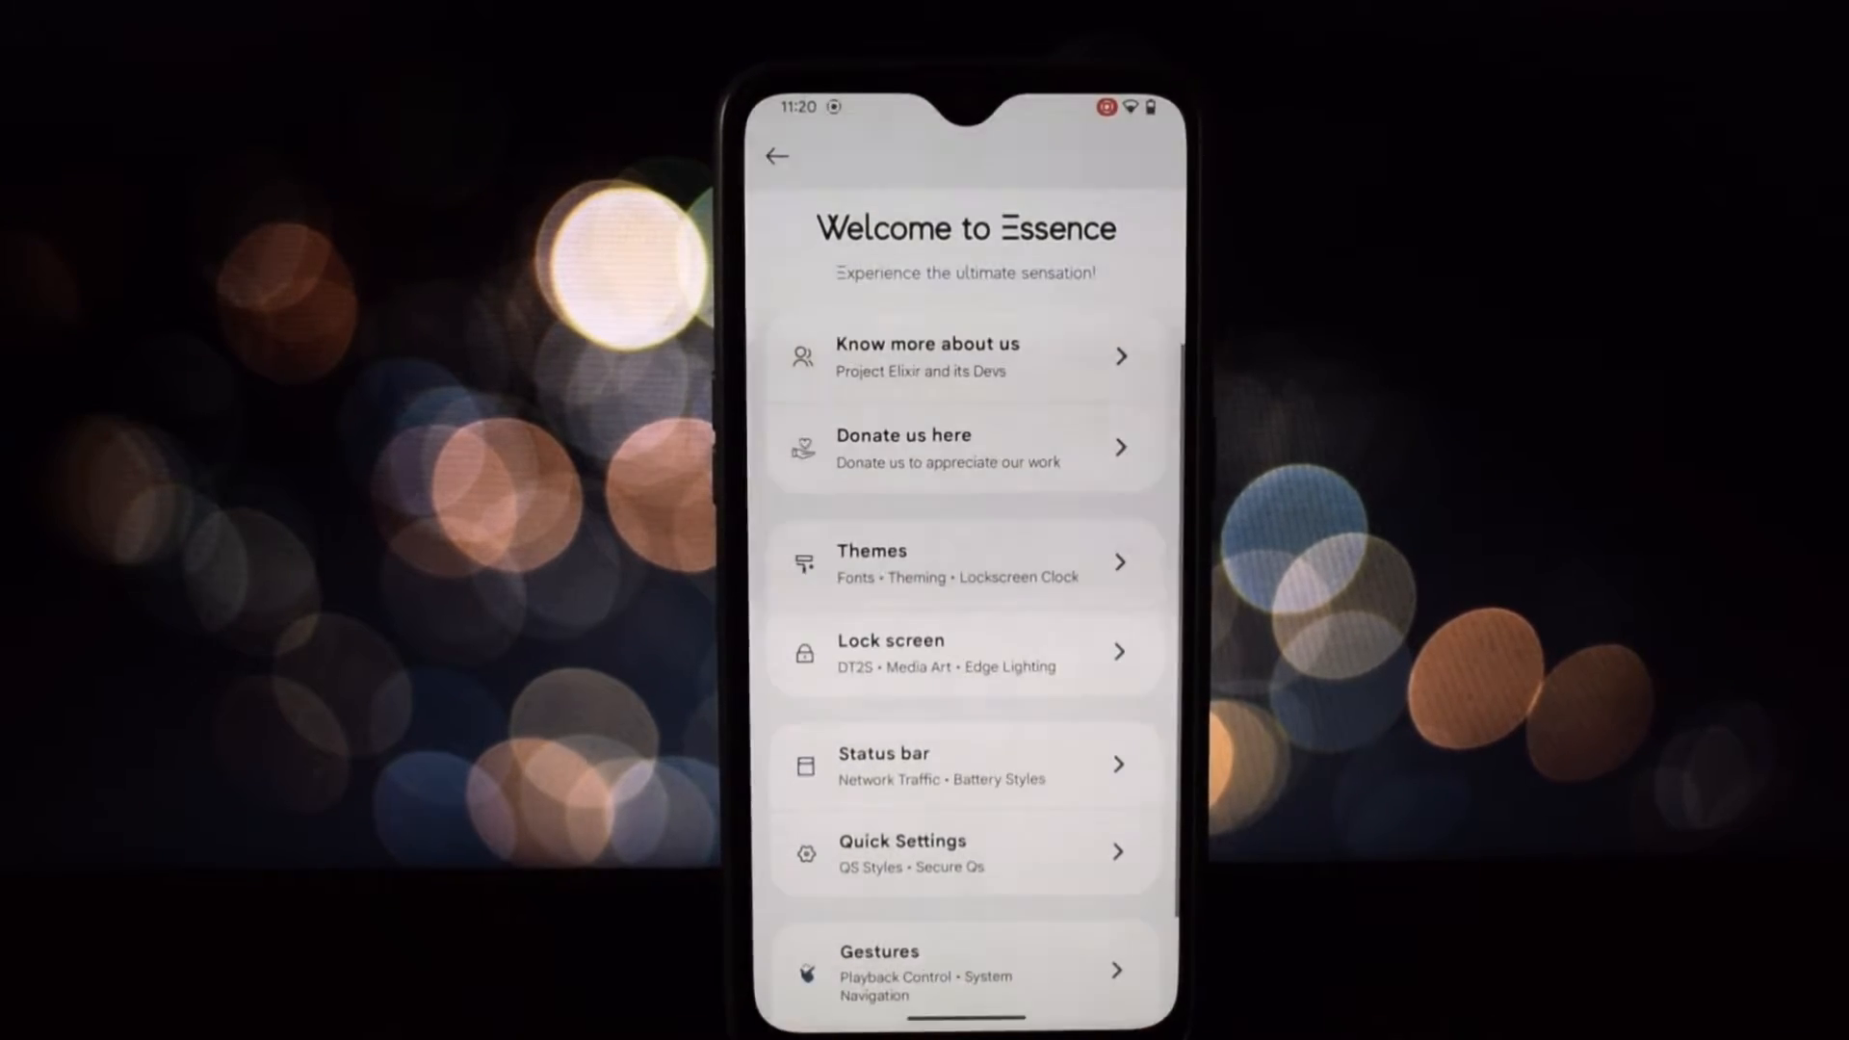
click(964, 764)
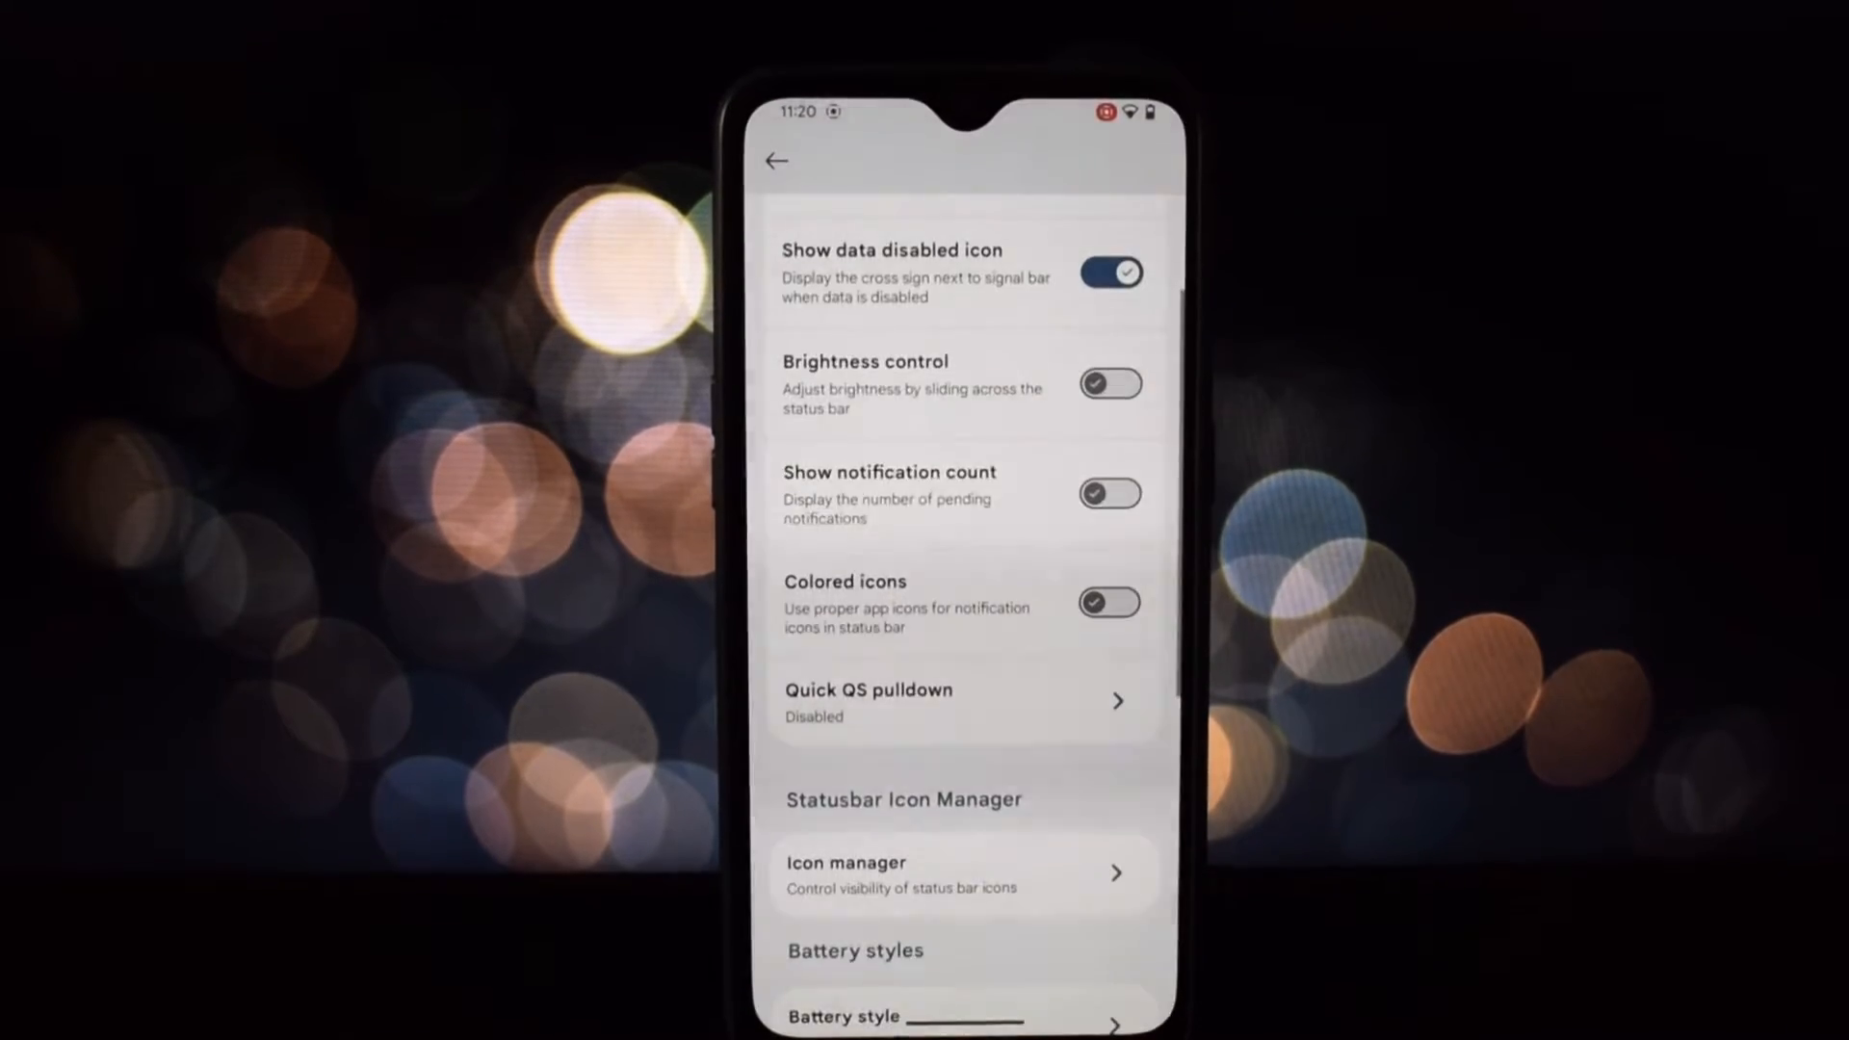
click(1110, 600)
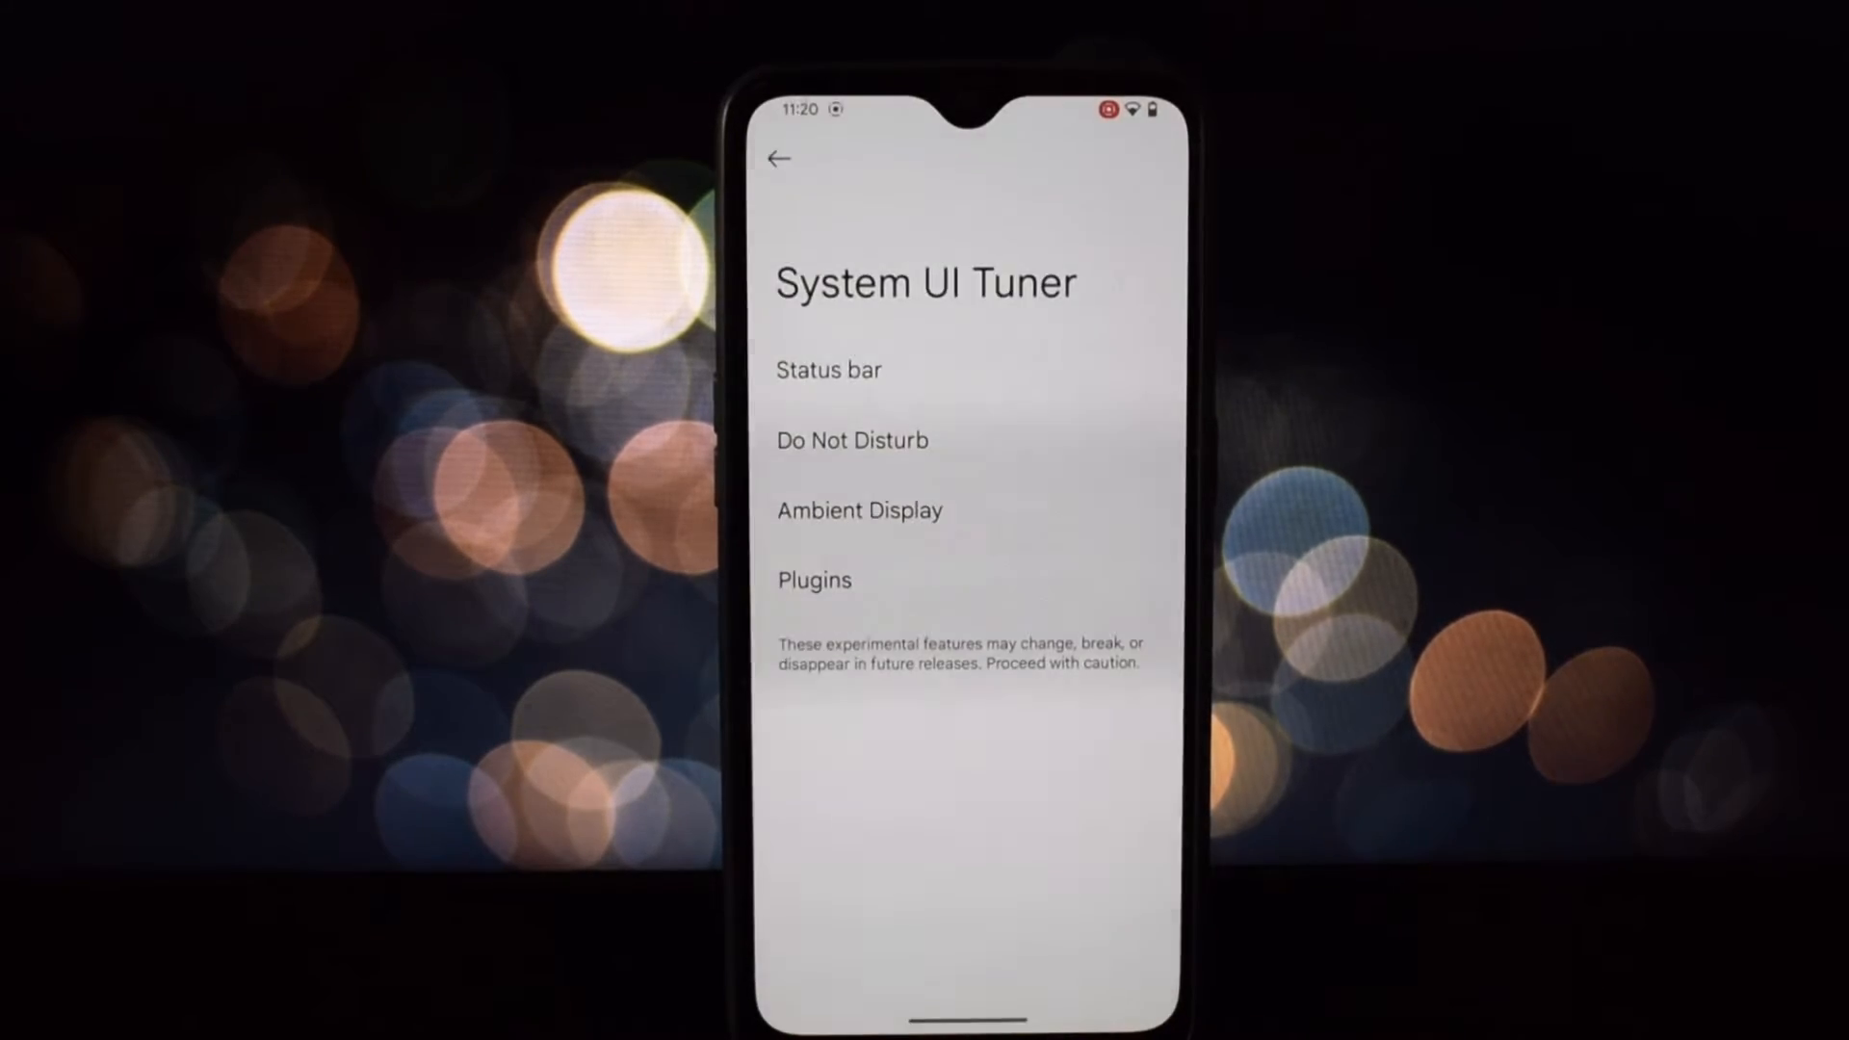
Step: Leave System UI Tuner, scroll the status bar clock options and the Quick Settings page, then return to the Essence menu
click(828, 370)
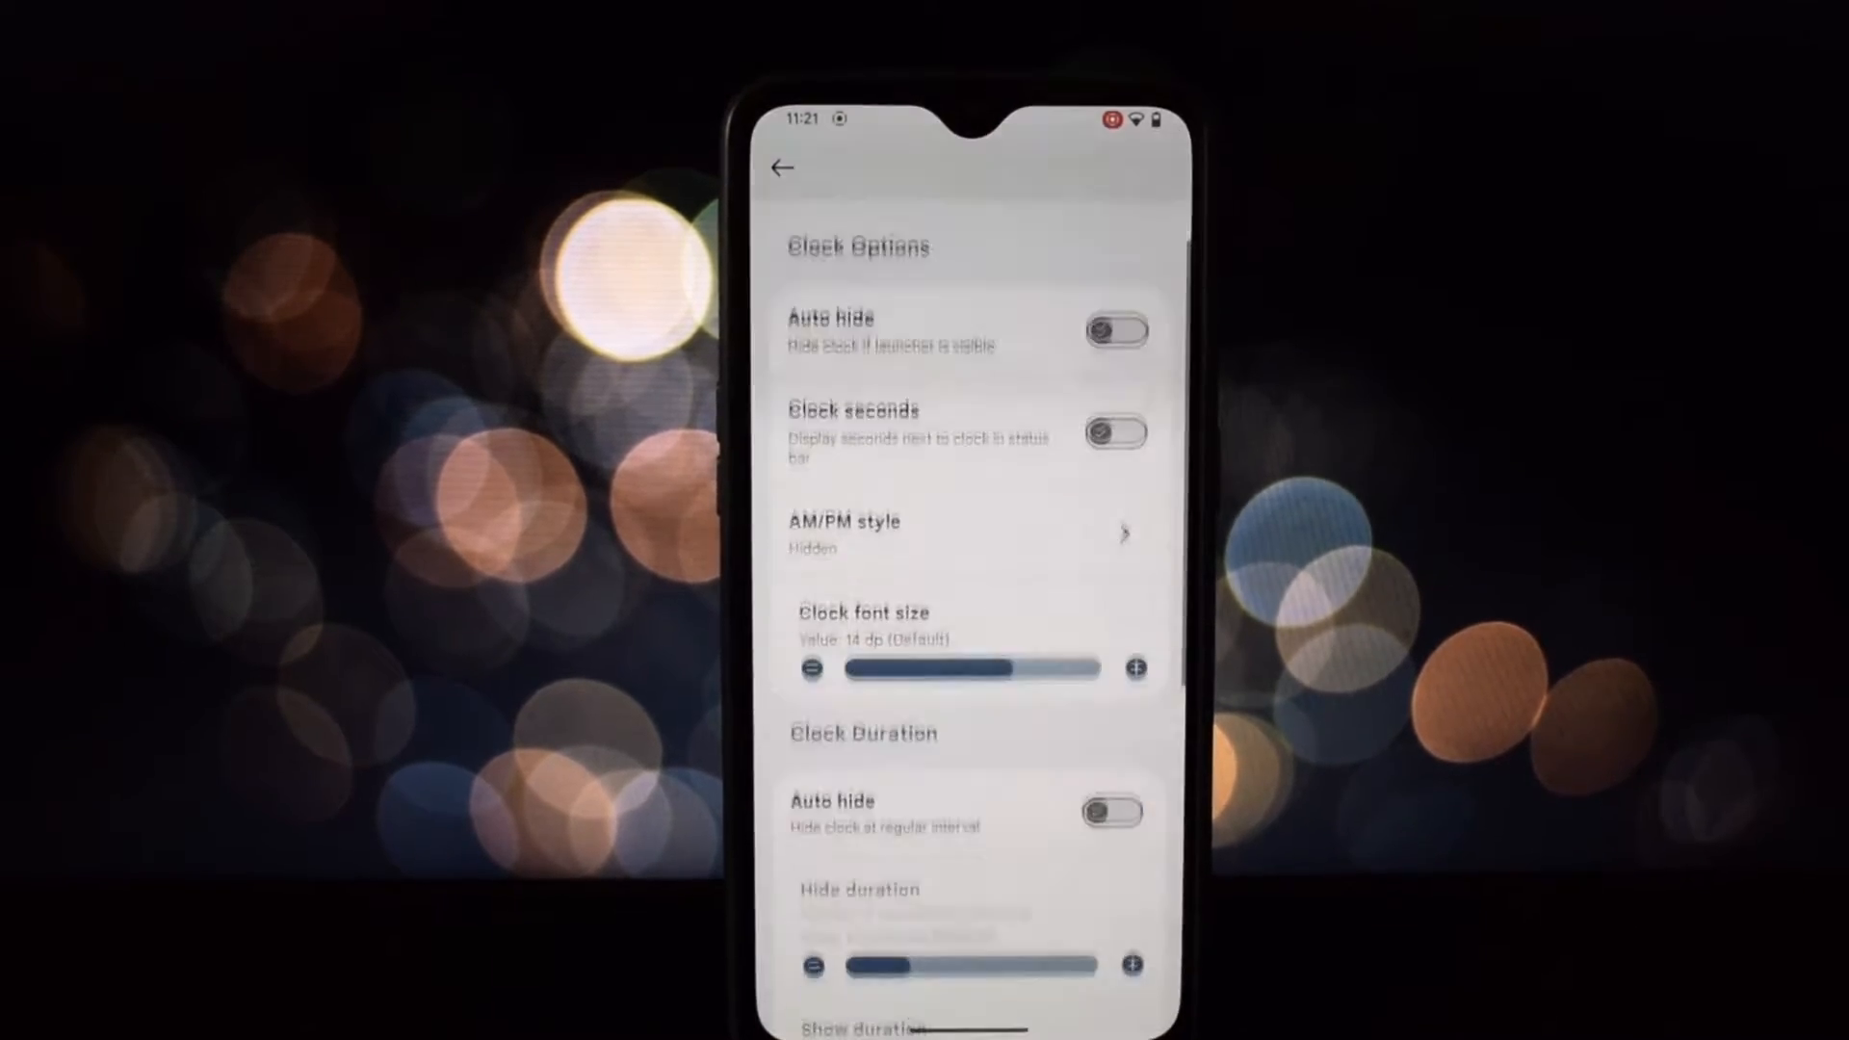
scroll(down, 3)
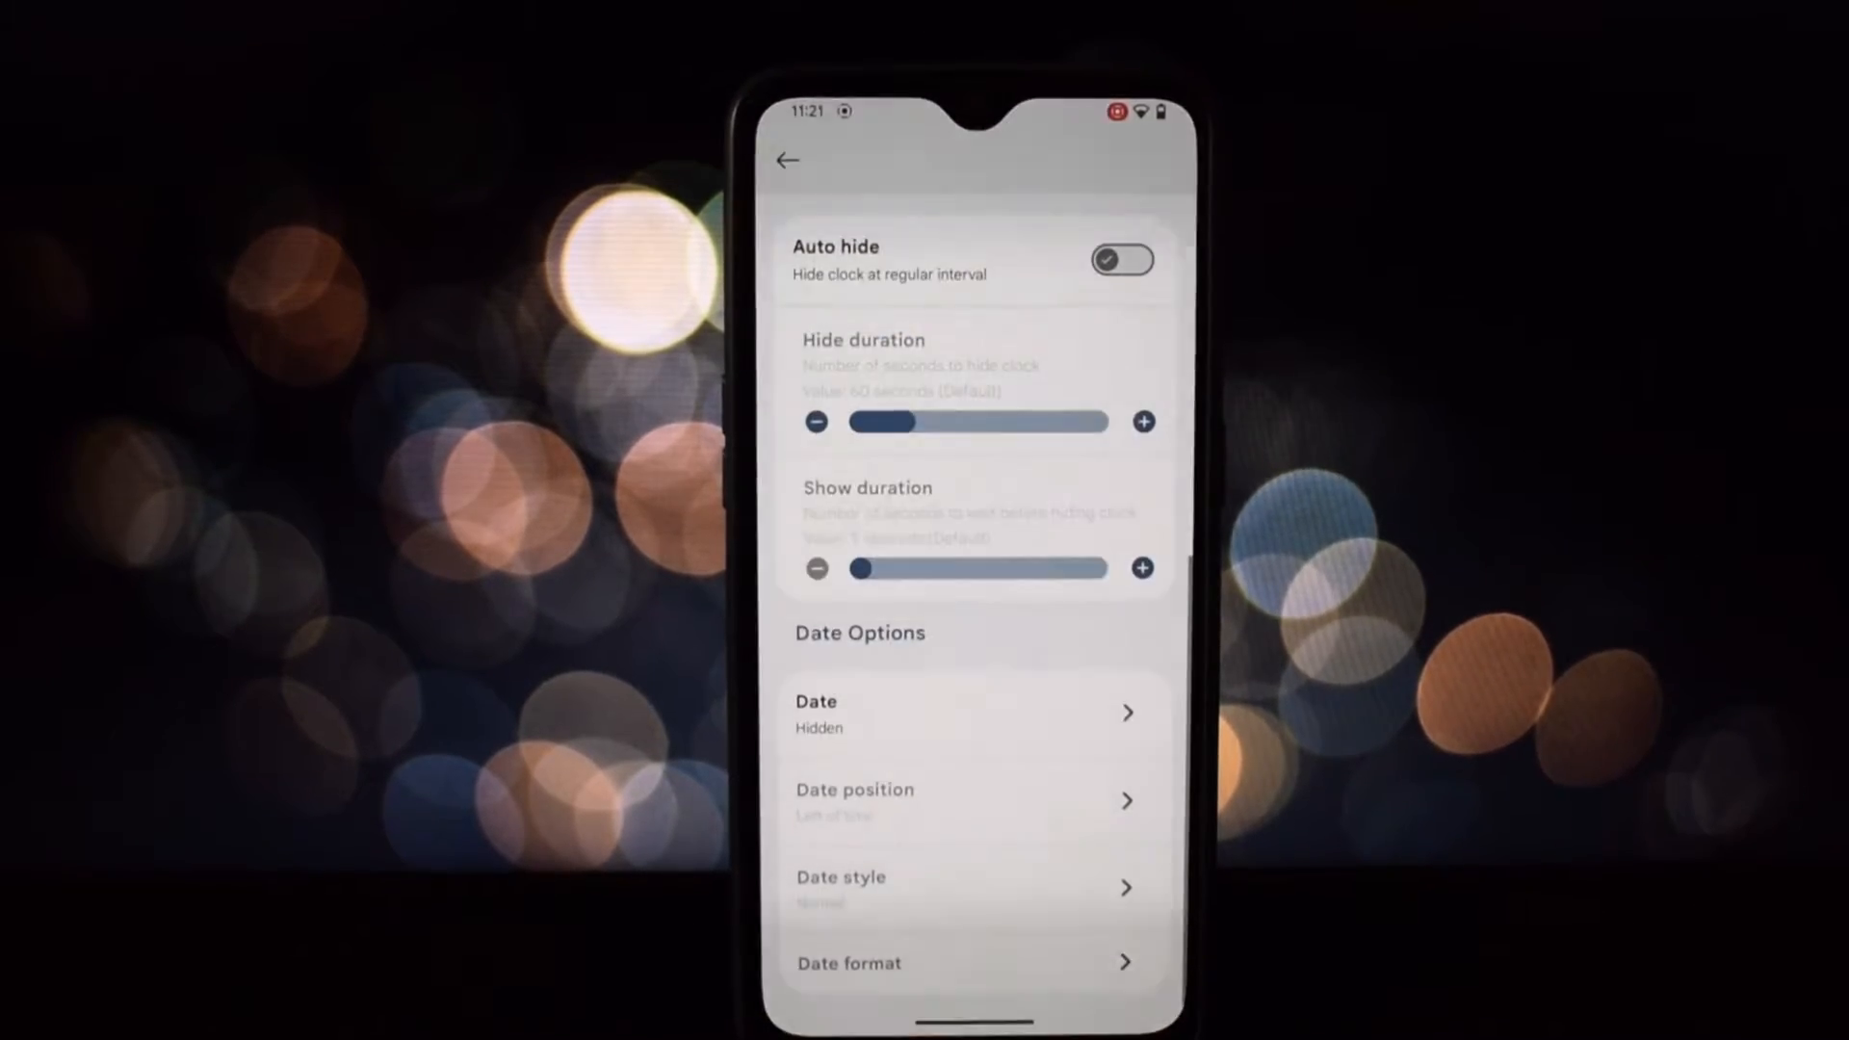
scroll(up, 3)
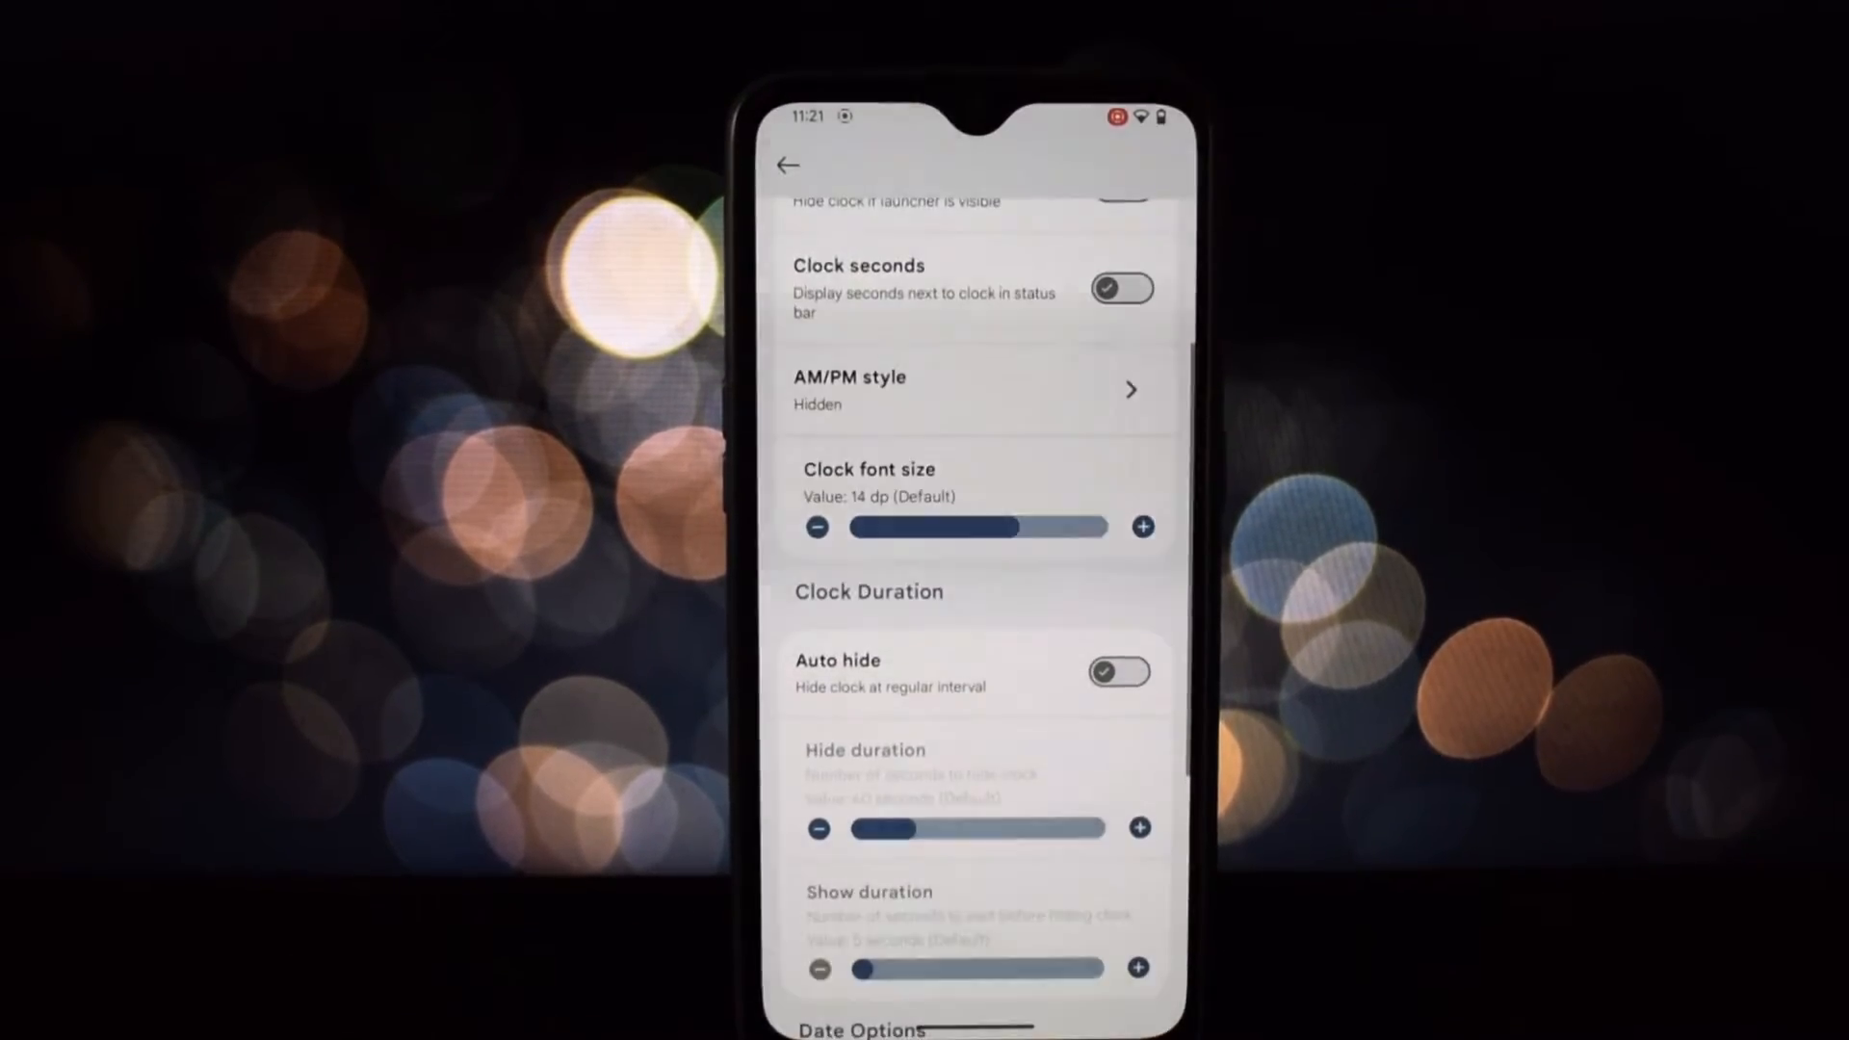
click(778, 166)
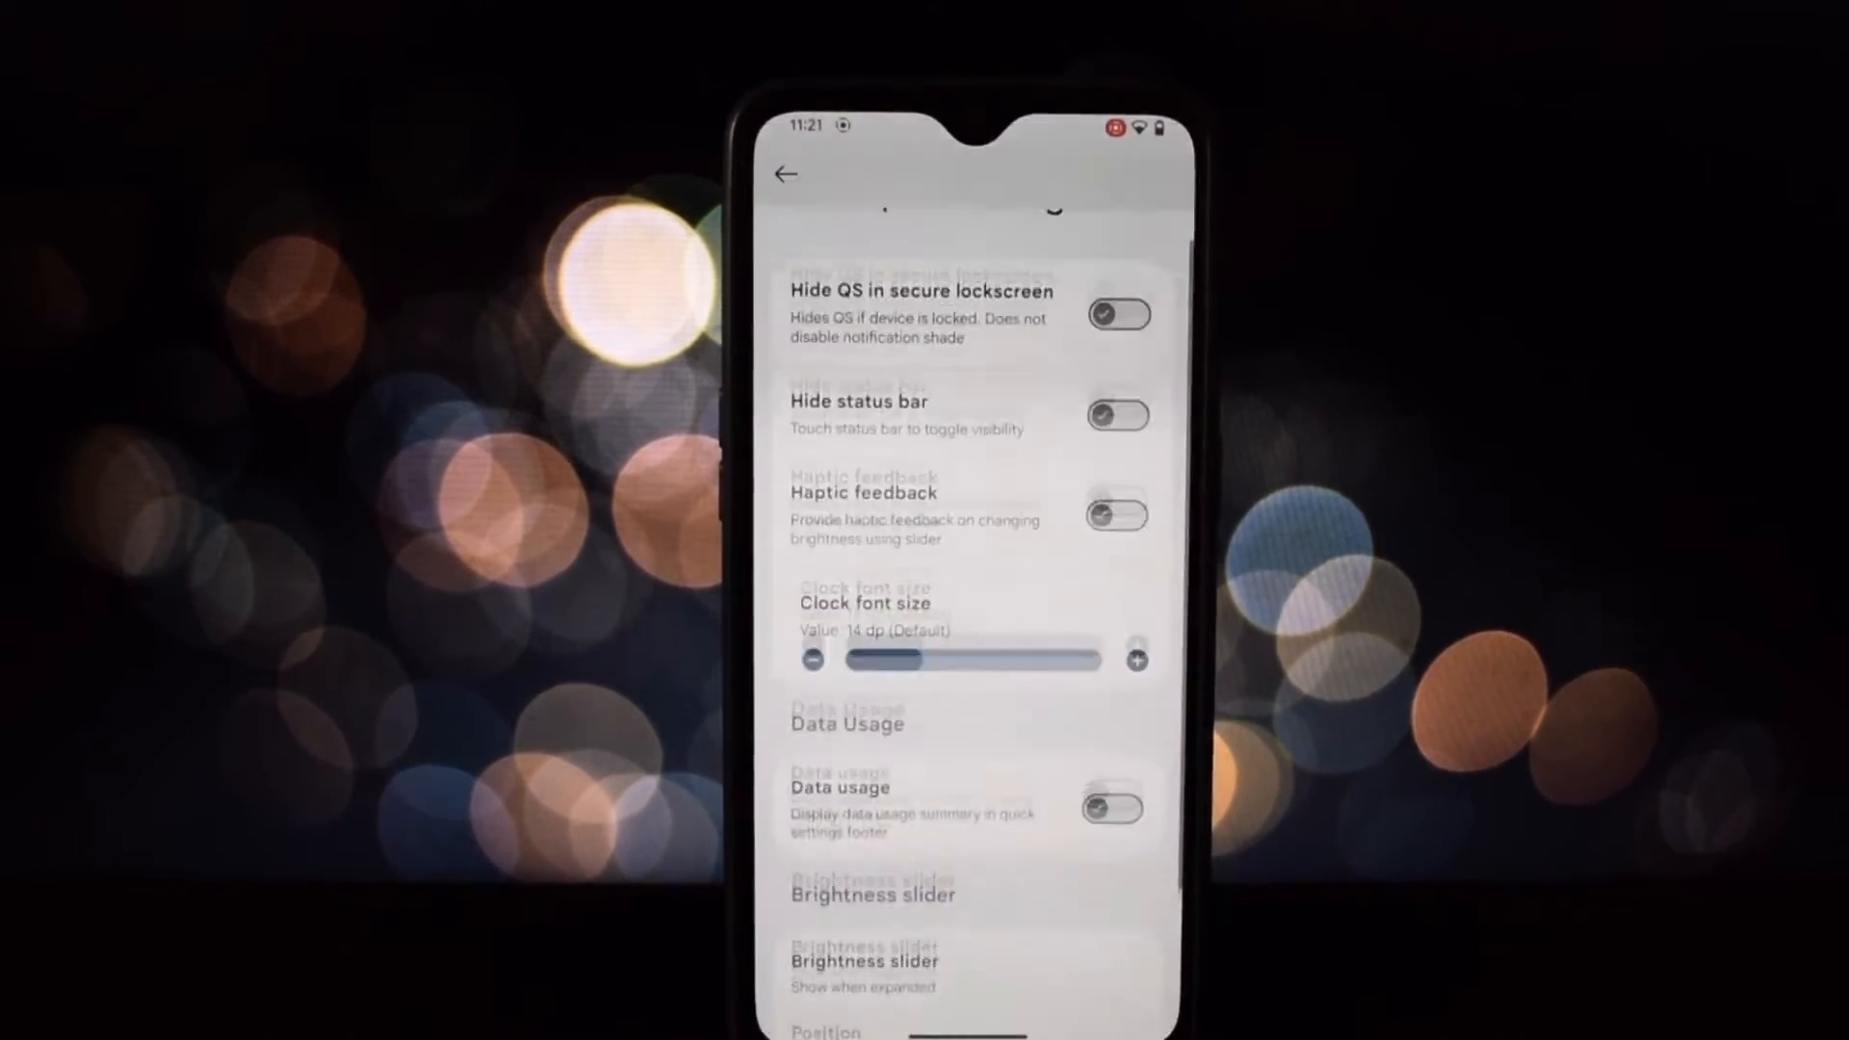
scroll(down, 3)
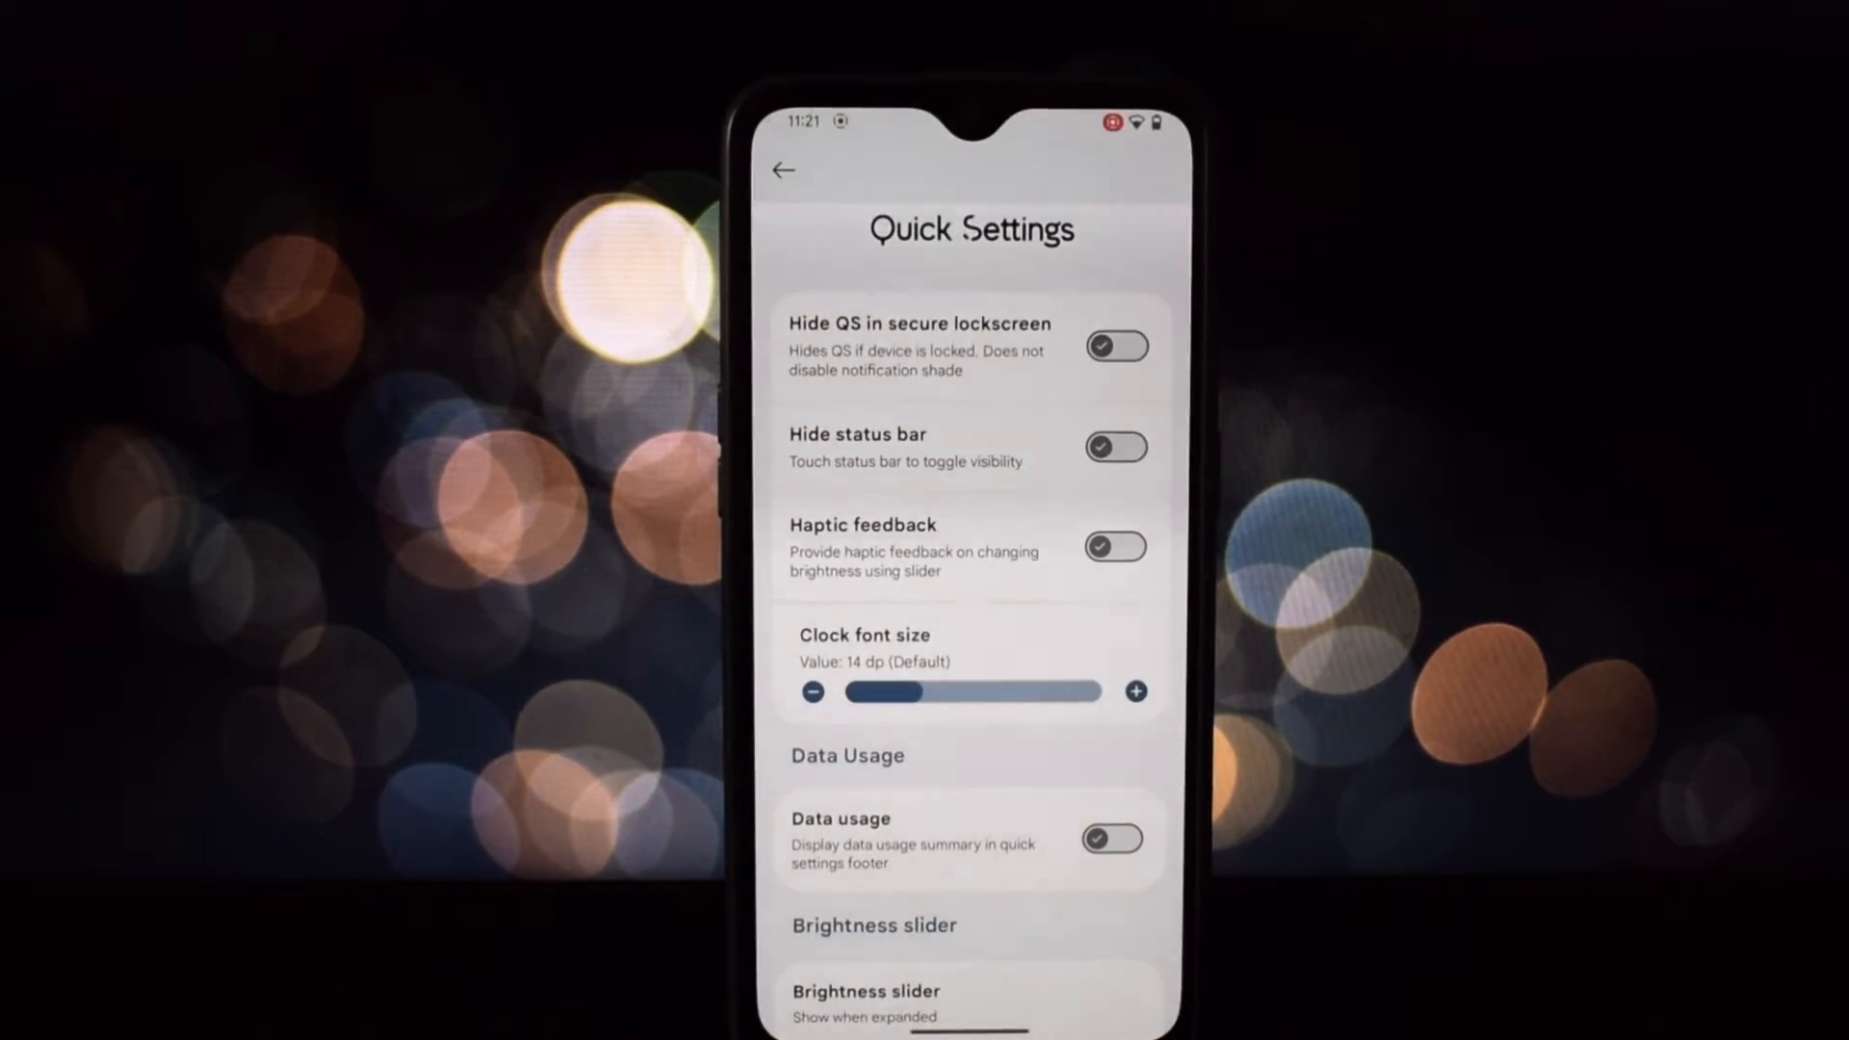
click(782, 172)
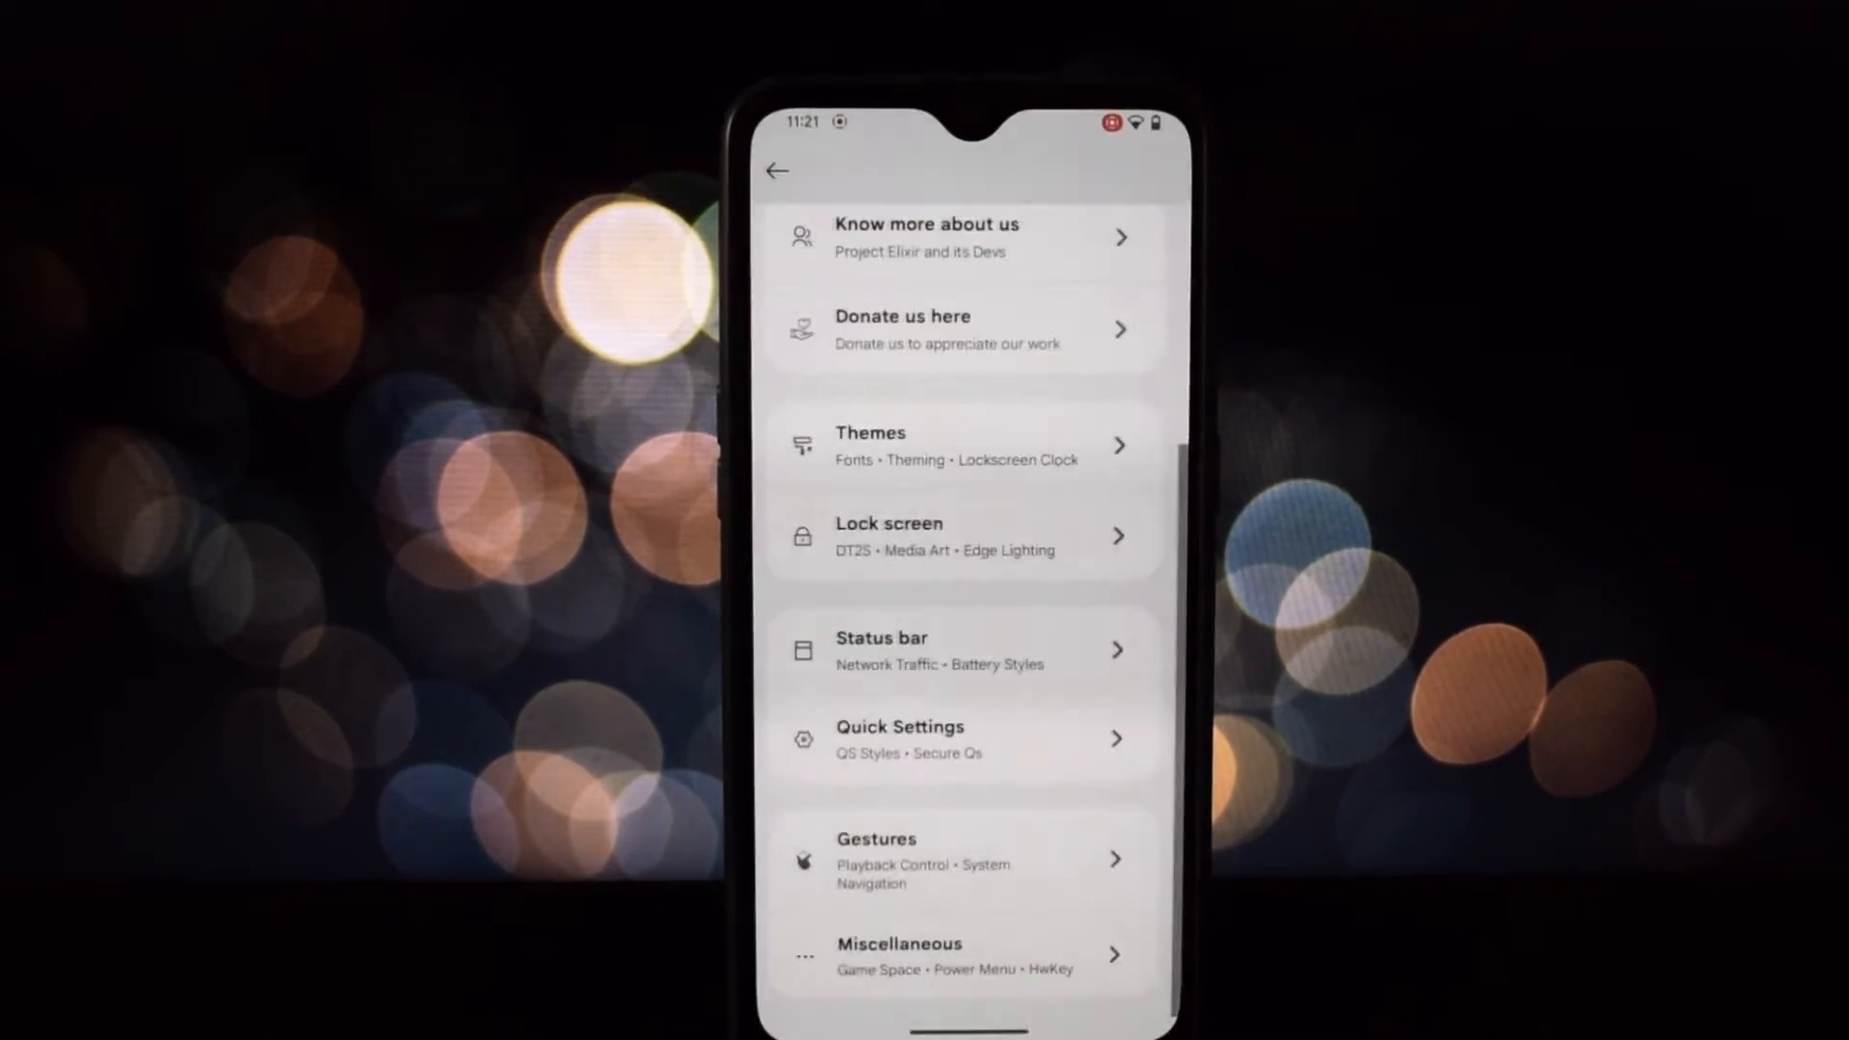
Step: In Gestures, turn on three-finger Swipe to screenshot
click(960, 859)
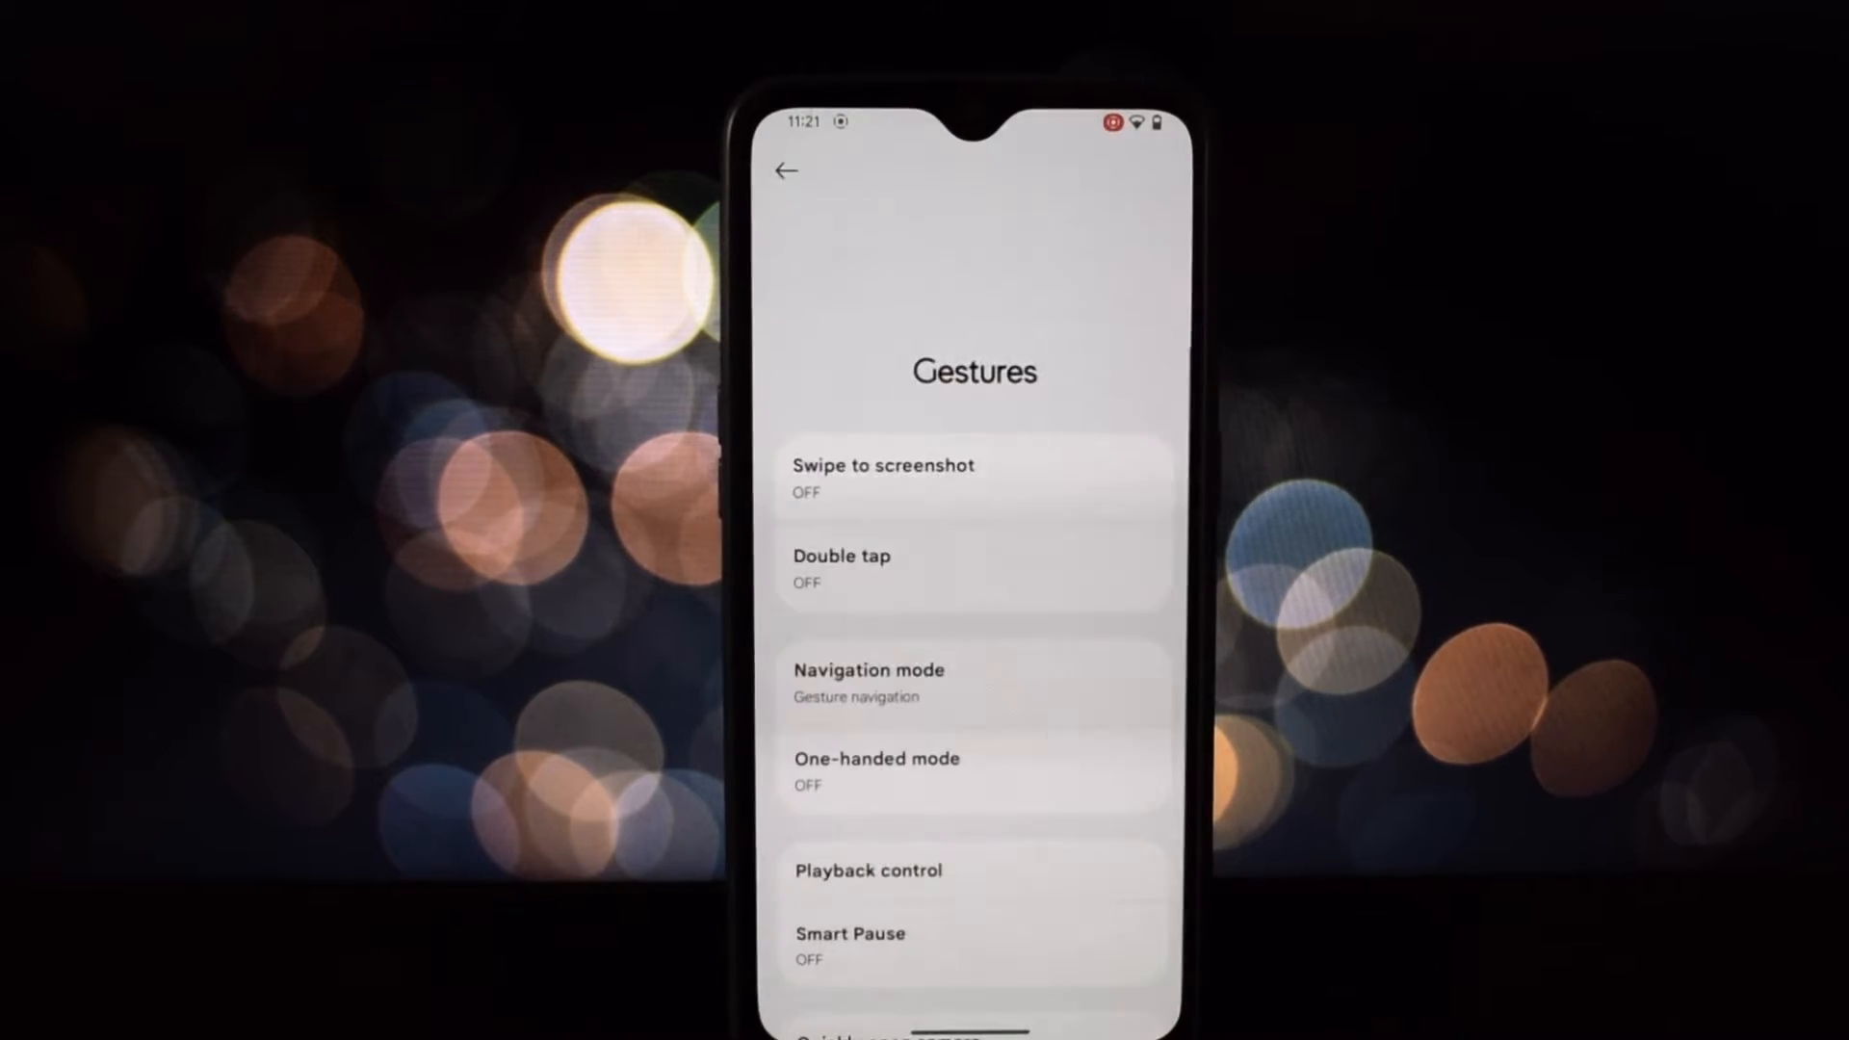
click(884, 476)
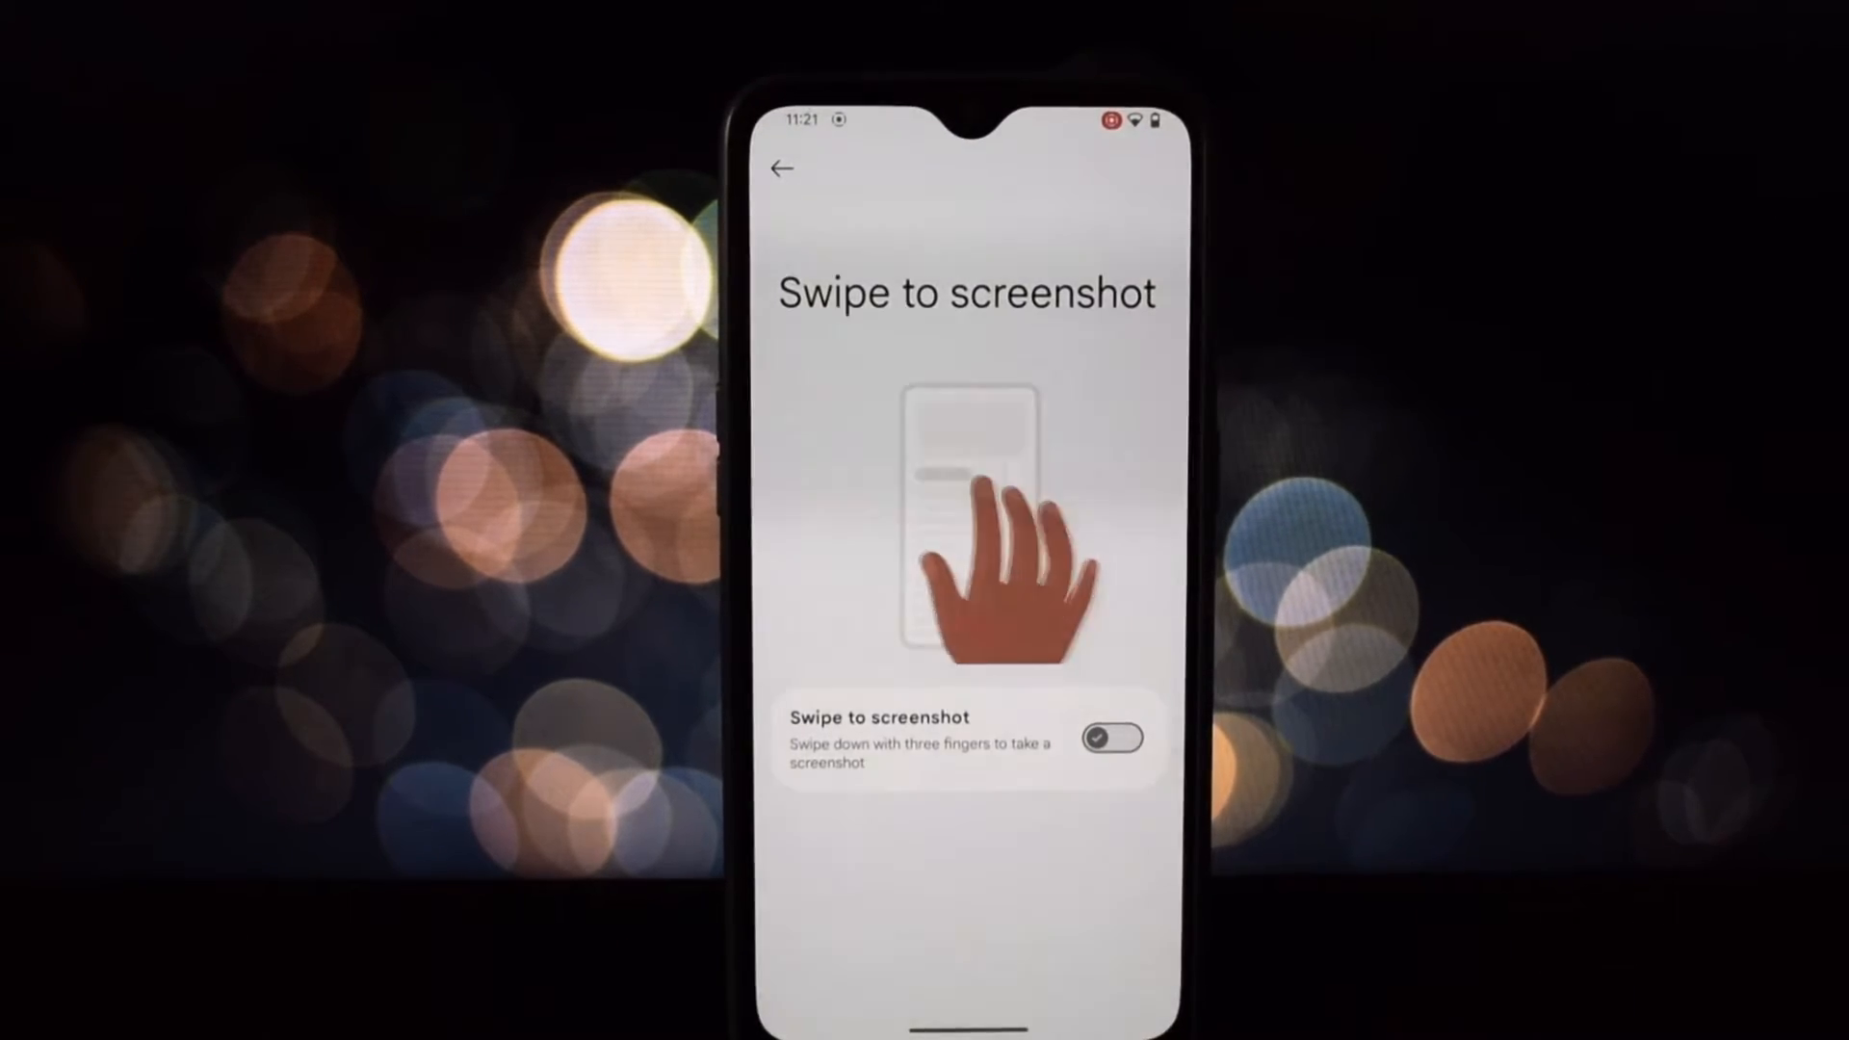
click(779, 172)
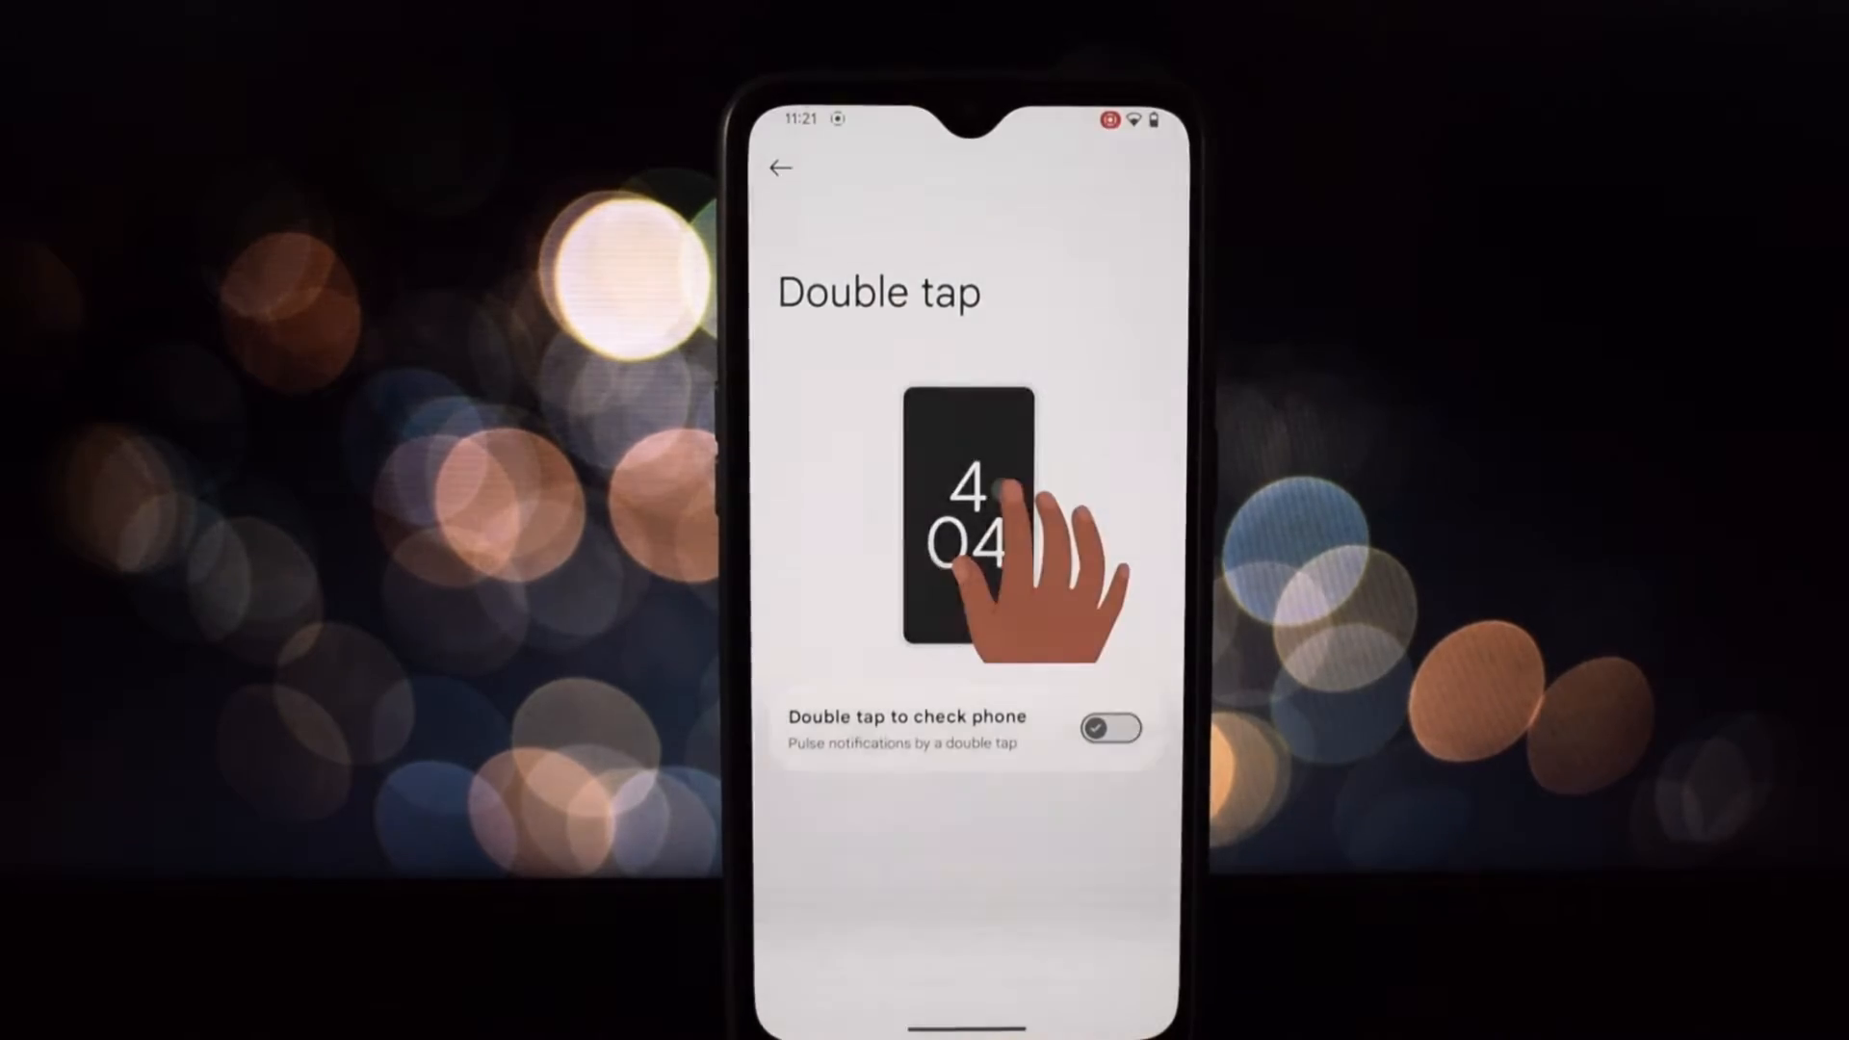
click(780, 169)
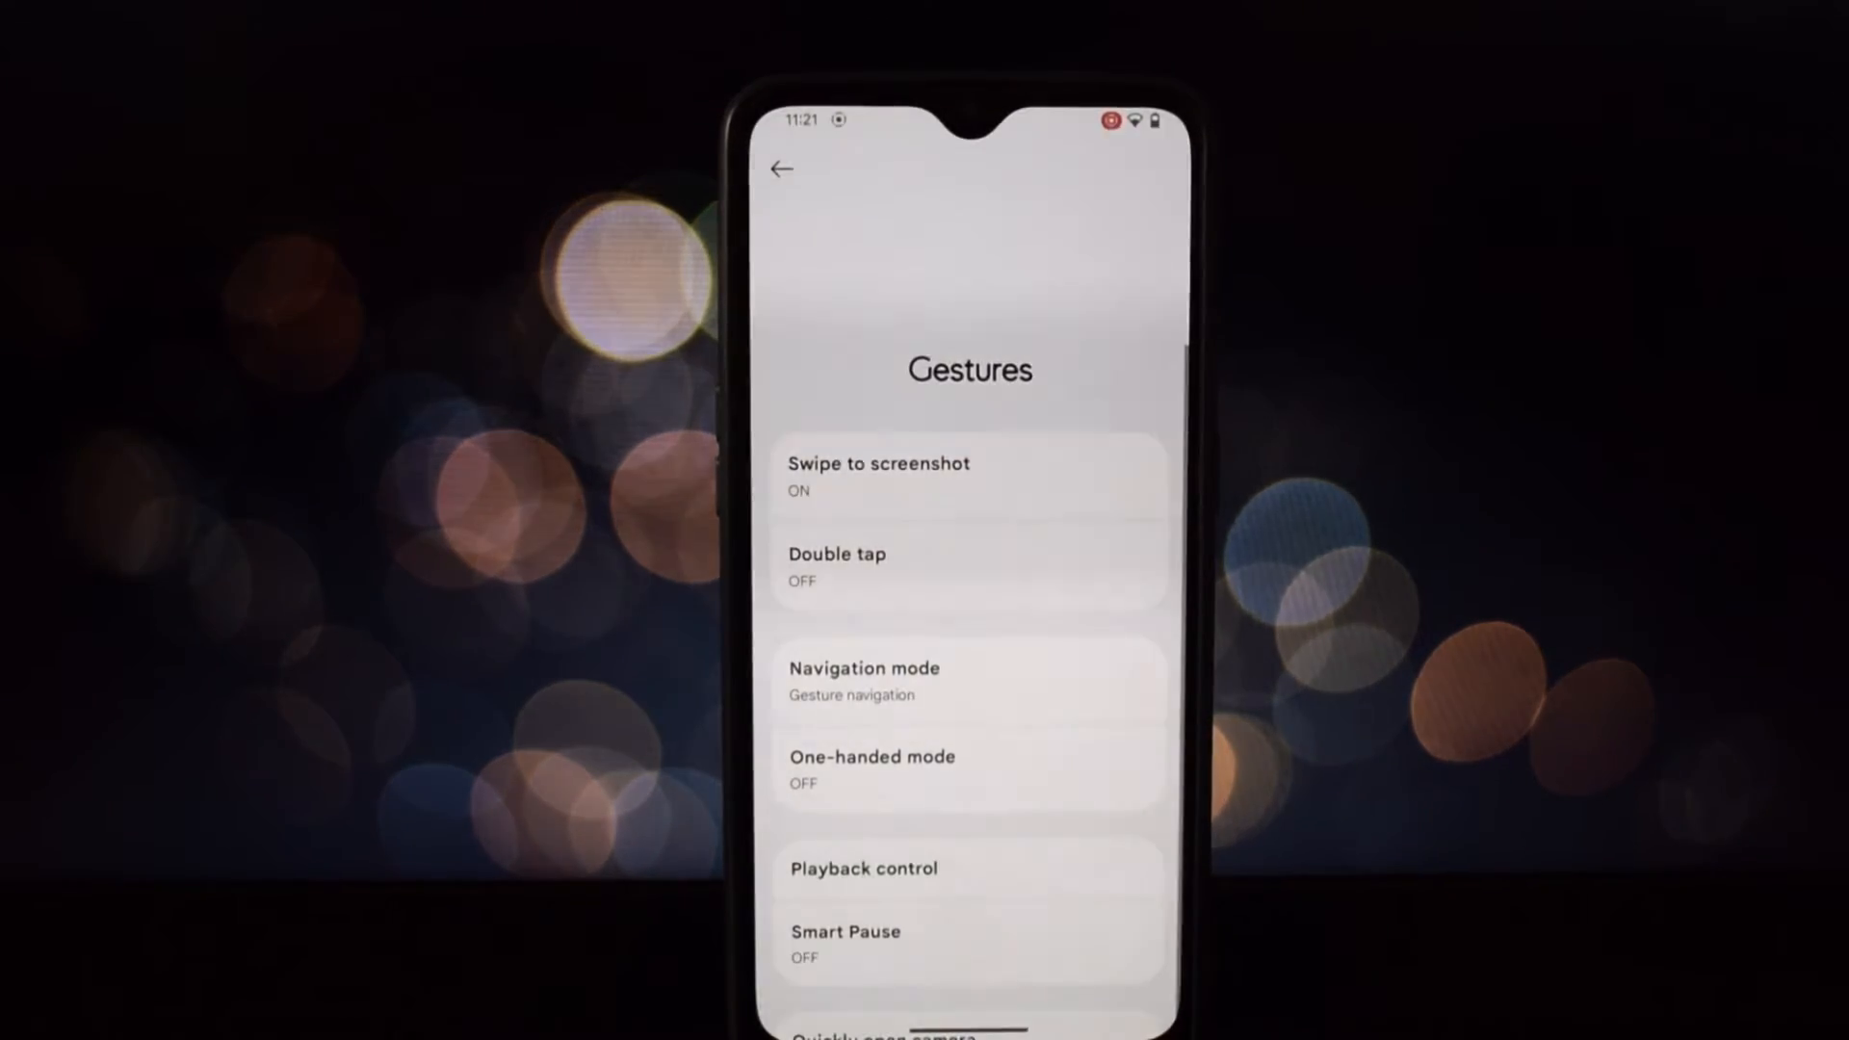
Step: Review the Navigation mode, Smart Pause and Press & hold power button pages, leaving them unchanged
click(964, 680)
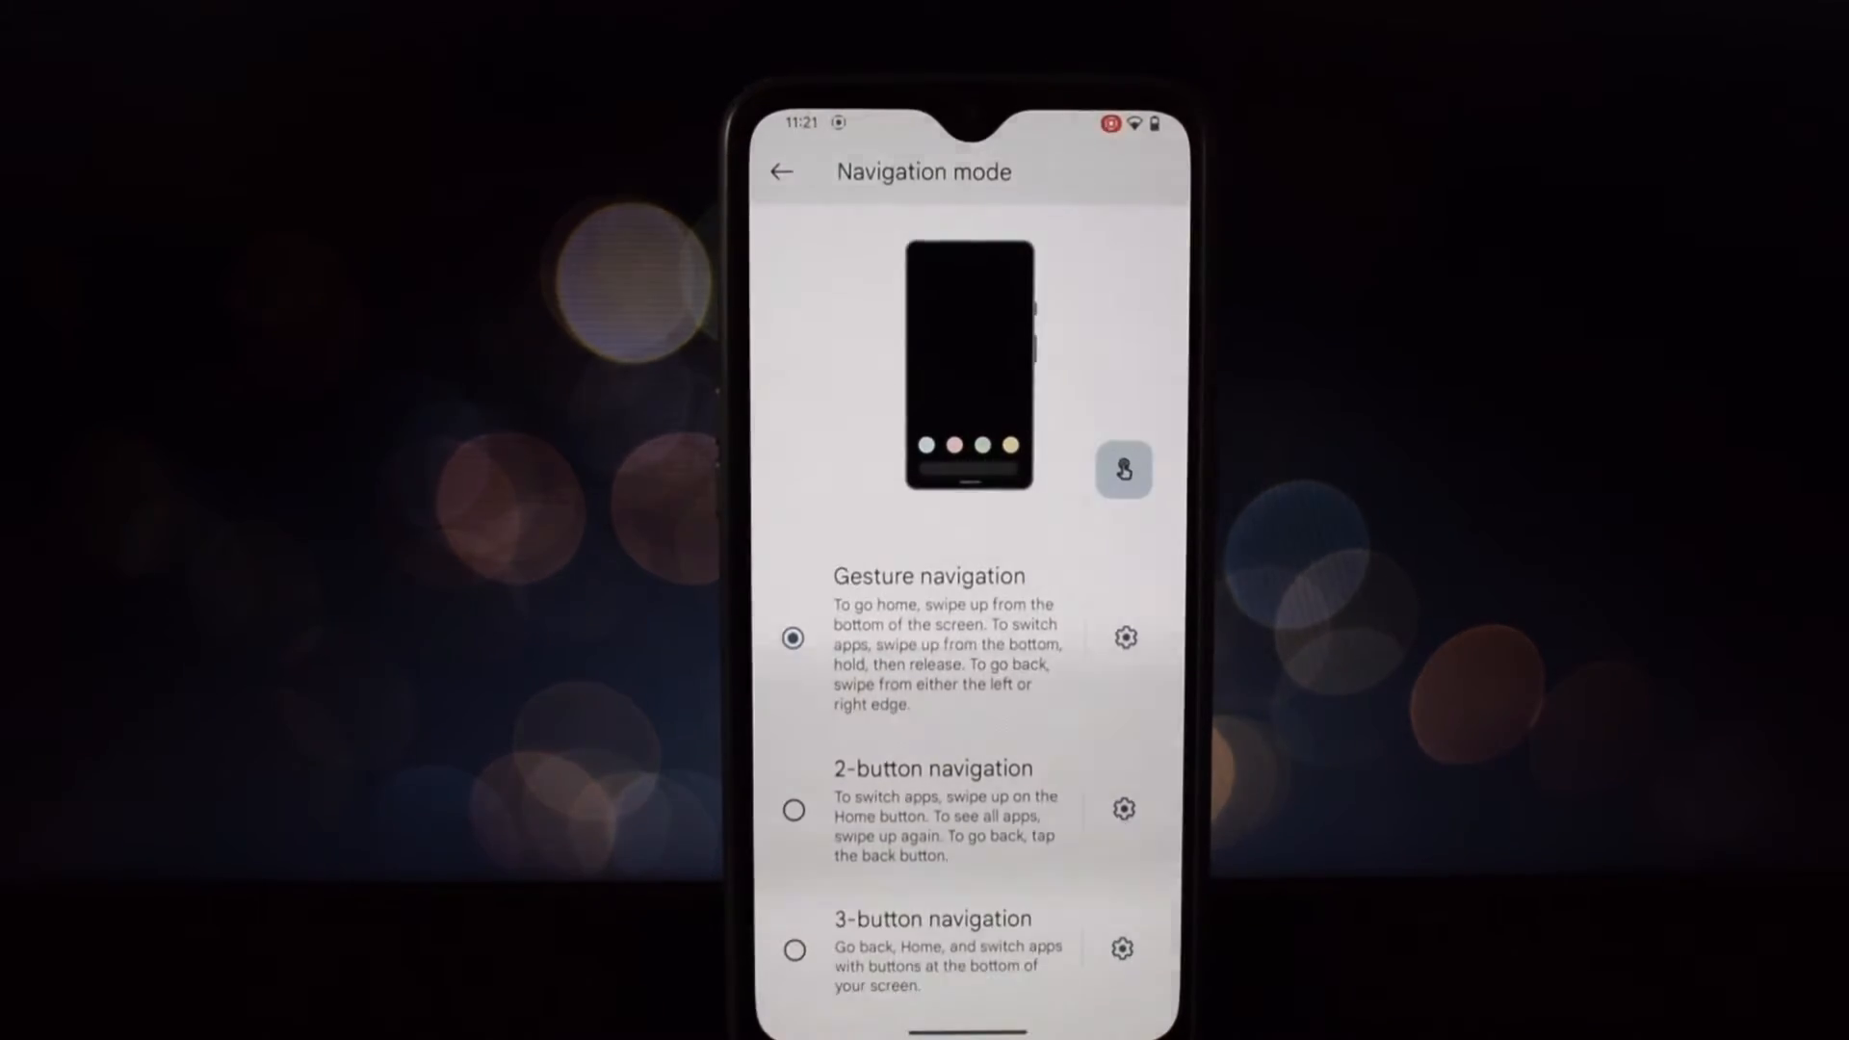
click(780, 171)
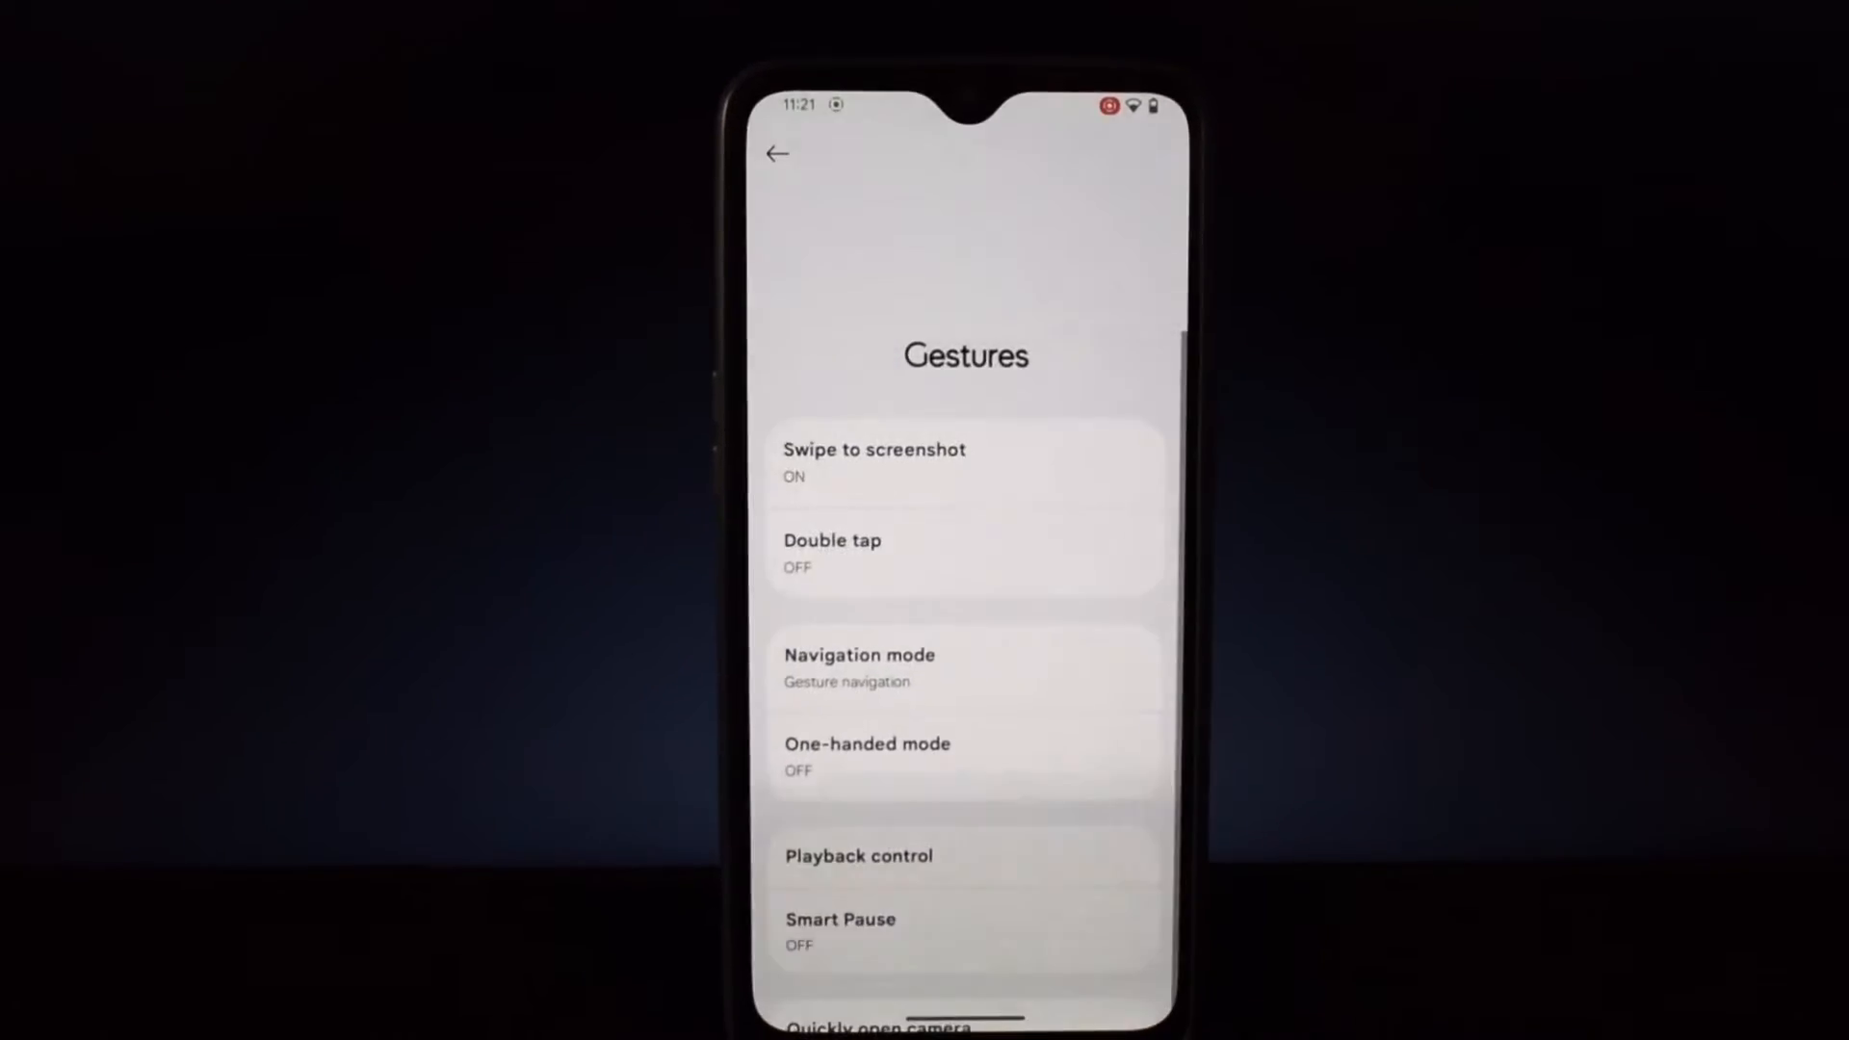
click(840, 932)
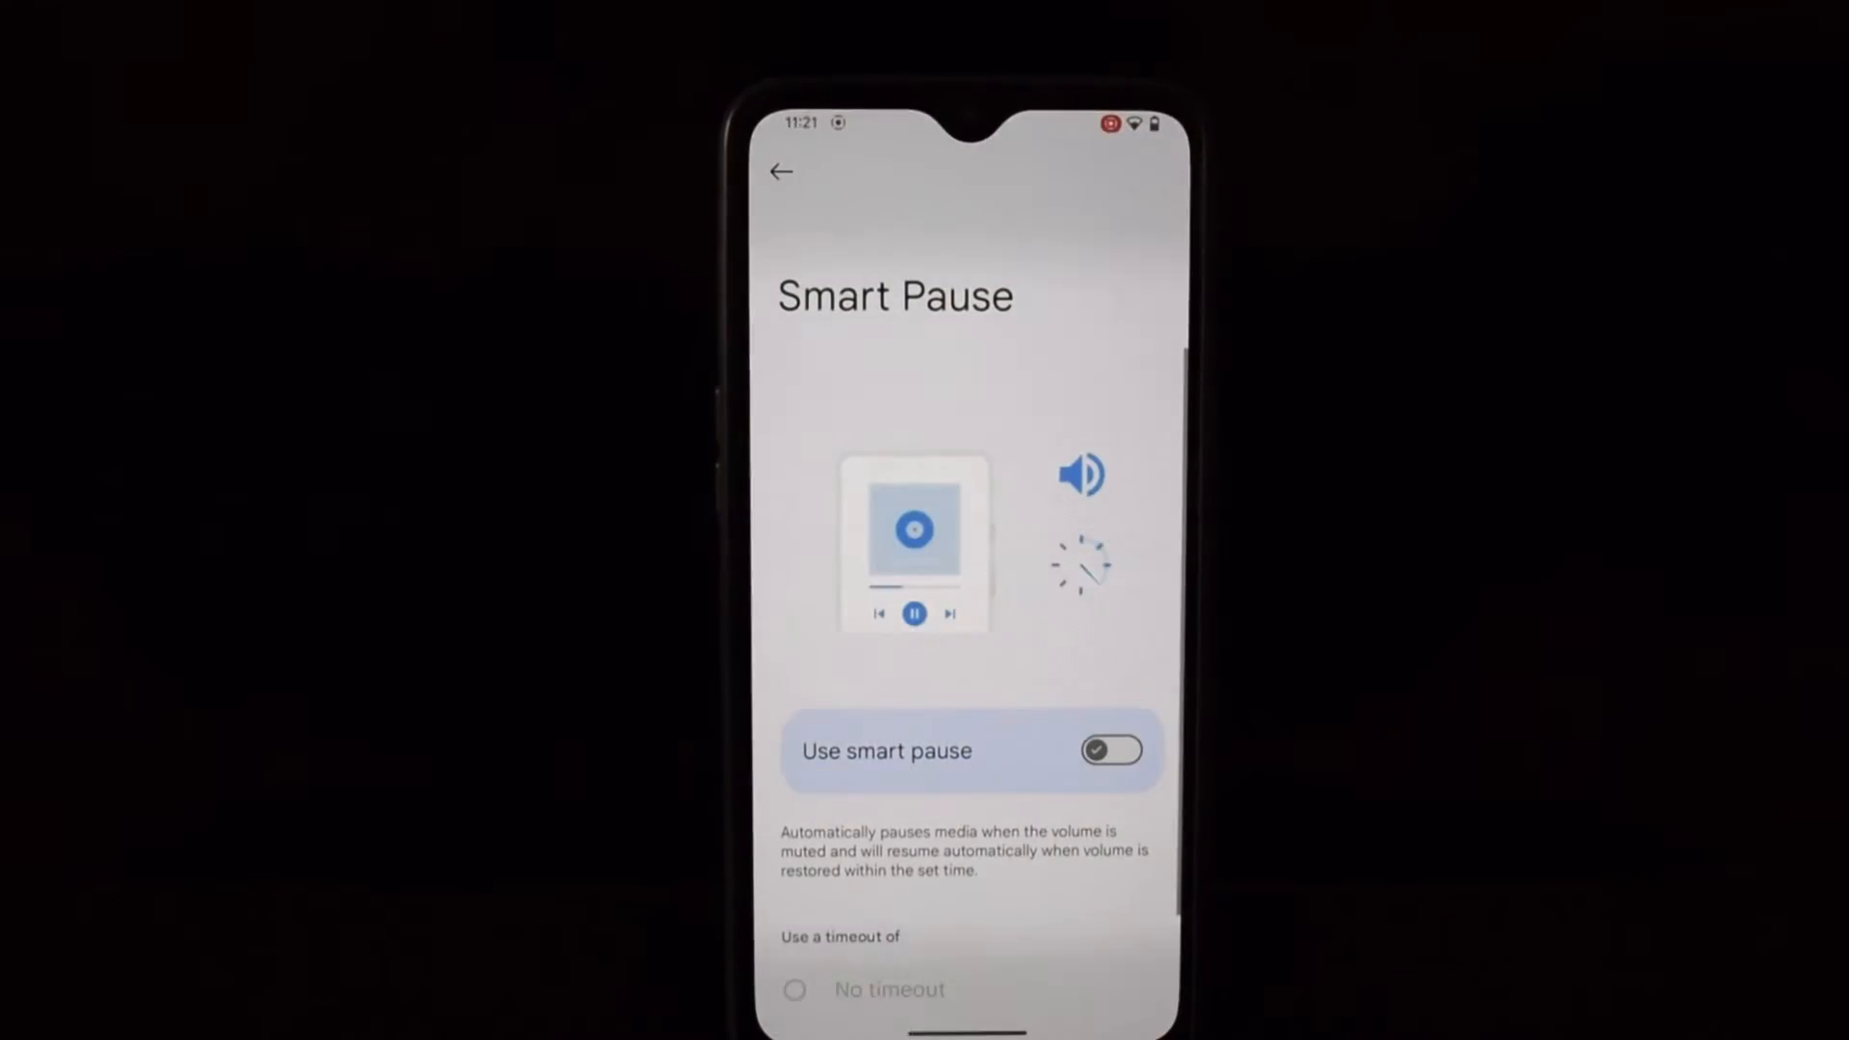
click(780, 171)
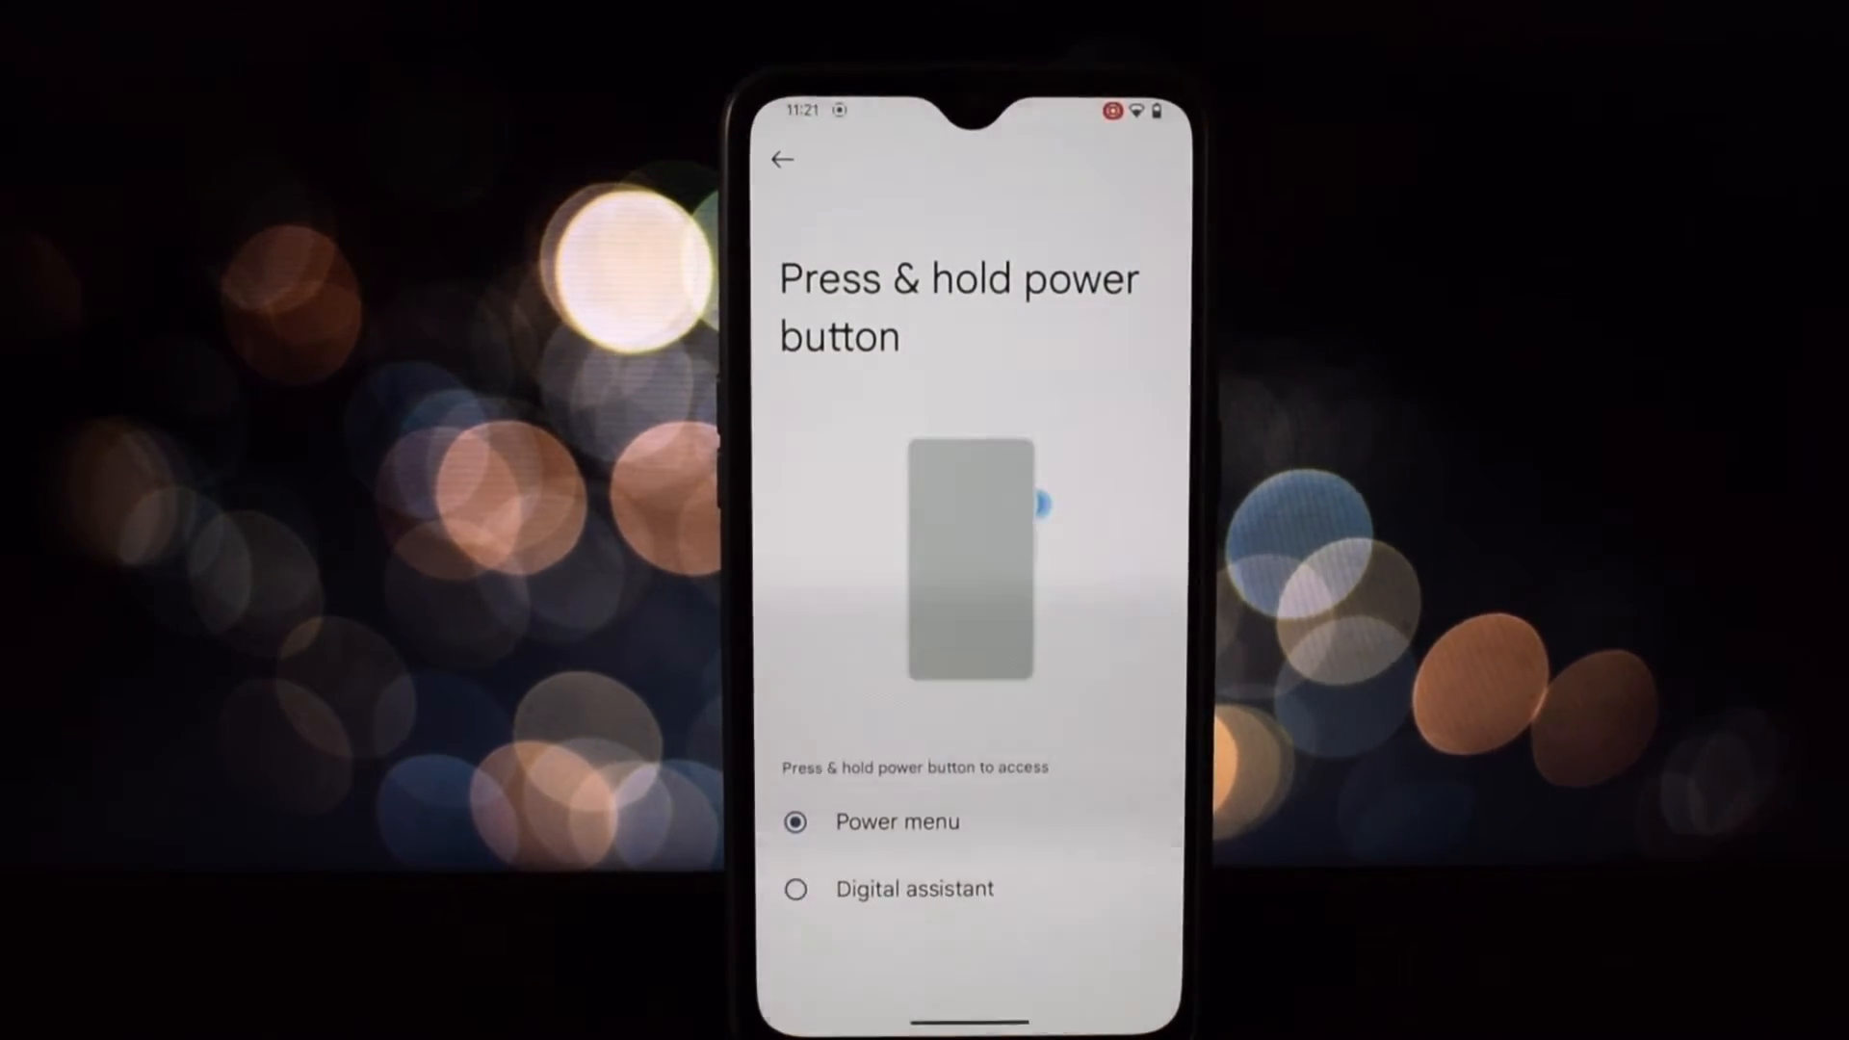
click(778, 162)
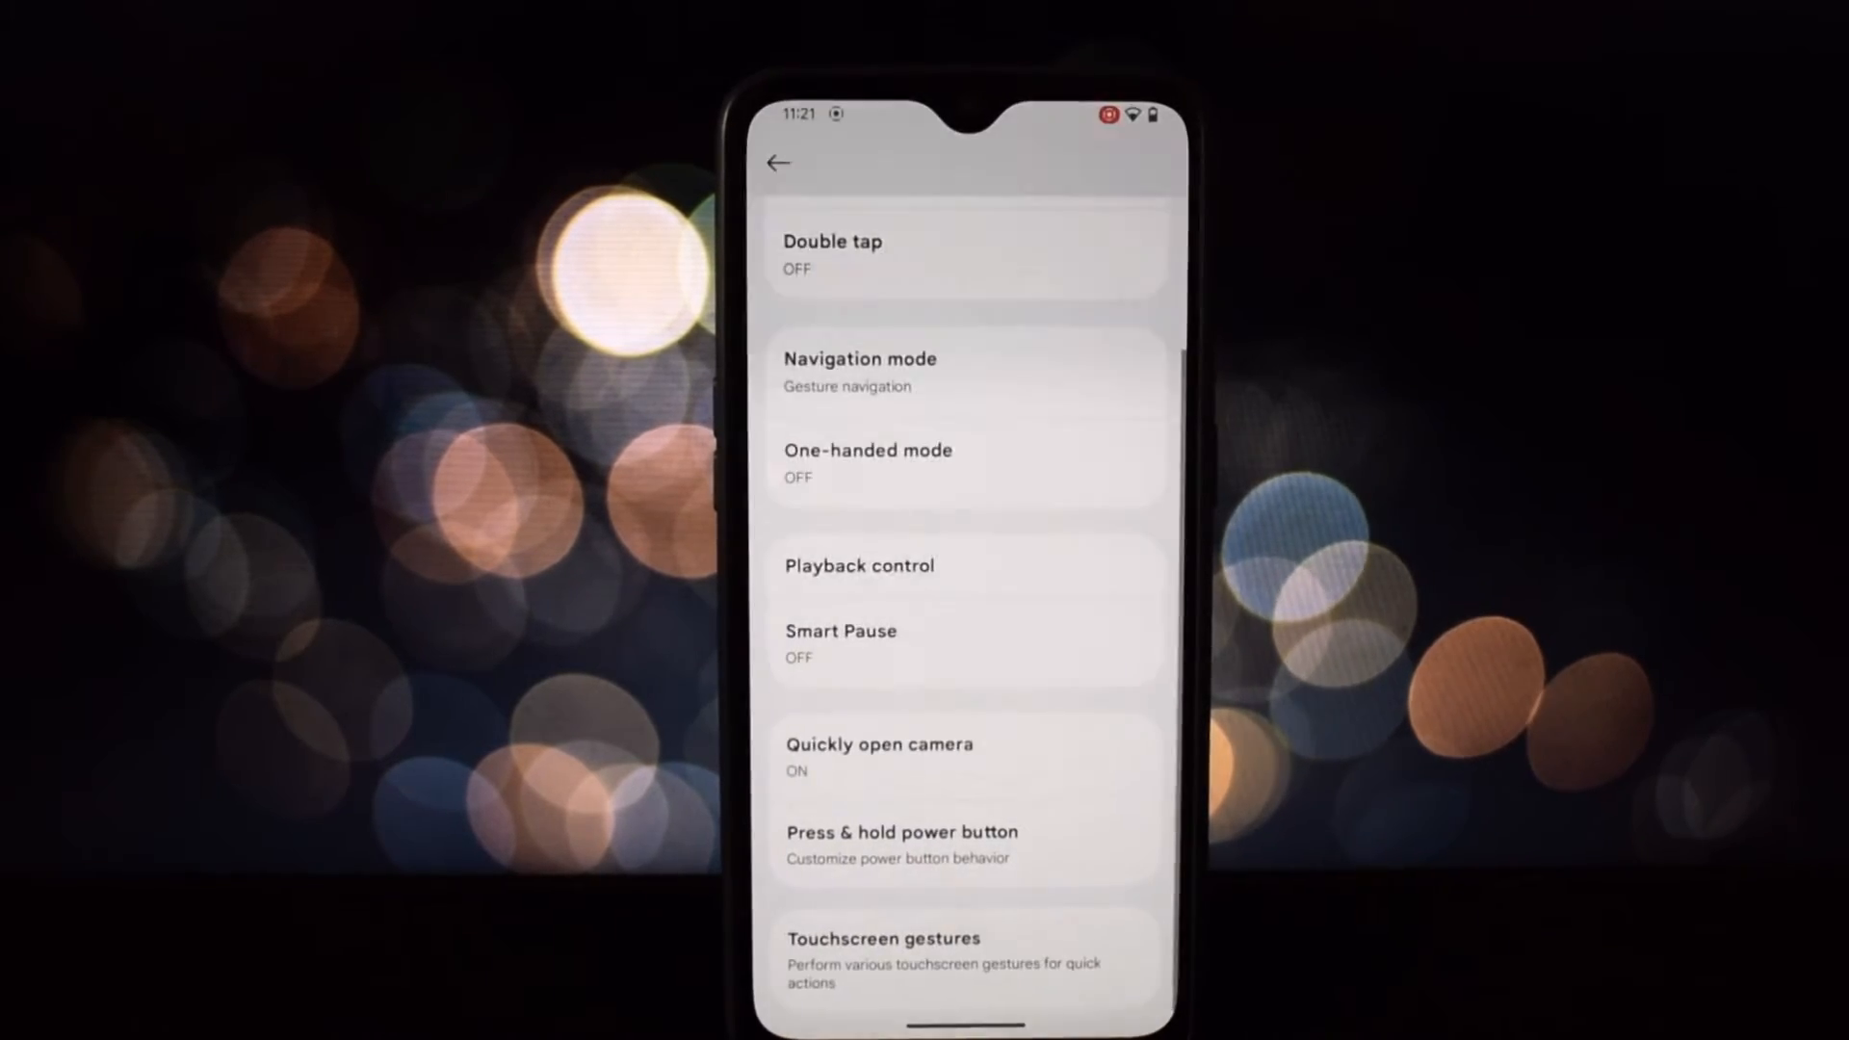
Step: Review the Miscellaneous toggles, all off, then move to the Project Elixir About page
click(881, 956)
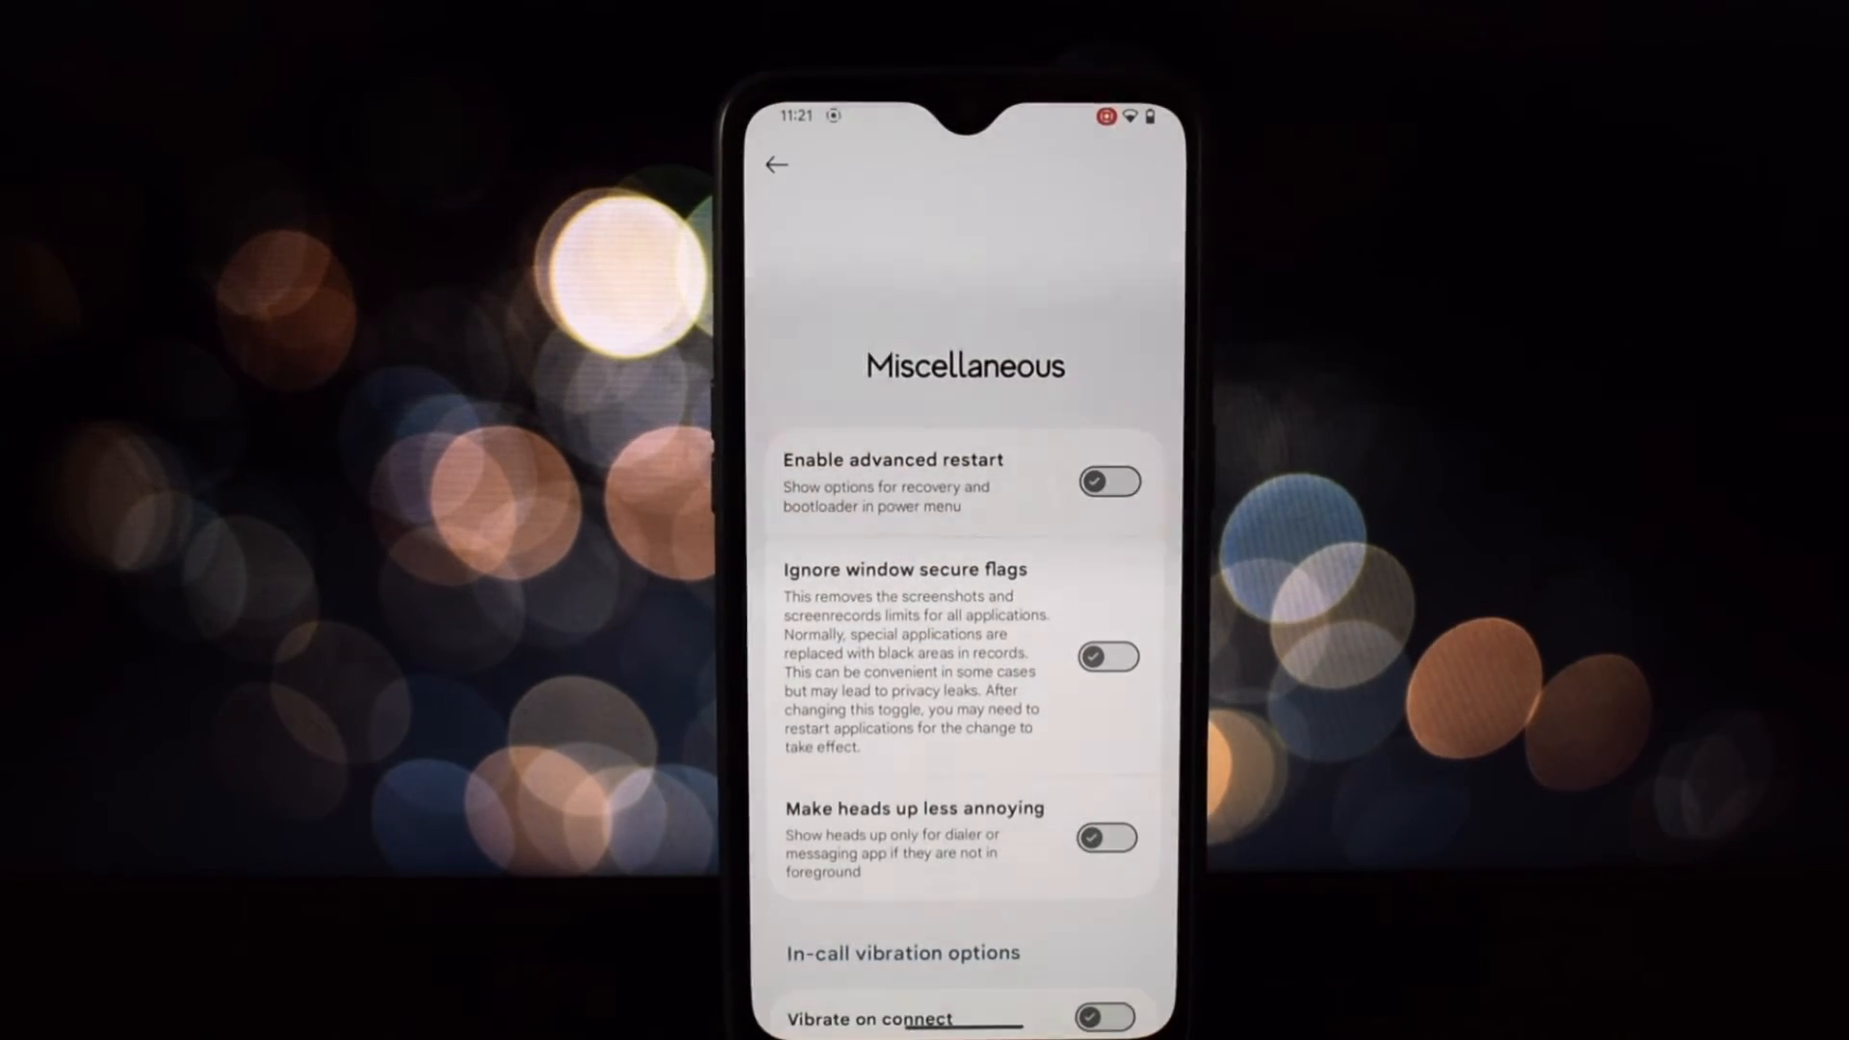
click(1104, 481)
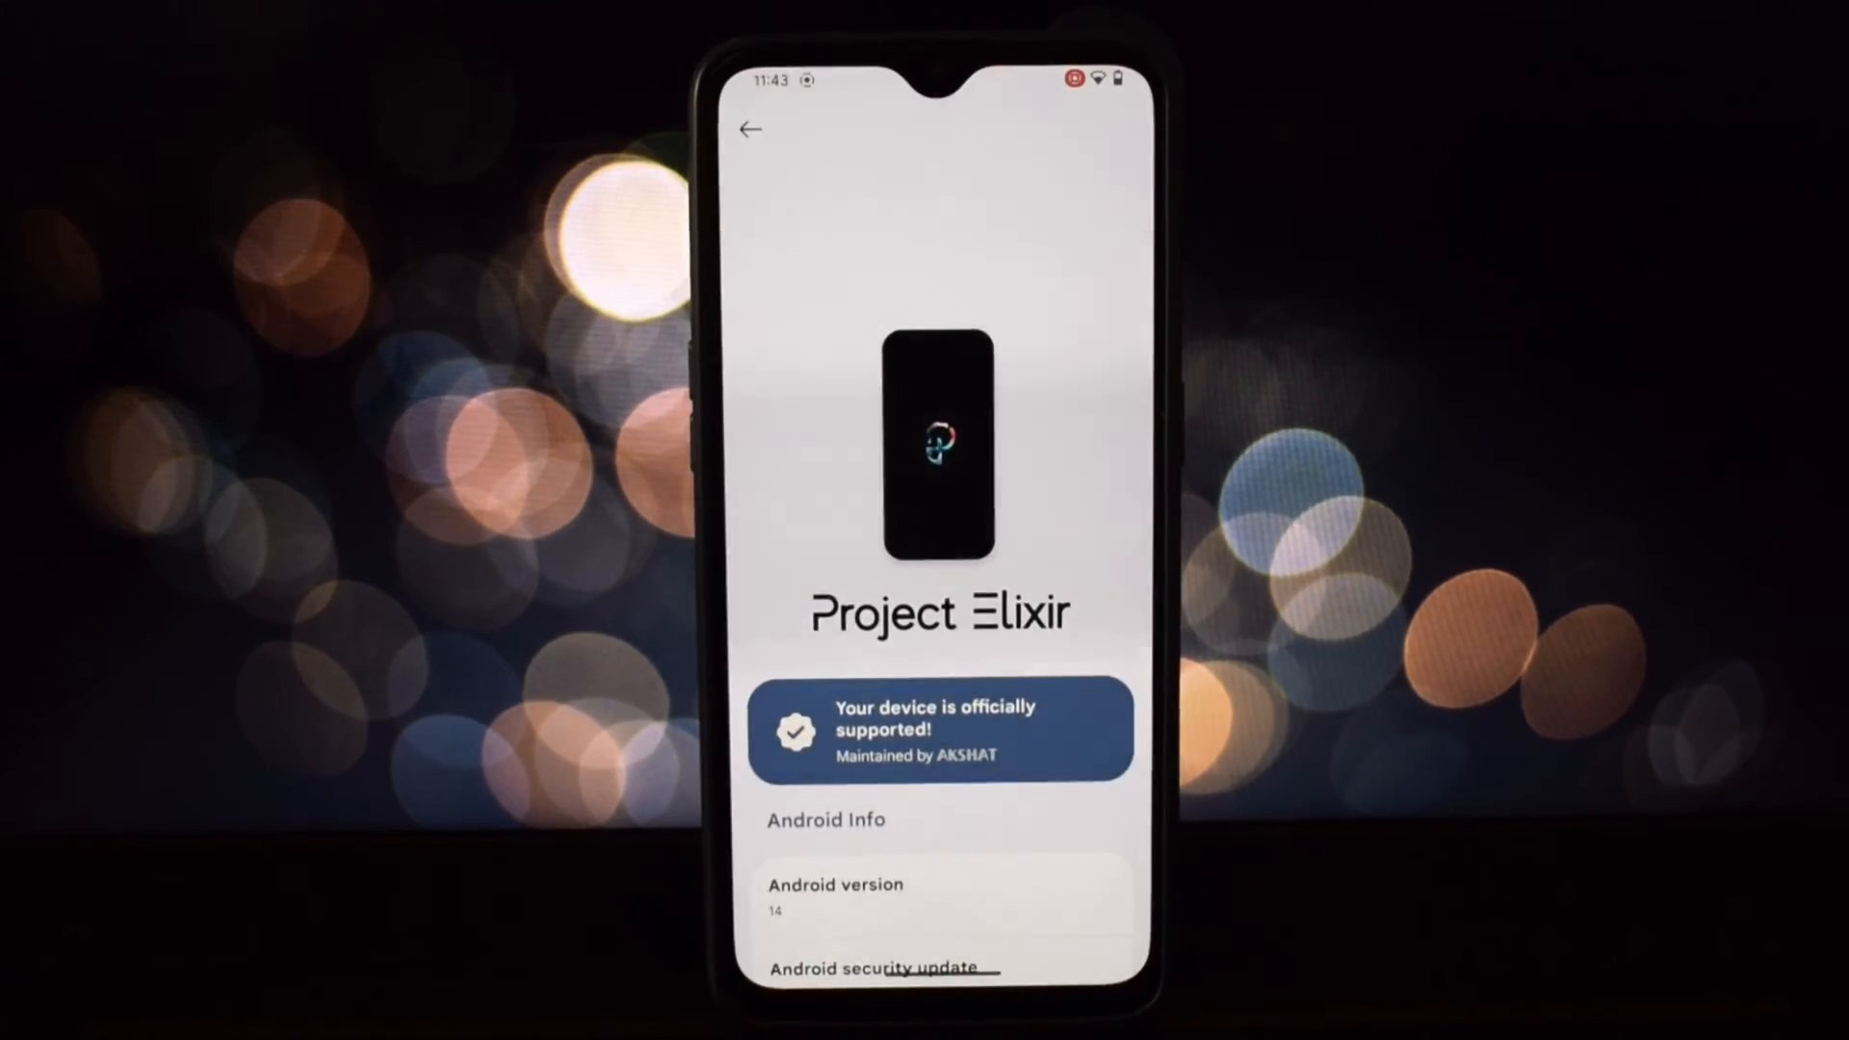
Step: Scroll the About page to the Android 14, Elixir 4.0 and SELinux Enforcing ROM info
scroll(up, 3)
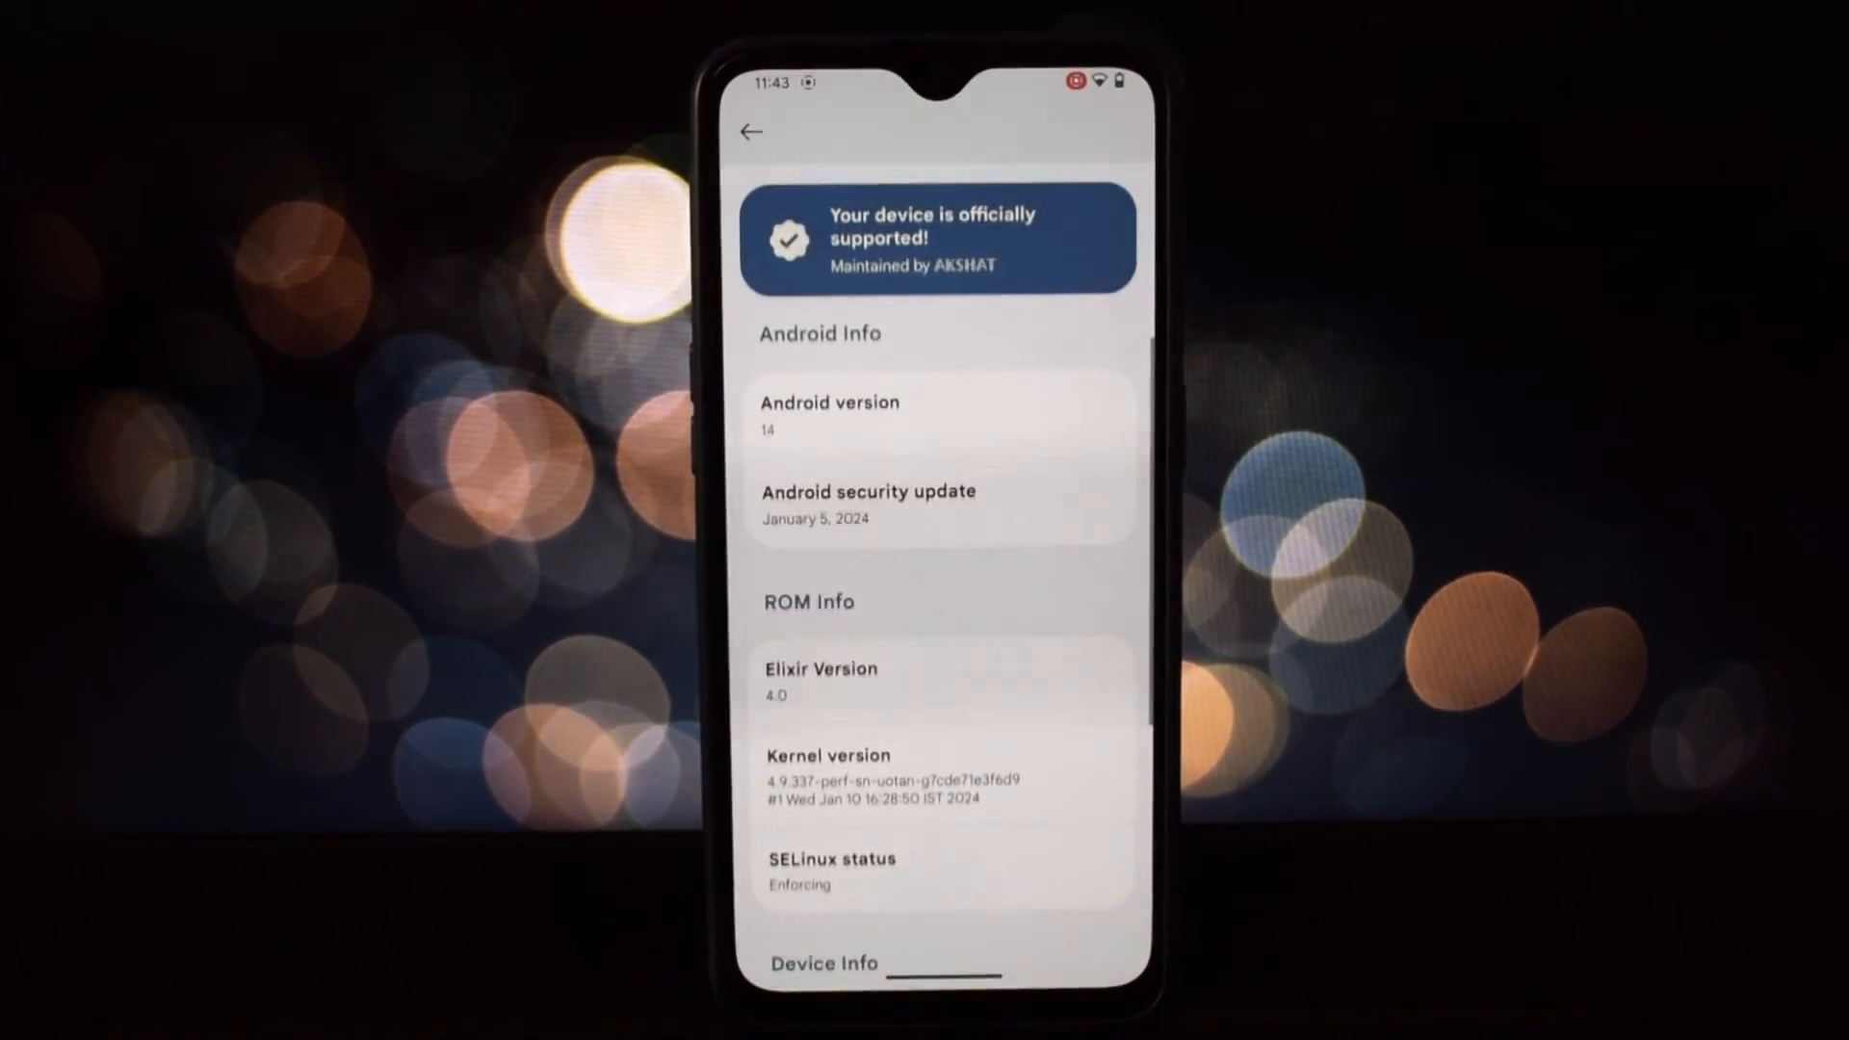
scroll(up, 3)
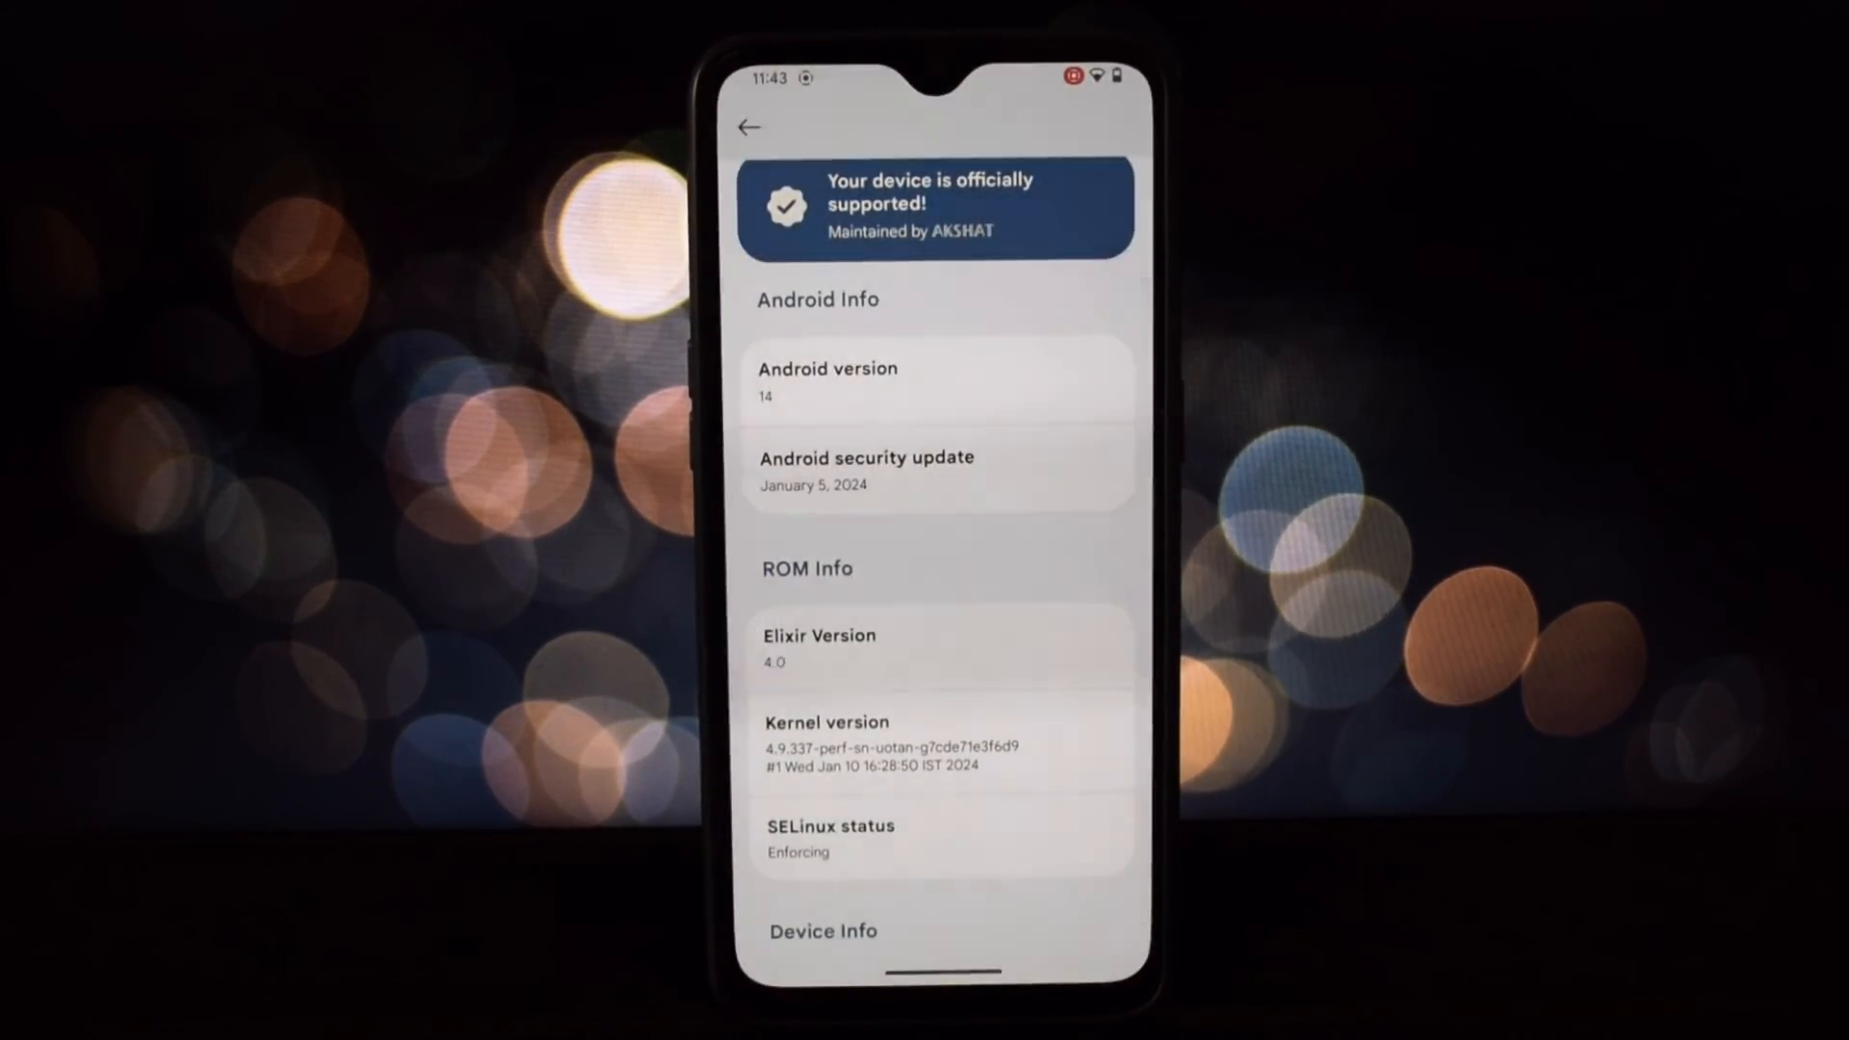